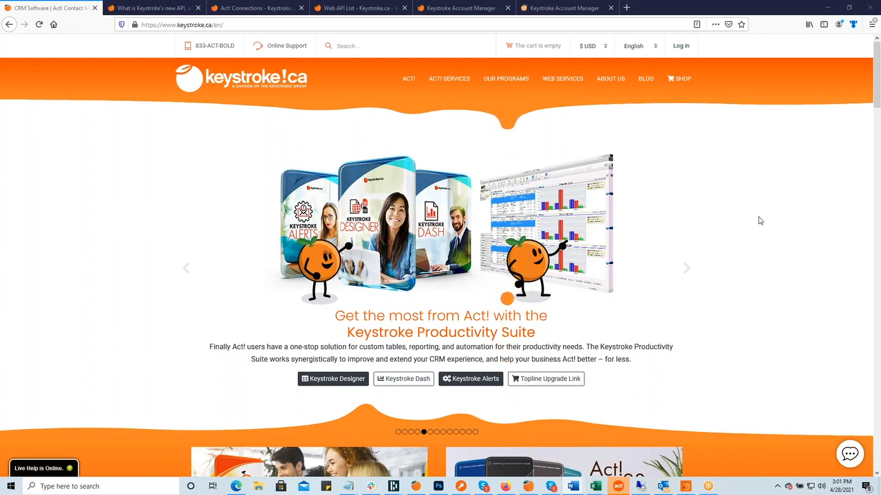
{"action": "mouse_move", "coordinate": [778, 241]}
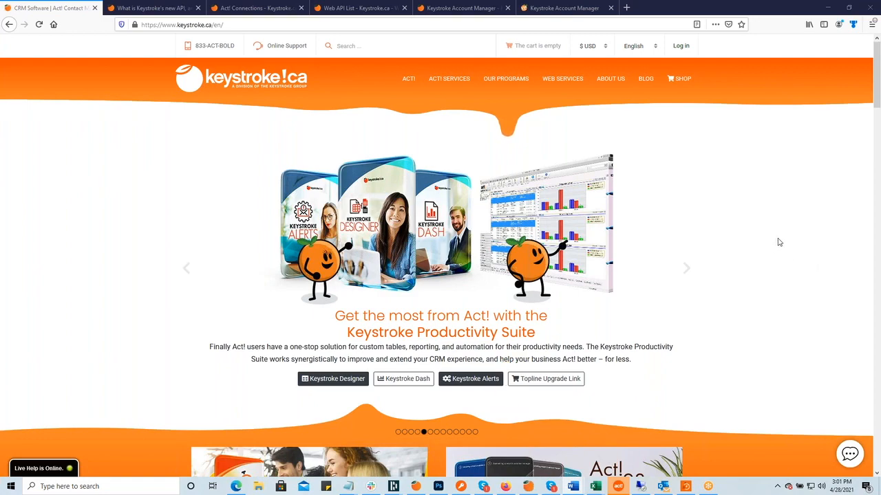
Open Keystroke Training Videos from the homepage and scroll to its product video tours.
{"action": "scroll", "scroll_direction": "down", "scroll_amount": 3}
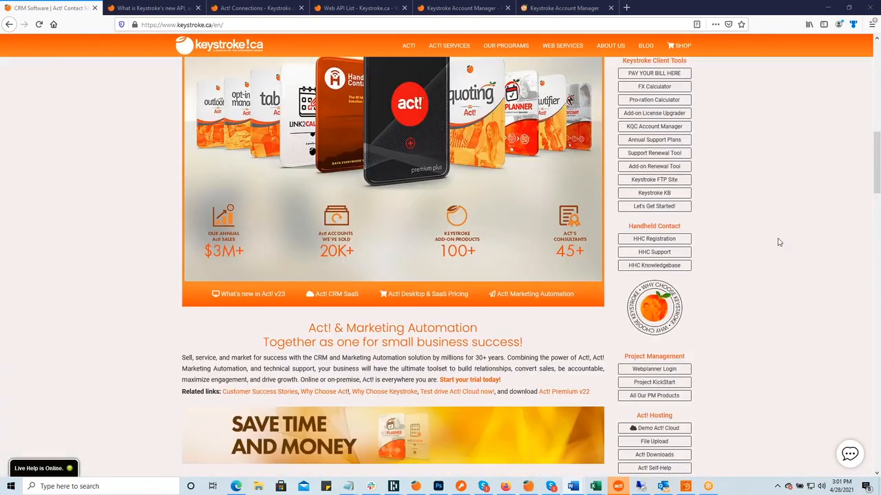
{"action": "scroll", "scroll_direction": "down", "scroll_amount": 3}
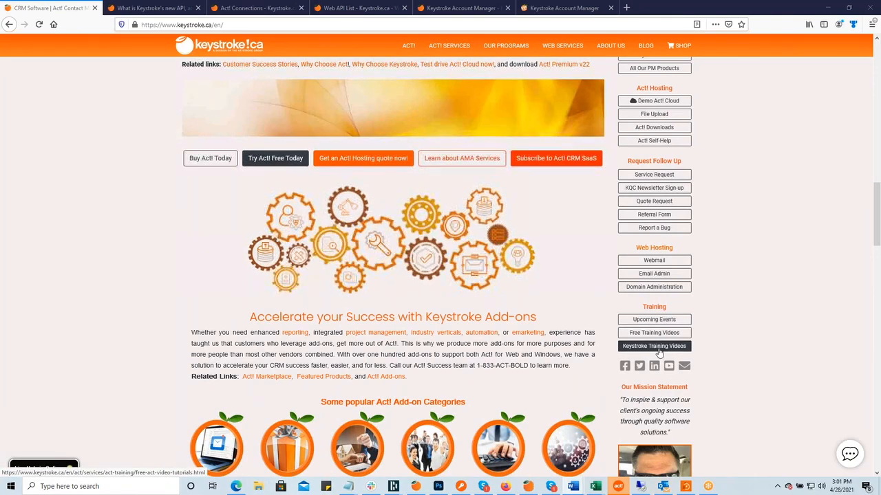
{"action": "left_click", "coordinate": [654, 346]}
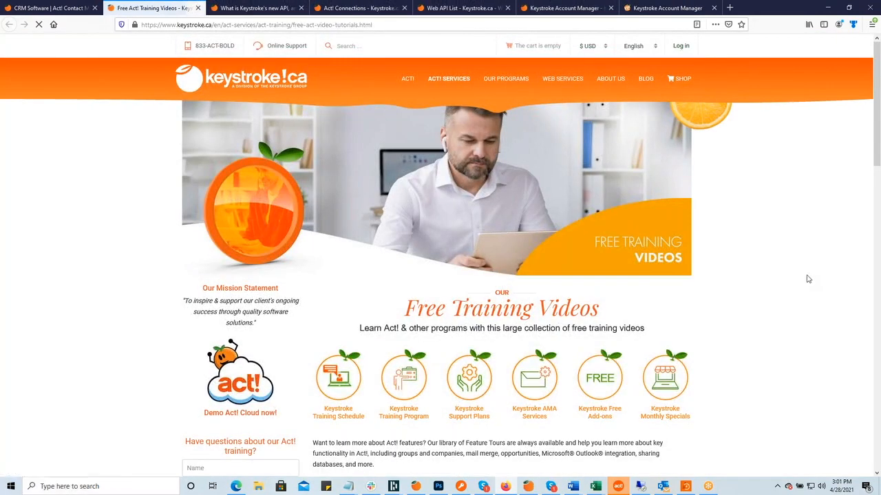
{"action": "scroll", "scroll_direction": "down", "scroll_amount": 3}
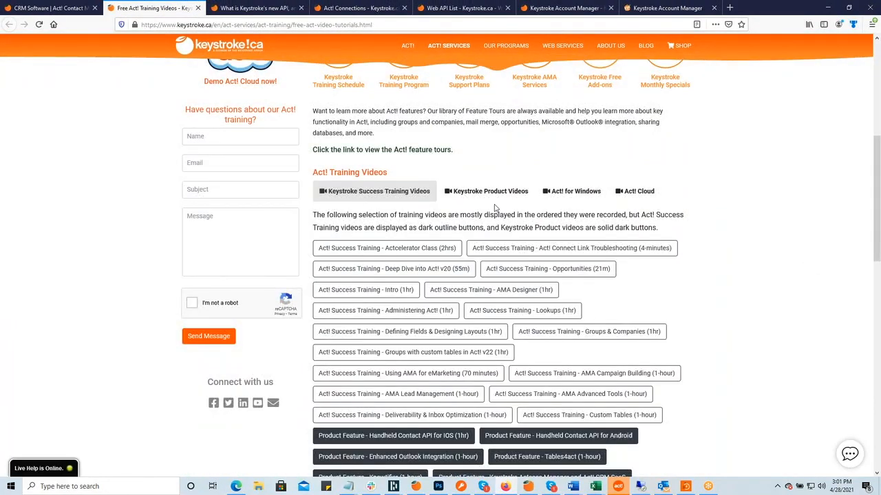
{"action": "mouse_move", "coordinate": [465, 346]}
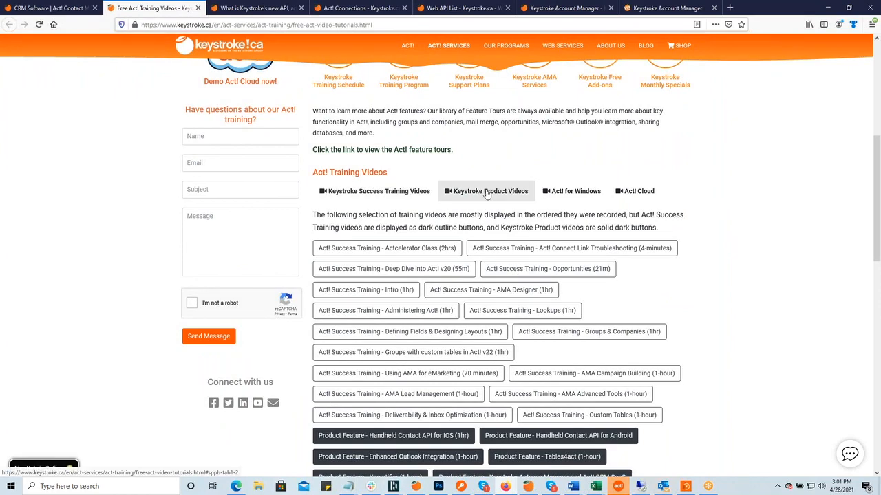
{"action": "scroll", "scroll_direction": "down", "scroll_amount": 3}
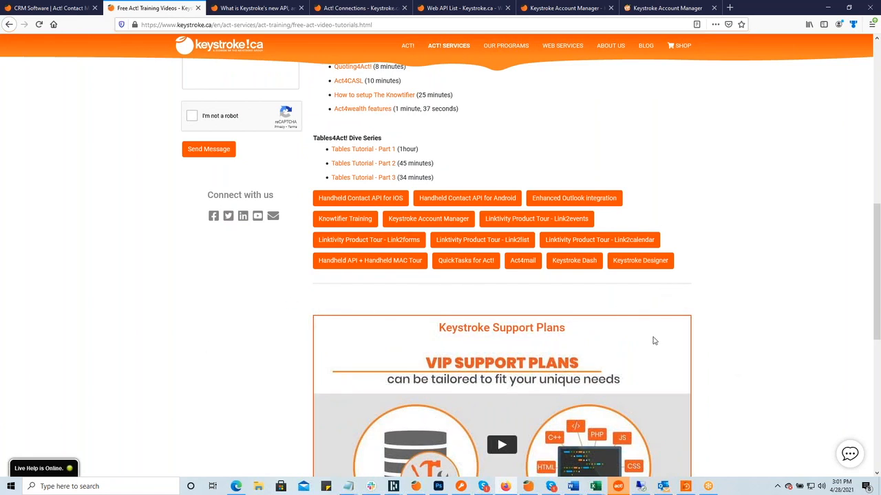
{"action": "mouse_move", "coordinate": [770, 344]}
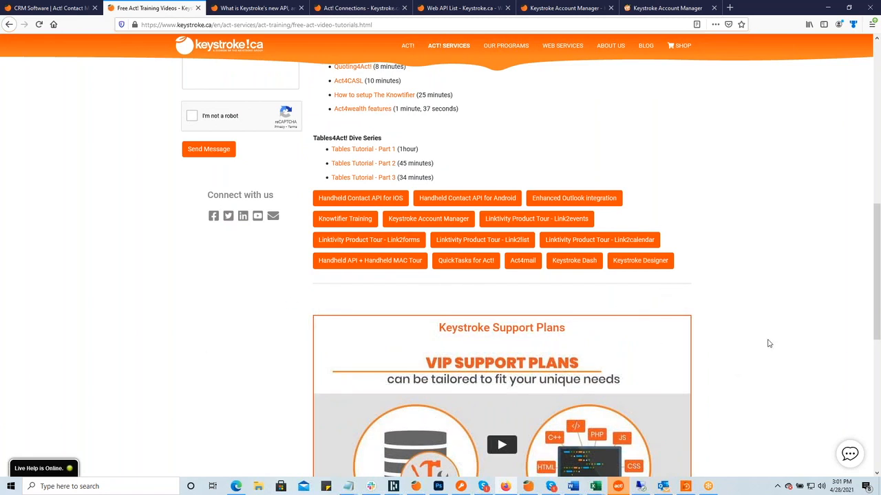
{"action": "mouse_move", "coordinate": [766, 362]}
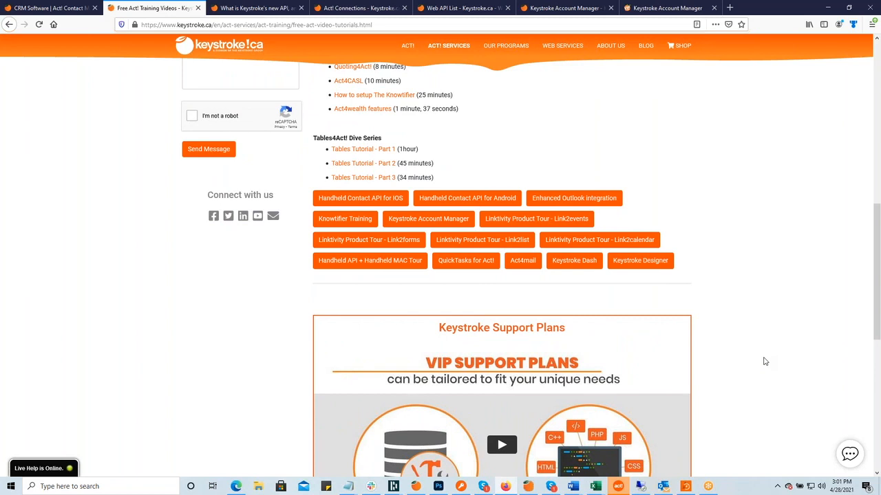
{"action": "mouse_move", "coordinate": [761, 367]}
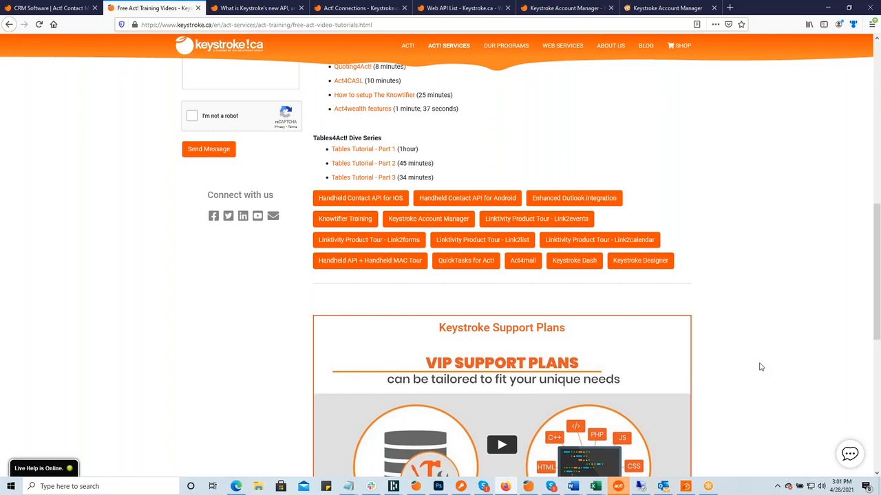
{"action": "mouse_move", "coordinate": [759, 341]}
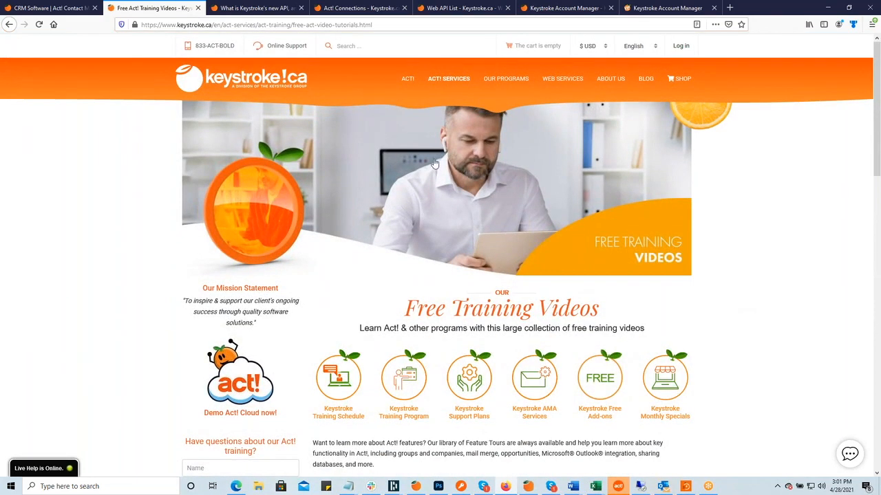
{"action": "mouse_move", "coordinate": [268, 52]}
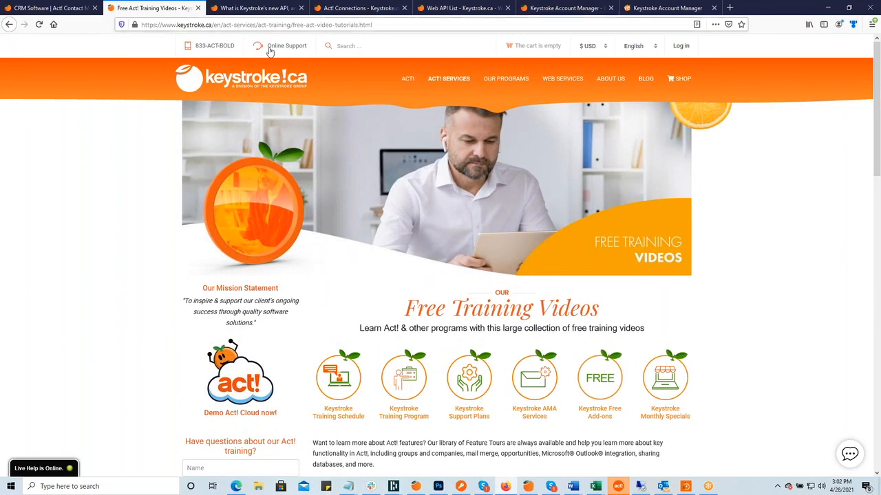
Switch to the 'What is Keystroke's new API' article and read through its K-API features.
{"action": "left_click", "coordinate": [257, 8]}
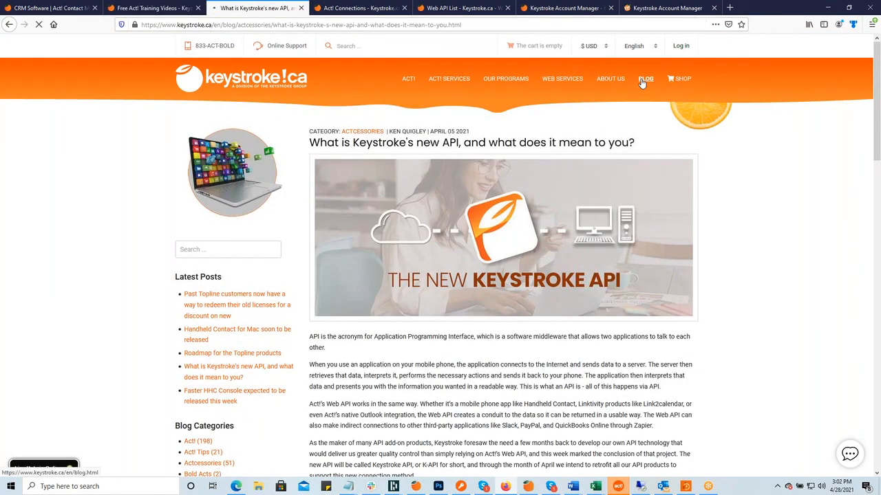
{"action": "left_click", "coordinate": [644, 78]}
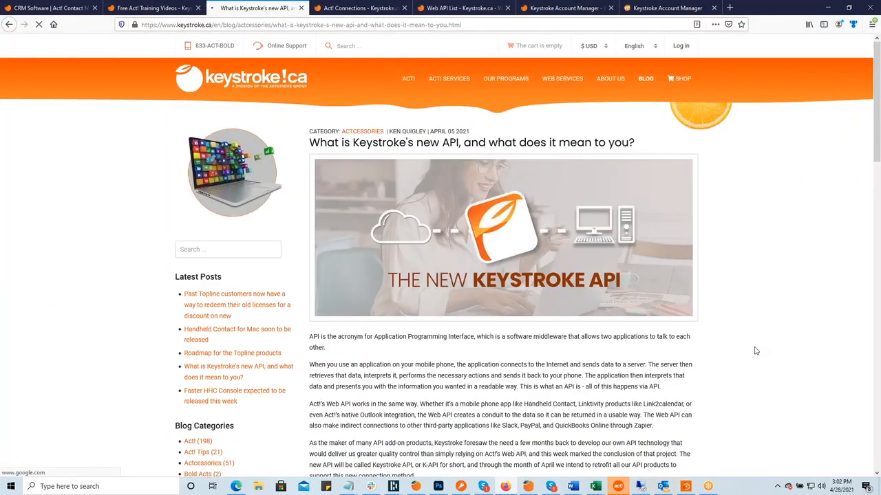
{"action": "scroll", "scroll_direction": "down", "scroll_amount": 3}
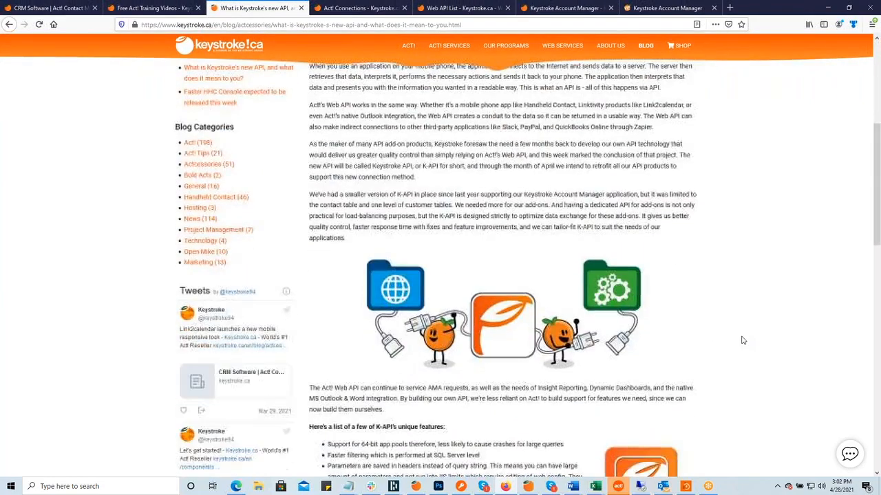
{"action": "scroll", "scroll_direction": "down", "scroll_amount": 3}
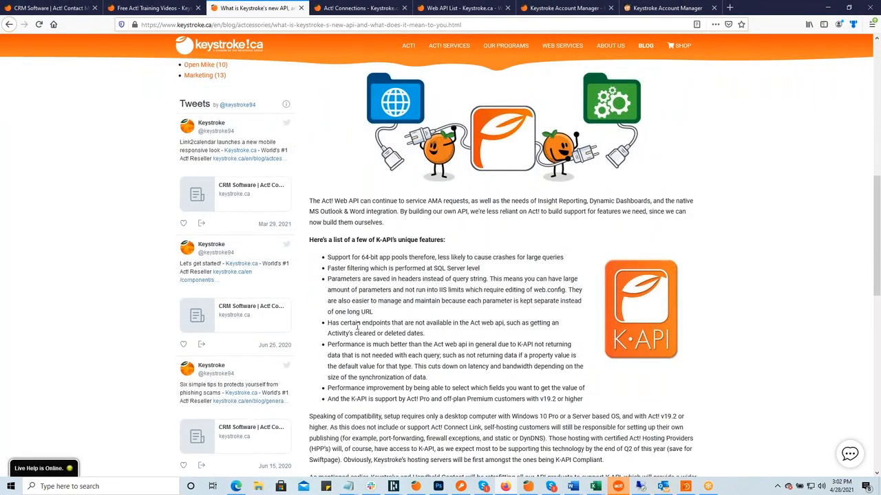
{"action": "scroll", "scroll_direction": "down", "scroll_amount": 3}
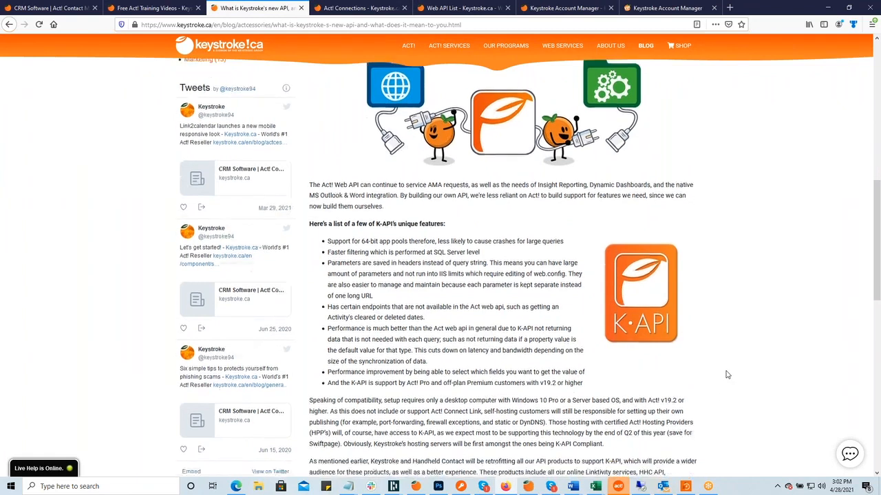
{"action": "scroll", "scroll_direction": "down", "scroll_amount": 3}
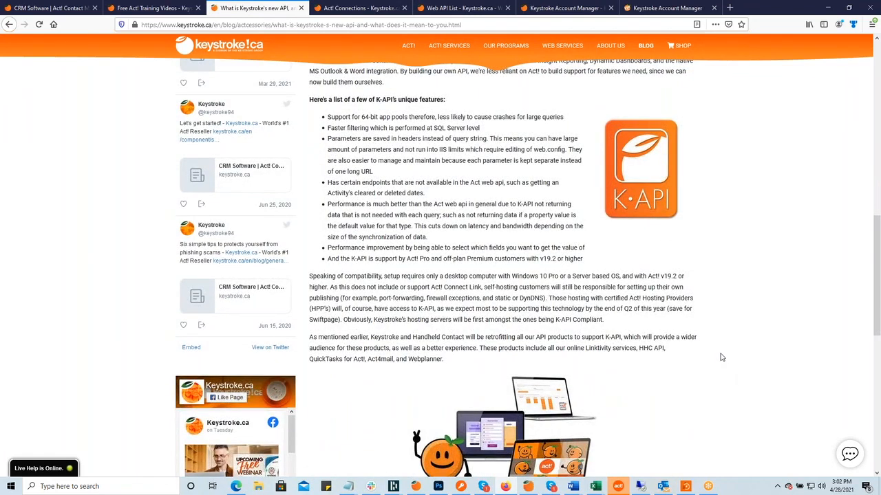
{"action": "mouse_move", "coordinate": [748, 344]}
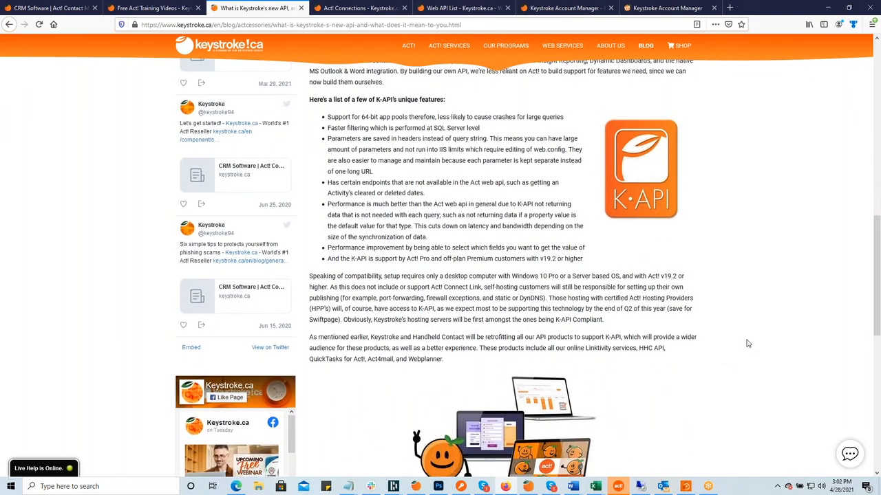
{"action": "scroll", "scroll_direction": "up", "scroll_amount": 3}
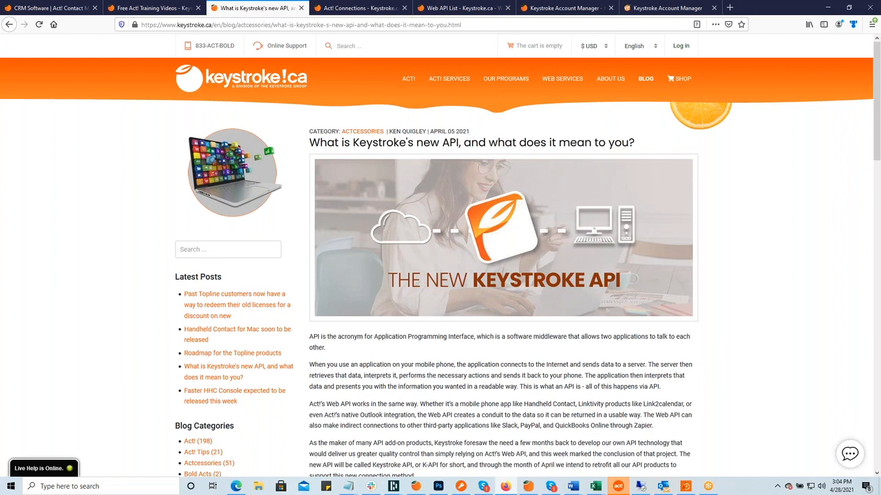
Switch to the Web API List tab and review the Act! Web API and K-API URLs.
{"action": "left_click", "coordinate": [461, 7]}
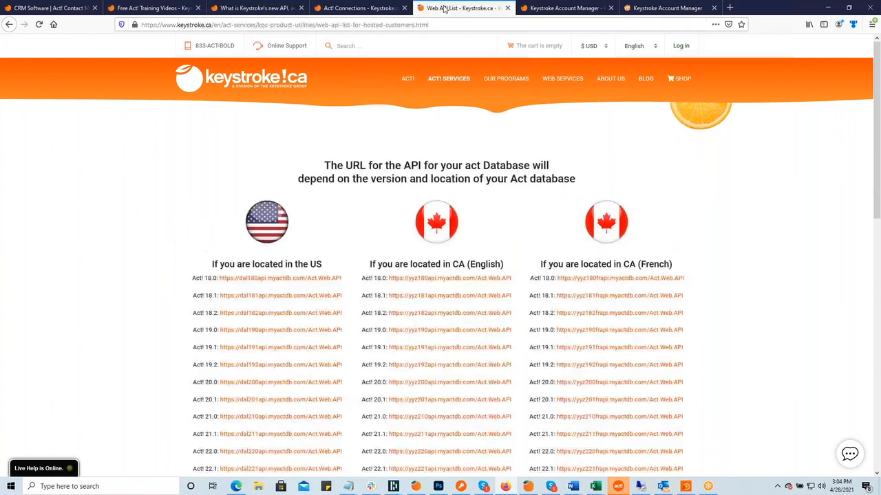
{"action": "scroll", "scroll_direction": "down", "scroll_amount": 3}
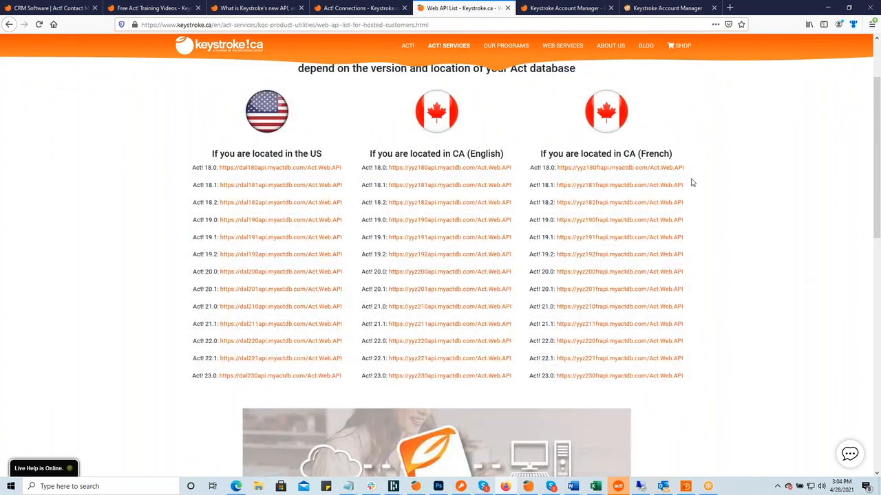
{"action": "mouse_move", "coordinate": [847, 254]}
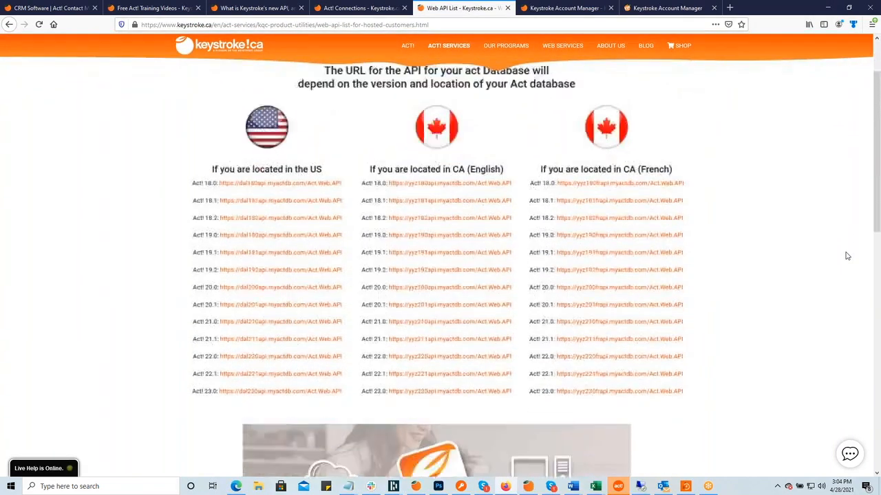
{"action": "scroll", "scroll_direction": "down", "scroll_amount": 3}
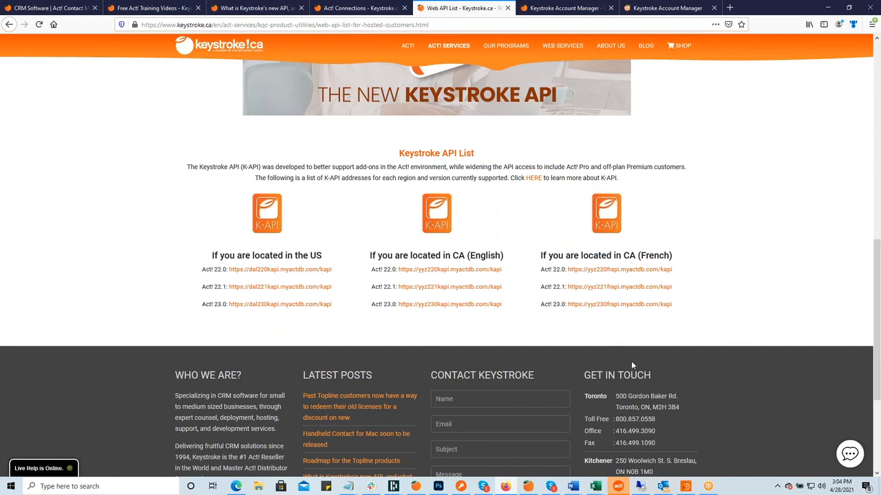
{"action": "mouse_move", "coordinate": [757, 295]}
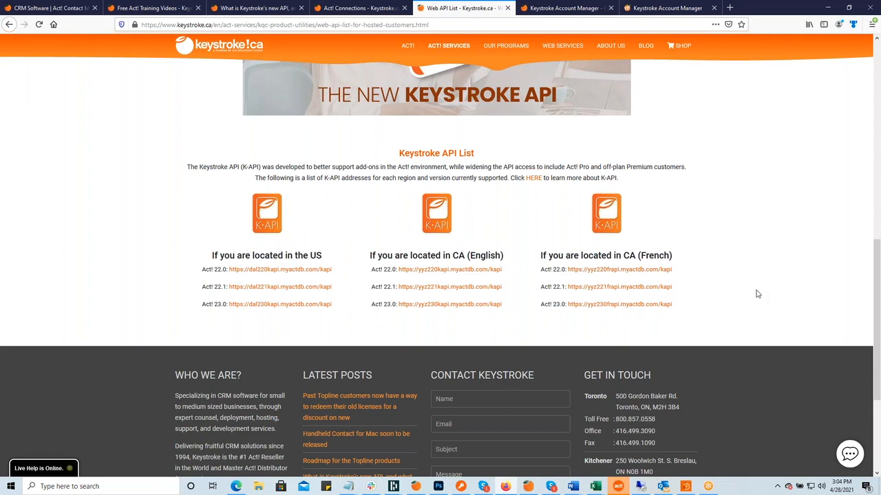
{"action": "scroll", "scroll_direction": "up", "scroll_amount": 3}
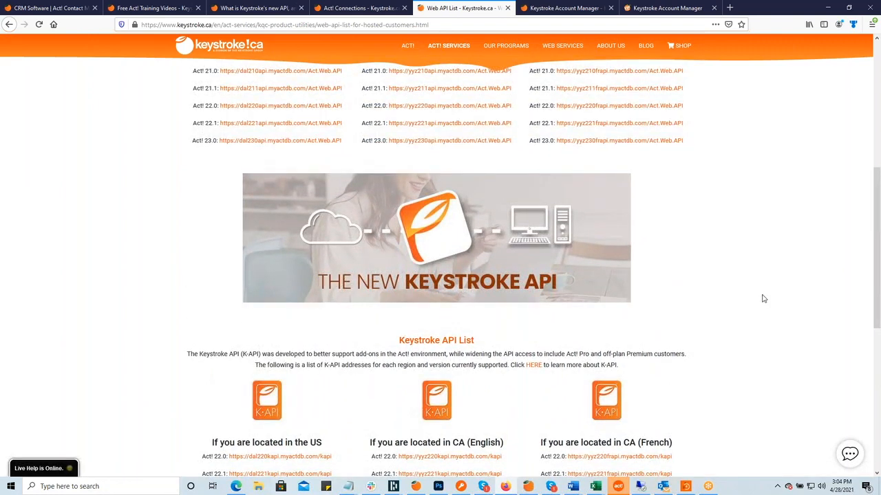
{"action": "mouse_move", "coordinate": [788, 301]}
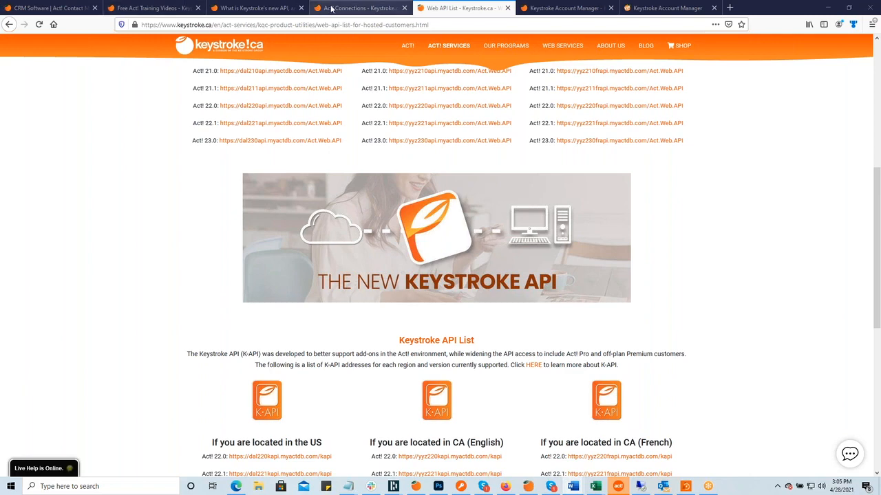
Look over the Act! Connections page, then return to the Keystroke new API article.
{"action": "left_click", "coordinate": [358, 8]}
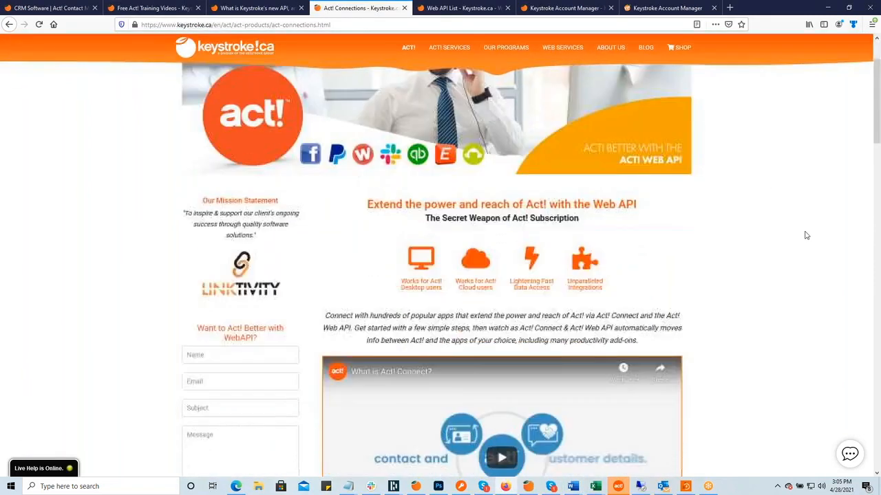
{"action": "scroll", "scroll_direction": "down", "scroll_amount": 3}
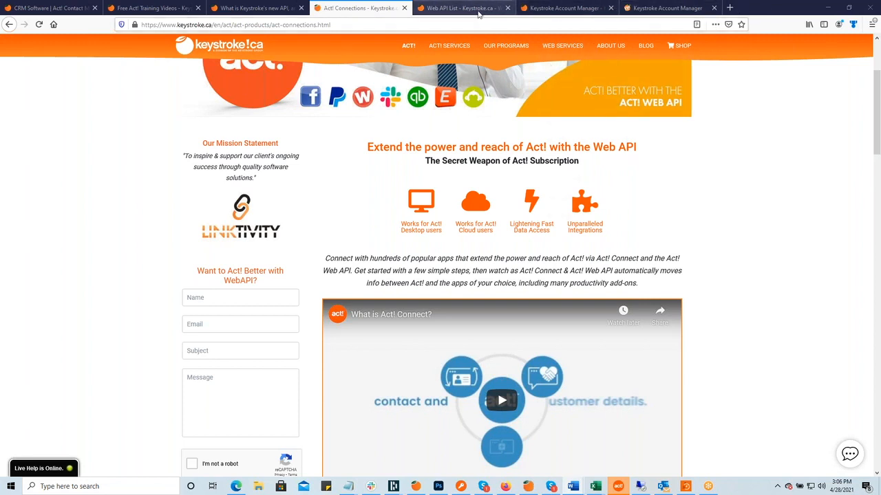
{"action": "left_click", "coordinate": [257, 7]}
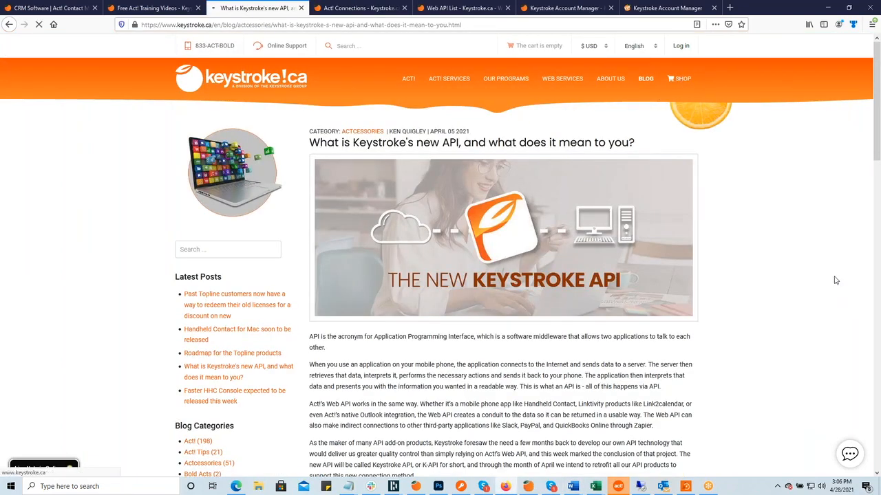
Browse the shop's SaaS Compatible category, from Link2Calendar to Handheld Contact Basic.
{"action": "left_click", "coordinate": [682, 79]}
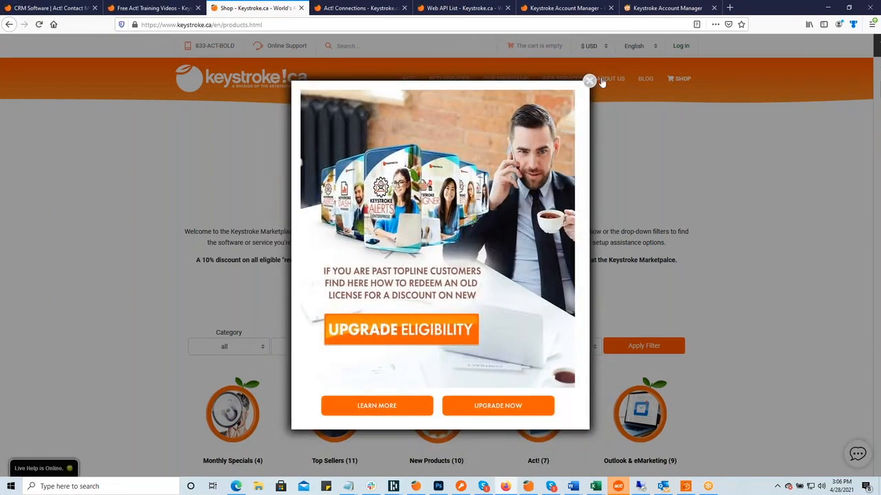
{"action": "left_click", "coordinate": [589, 81]}
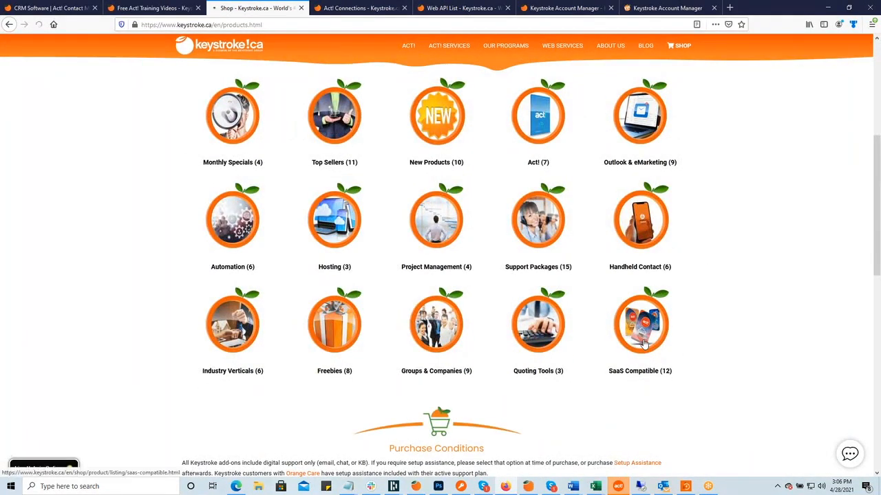
{"action": "left_click", "coordinate": [639, 323]}
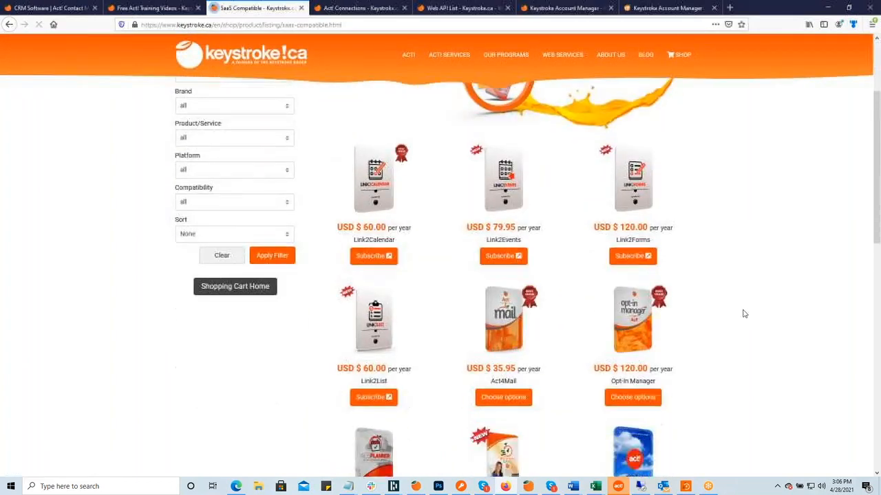
{"action": "scroll", "scroll_direction": "down", "scroll_amount": 3}
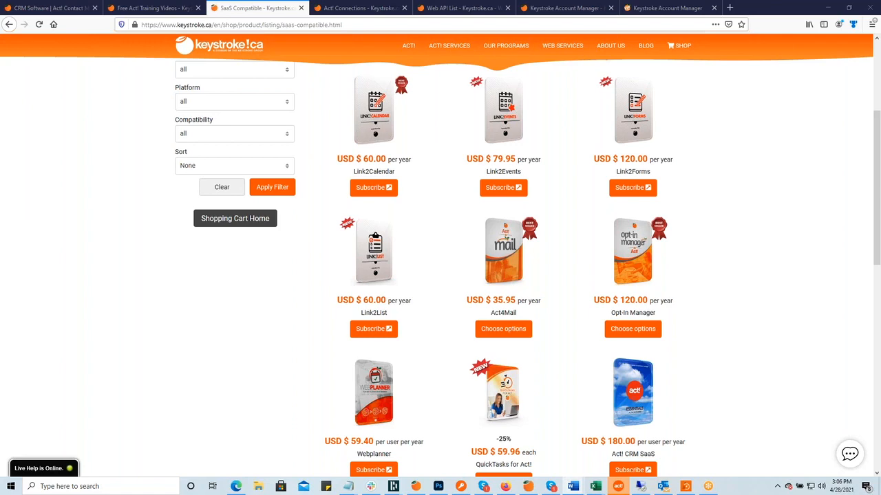
{"action": "mouse_move", "coordinate": [747, 311]}
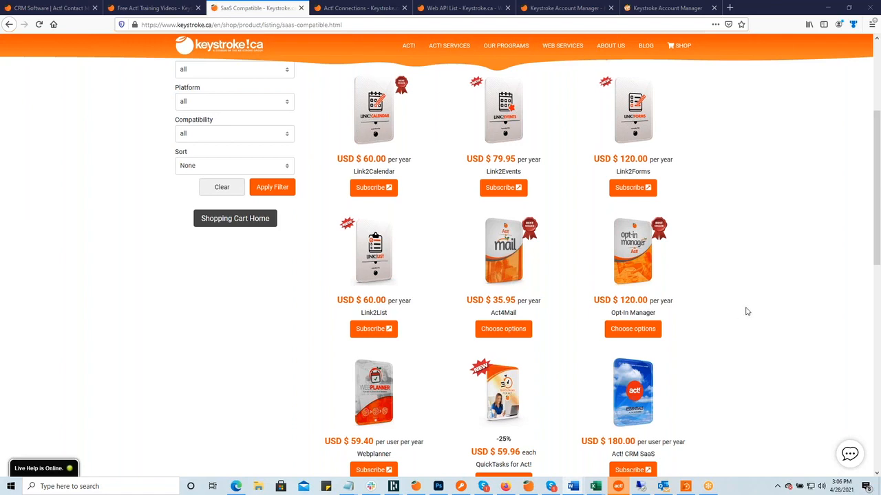
{"action": "scroll", "scroll_direction": "down", "scroll_amount": 3}
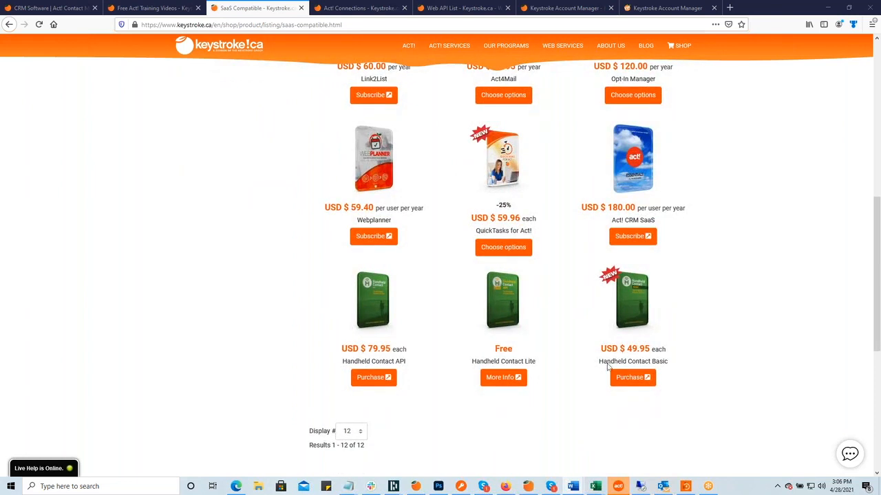
{"action": "mouse_move", "coordinate": [736, 319]}
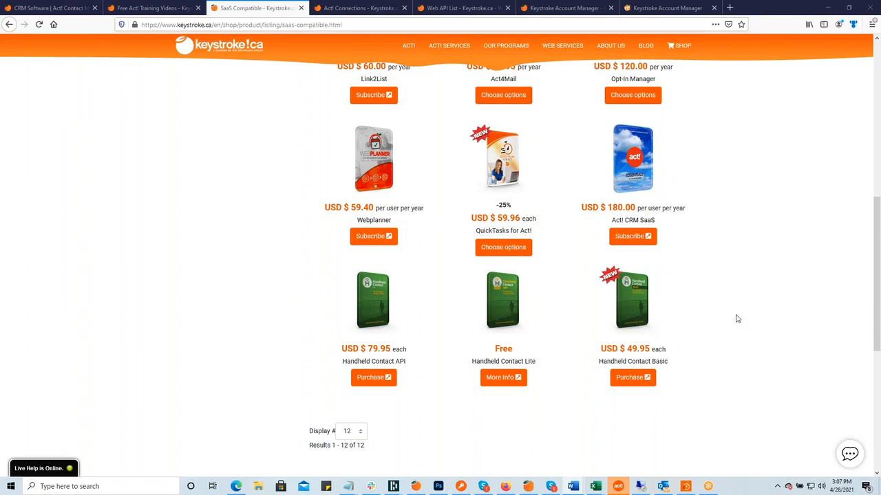
{"action": "mouse_move", "coordinate": [688, 245]}
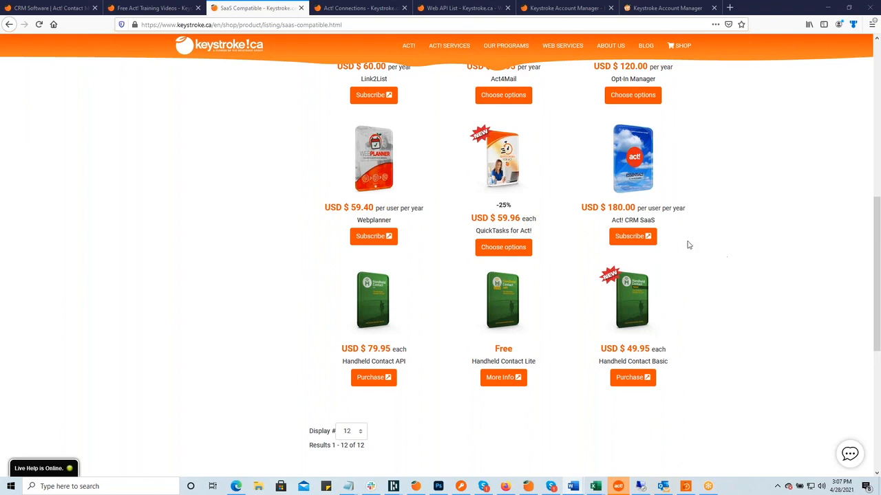
{"action": "scroll", "scroll_direction": "up", "scroll_amount": 3}
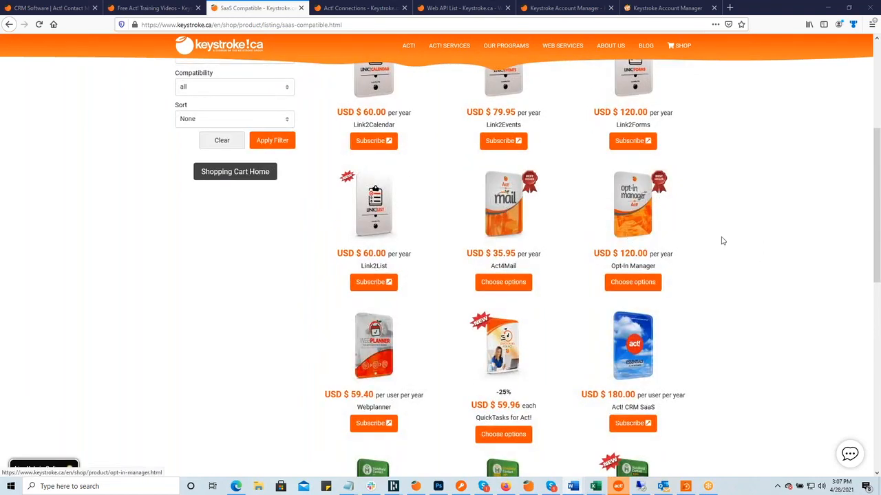
{"action": "mouse_move", "coordinate": [768, 272]}
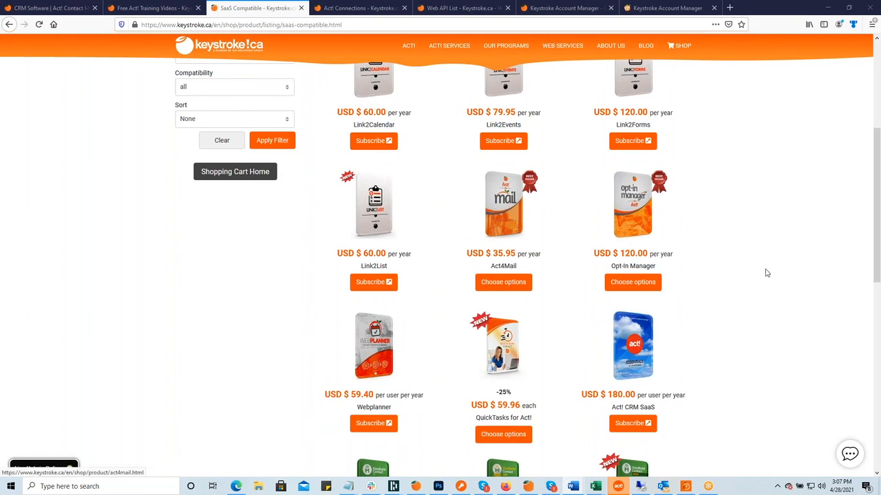
{"action": "scroll", "scroll_direction": "up", "scroll_amount": 3}
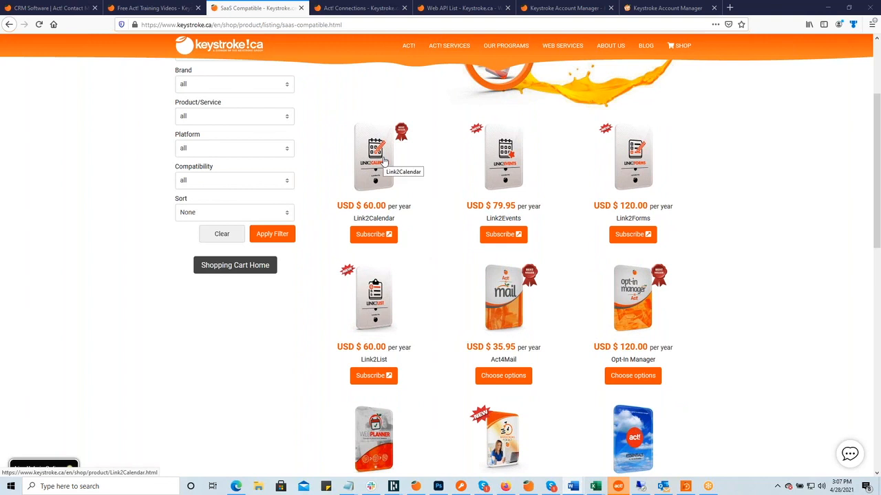
{"action": "mouse_move", "coordinate": [659, 167]}
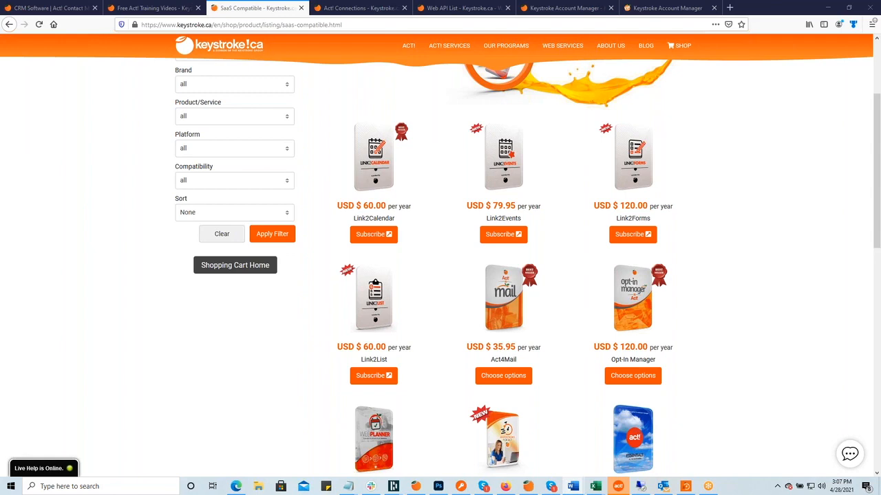
{"action": "mouse_move", "coordinate": [859, 95]}
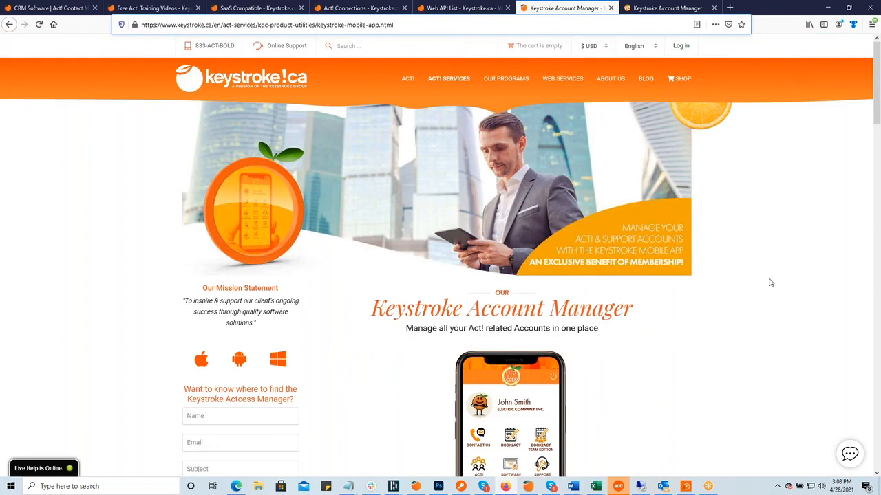
{"action": "scroll", "scroll_direction": "down", "scroll_amount": 3}
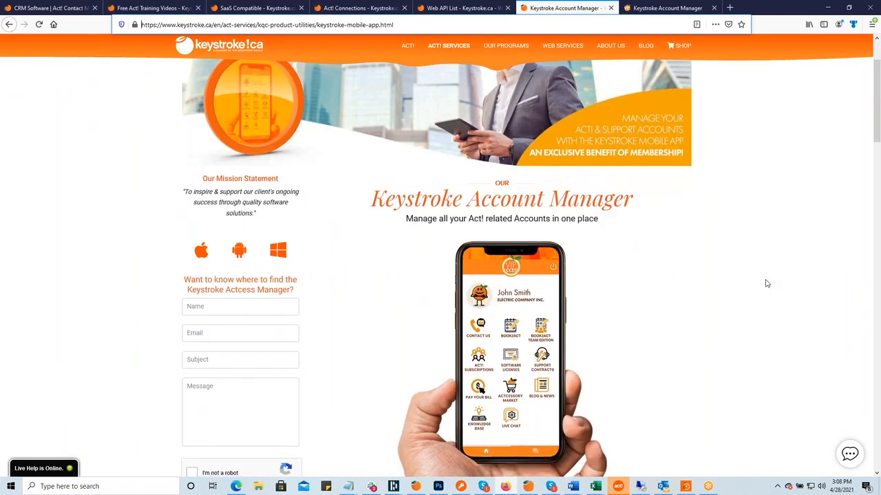
{"action": "scroll", "scroll_direction": "down", "scroll_amount": 3}
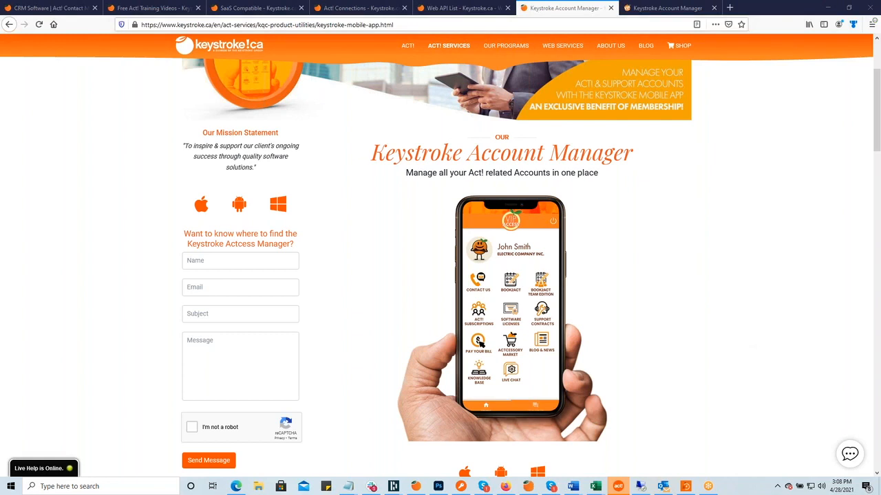
{"action": "mouse_move", "coordinate": [743, 318]}
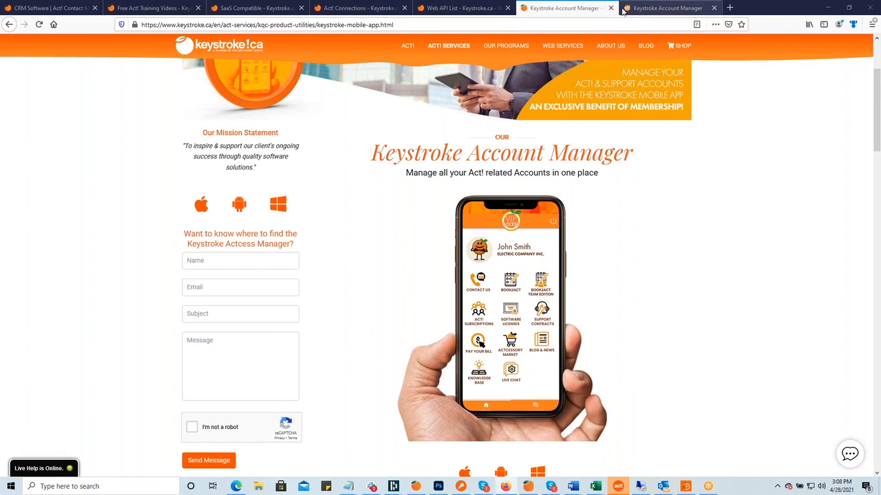
Log in to kam.kqc.ca VIP Access with the prefilled customer credentials.
{"action": "left_click", "coordinate": [664, 8]}
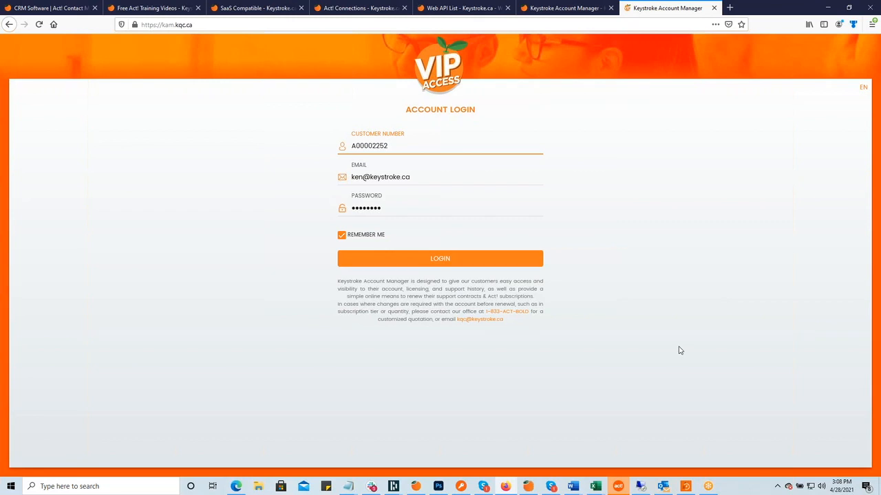
{"action": "left_click", "coordinate": [441, 145]}
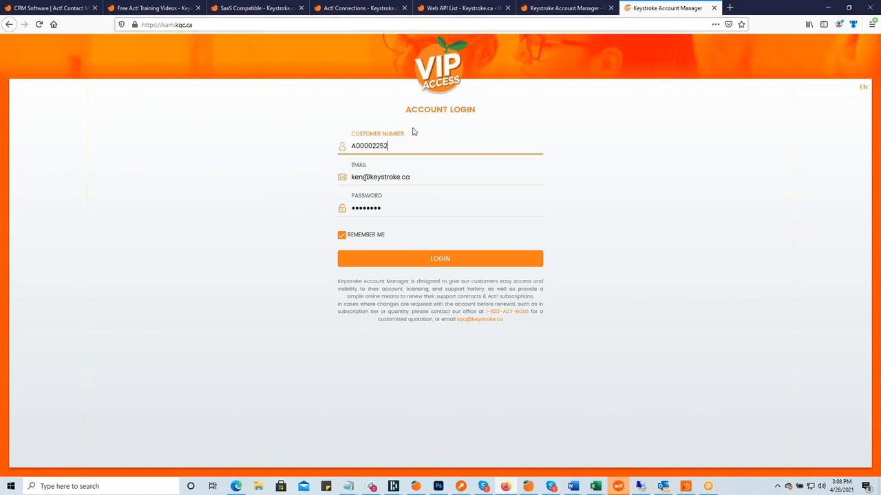
{"action": "mouse_move", "coordinate": [613, 174]}
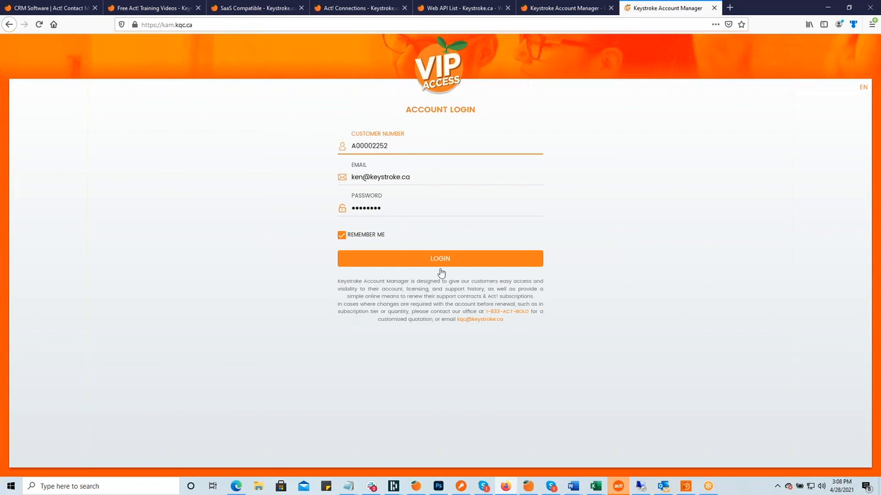
{"action": "left_click", "coordinate": [439, 258]}
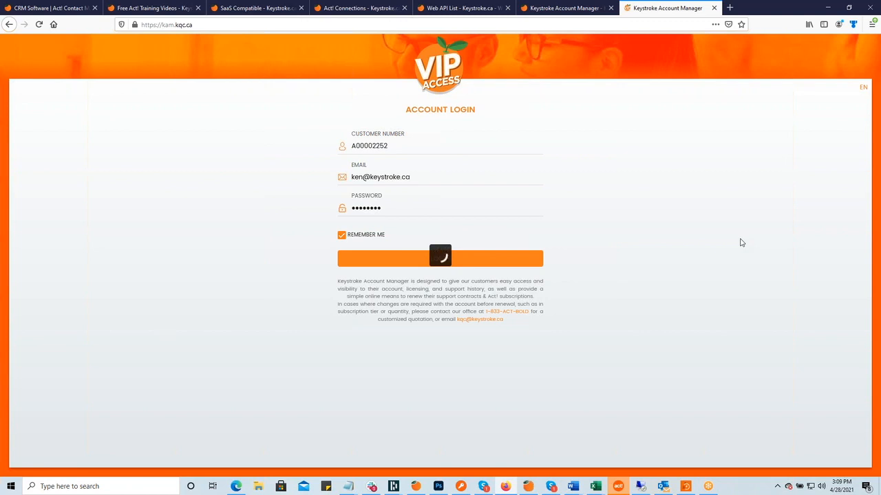
{"action": "left_click", "coordinate": [440, 257]}
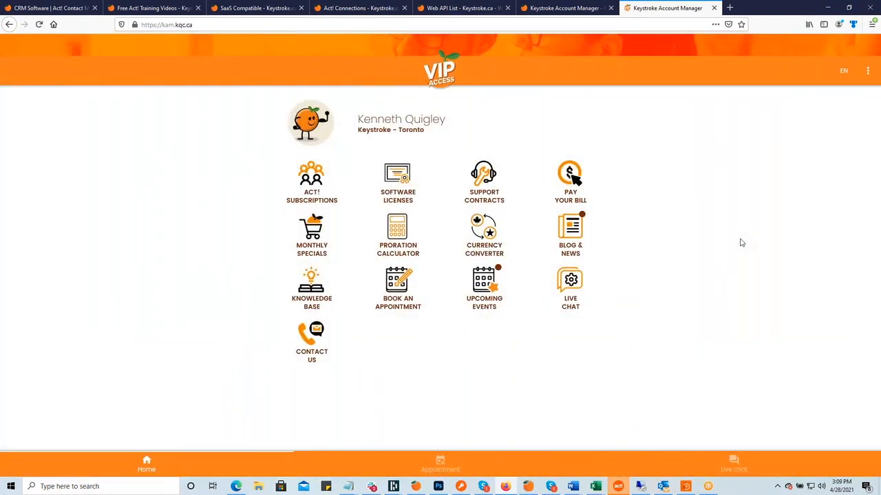
{"action": "mouse_move", "coordinate": [335, 224]}
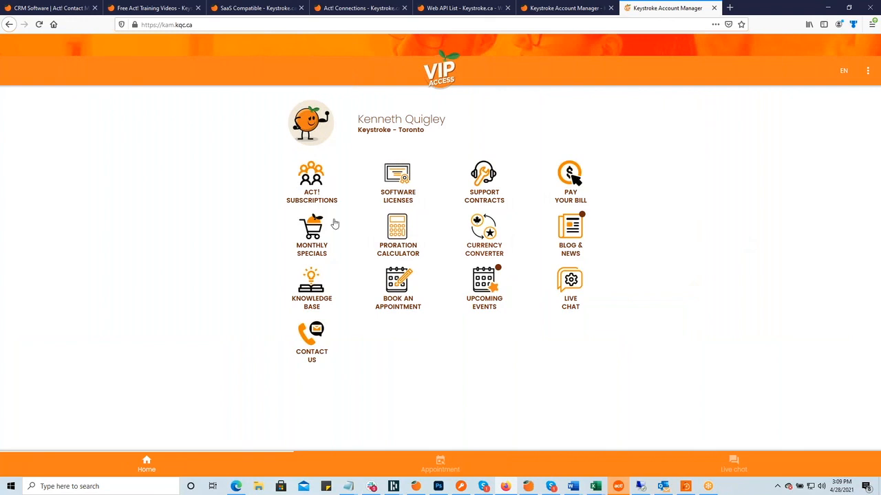
{"action": "left_click", "coordinate": [311, 179]}
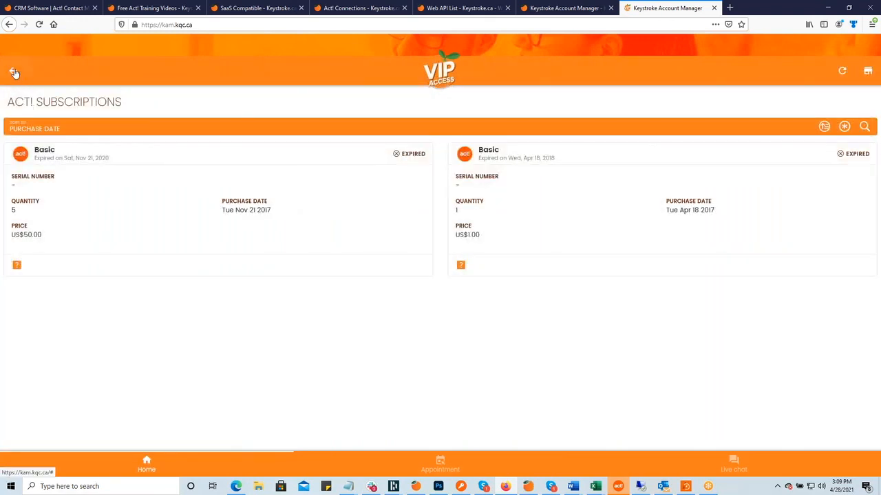
{"action": "left_click", "coordinate": [14, 72]}
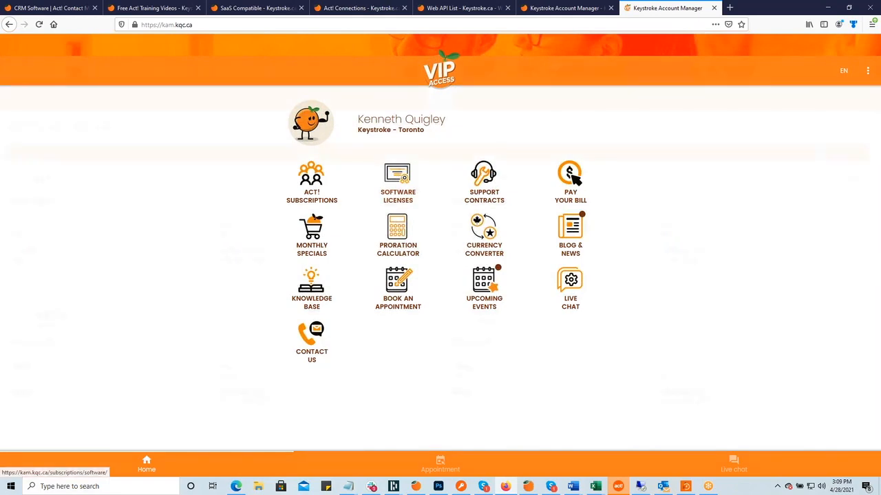
{"action": "left_click", "coordinate": [398, 182]}
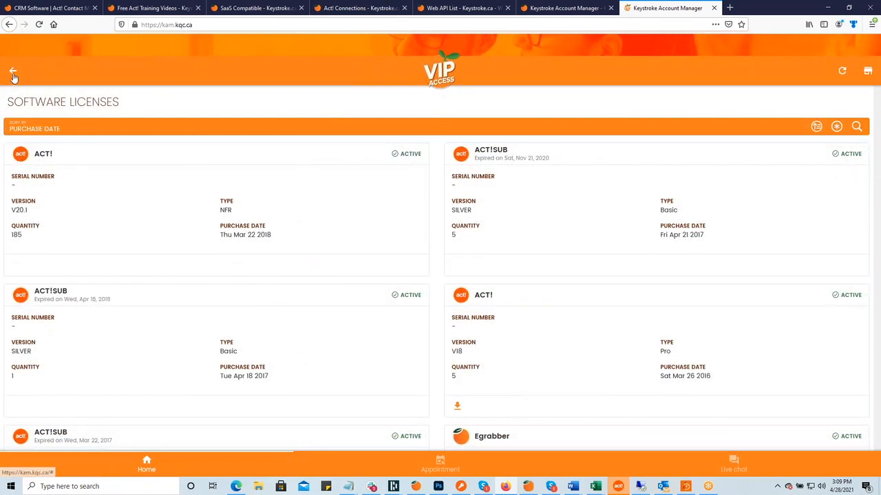
{"action": "left_click", "coordinate": [13, 70]}
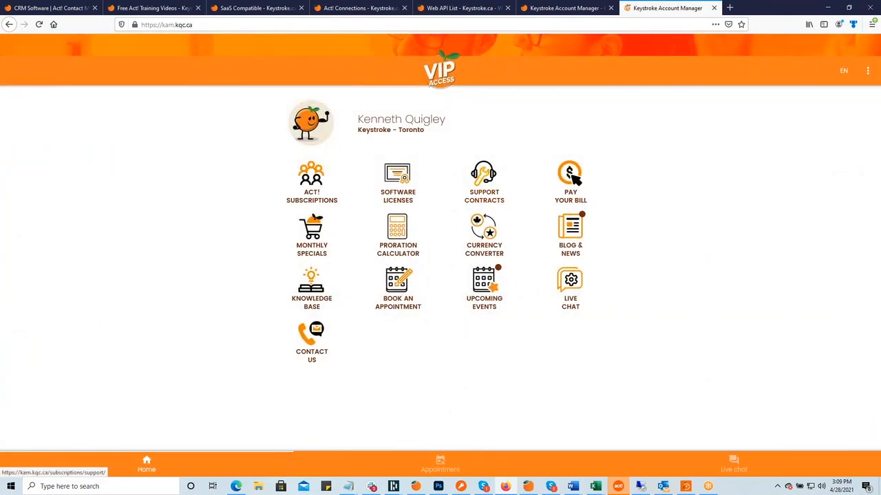
{"action": "left_click", "coordinate": [484, 183]}
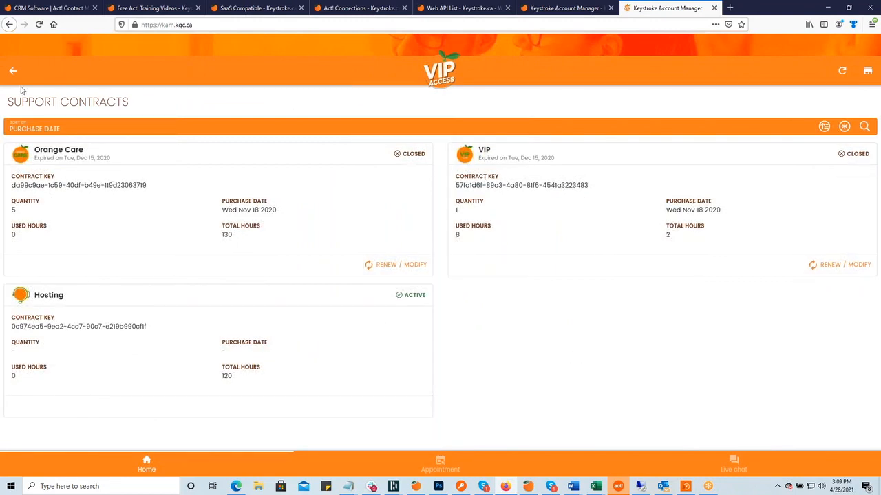
{"action": "left_click", "coordinate": [12, 70]}
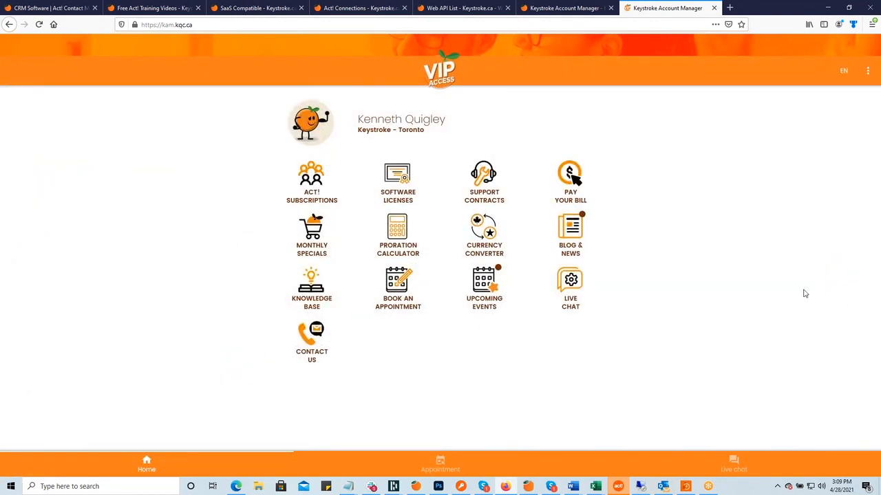
{"action": "mouse_move", "coordinate": [776, 311]}
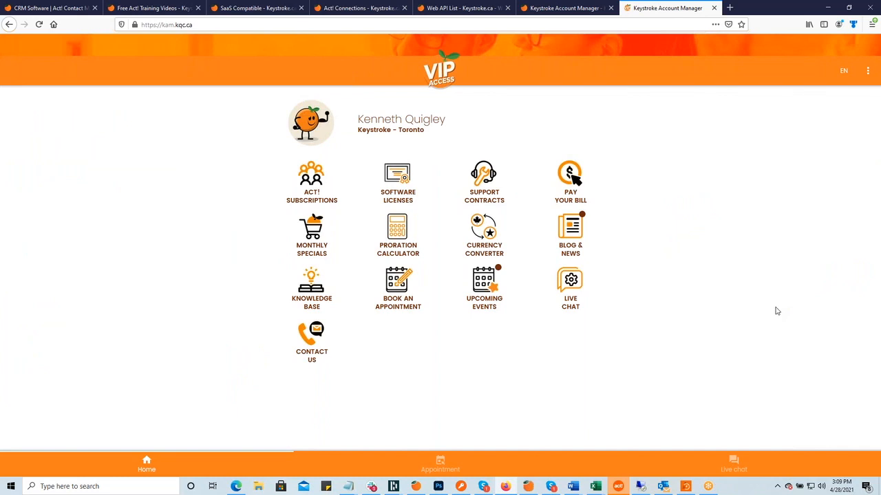
{"action": "mouse_move", "coordinate": [456, 185]}
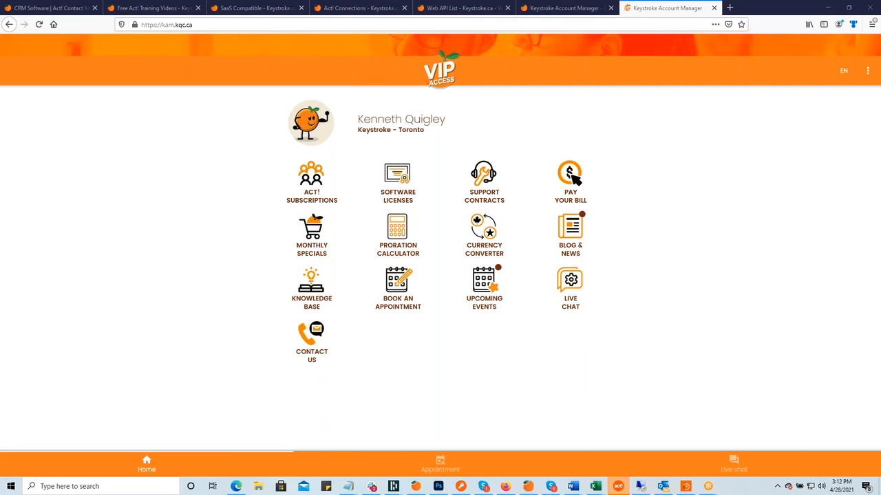
{"action": "mouse_move", "coordinate": [469, 276]}
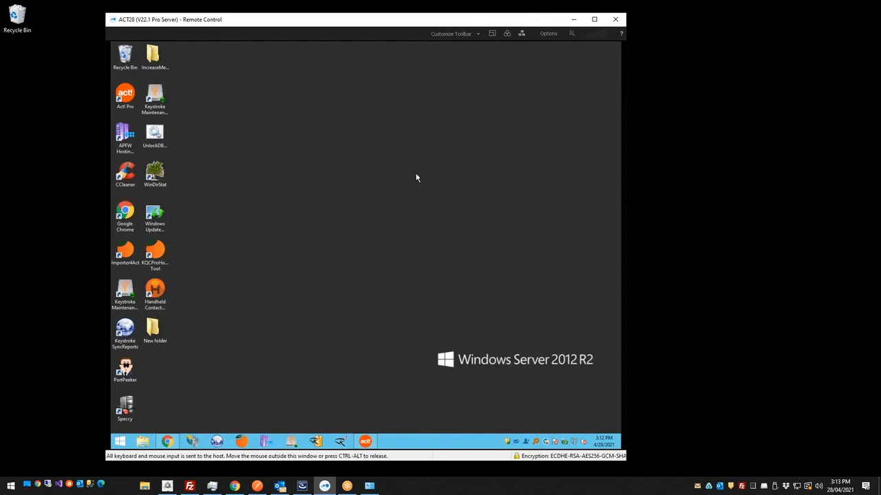
{"action": "mouse_move", "coordinate": [391, 223]}
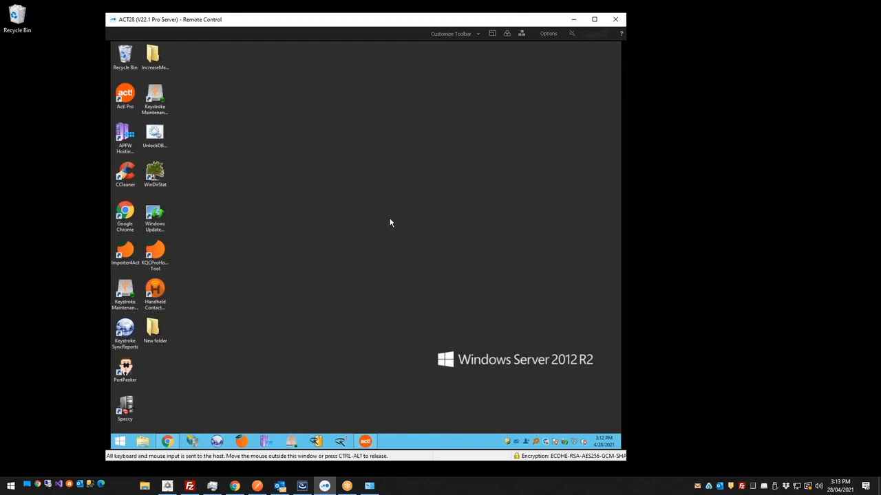
{"action": "mouse_move", "coordinate": [190, 403]}
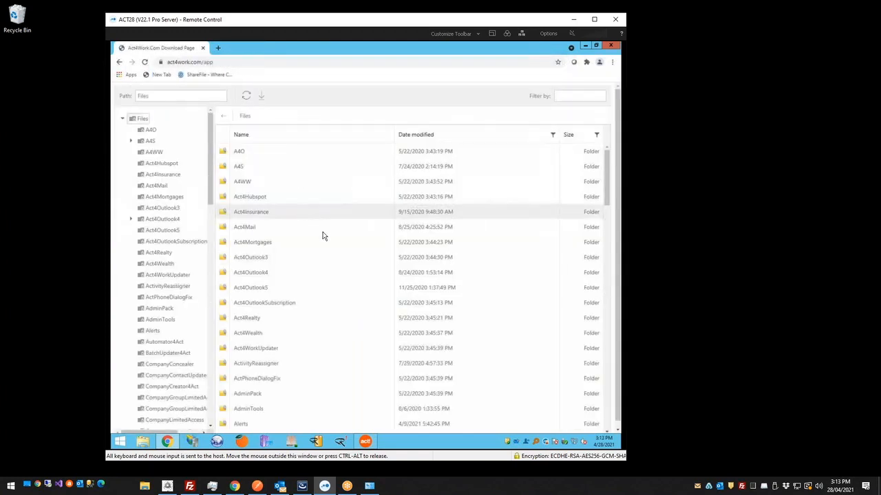
Open the K-API folder on act4work.com to download K-API_Installer.exe.
{"action": "scroll", "scroll_direction": "down", "scroll_amount": 3}
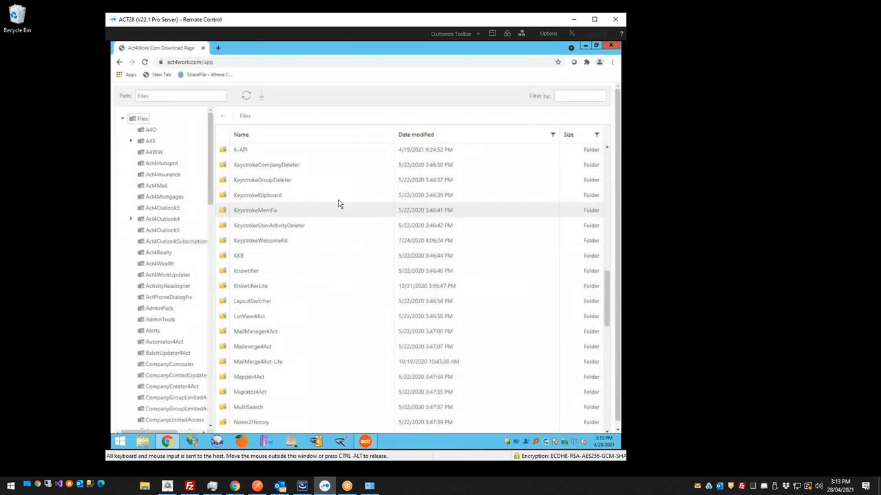
{"action": "left_click", "coordinate": [240, 149]}
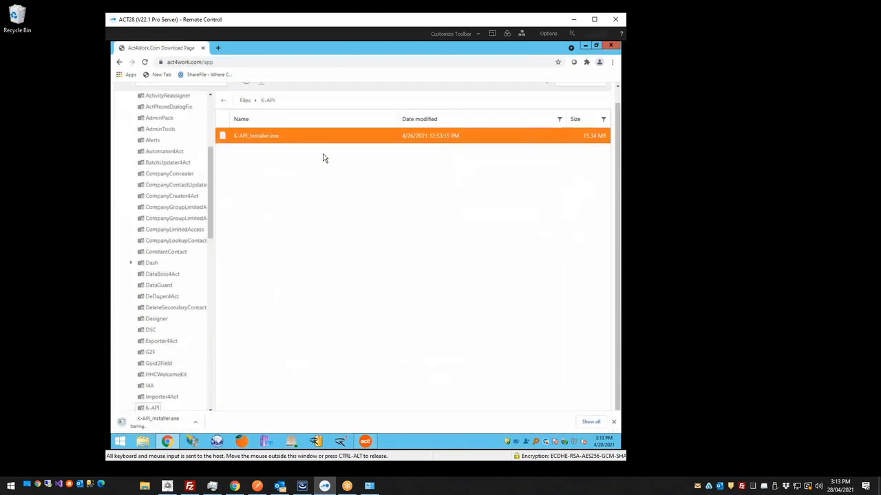
{"action": "mouse_move", "coordinate": [316, 327]}
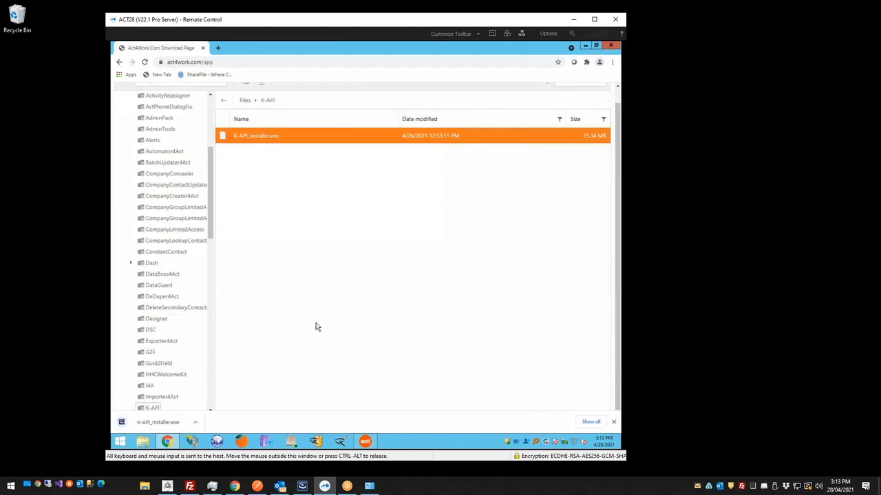
{"action": "mouse_move", "coordinate": [157, 422]}
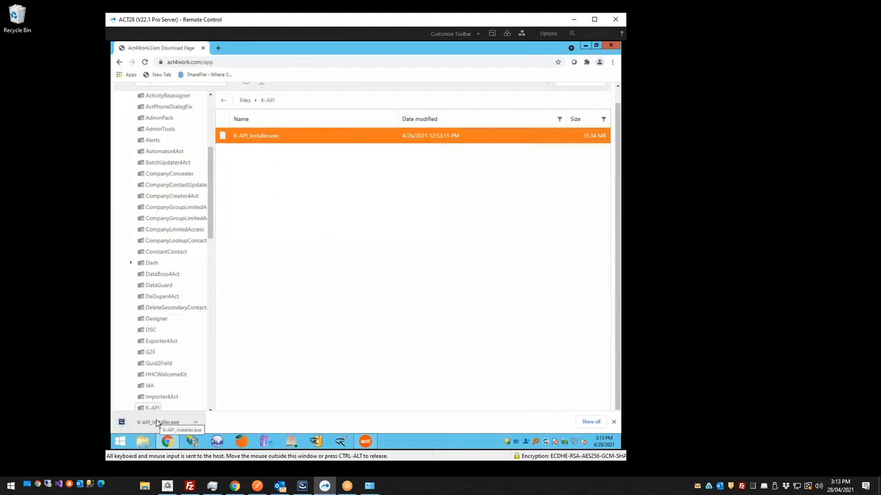
{"action": "mouse_move", "coordinate": [165, 423]}
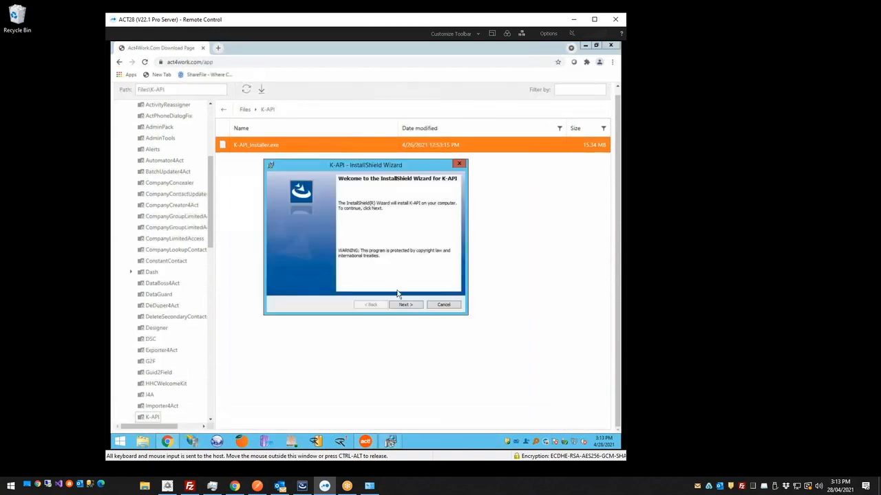
Advance past the K-API installer welcome page and centre the wizard window.
{"action": "left_click", "coordinate": [405, 304]}
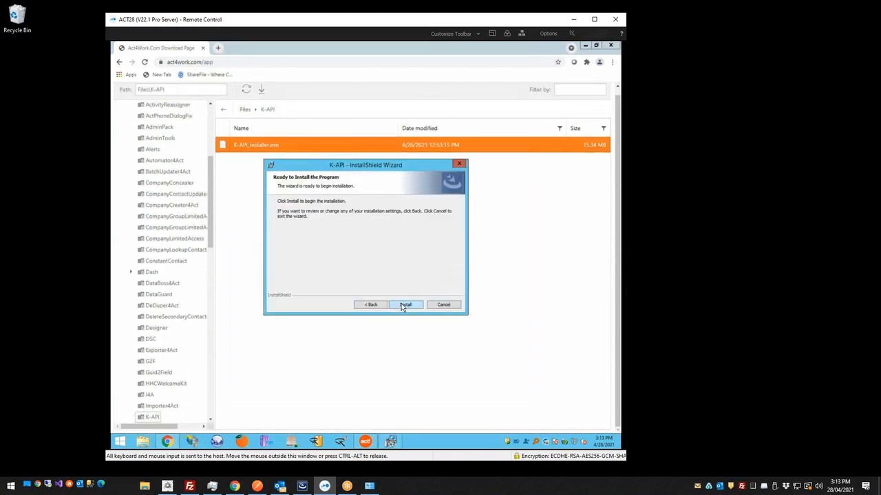
{"action": "mouse_move", "coordinate": [363, 240]}
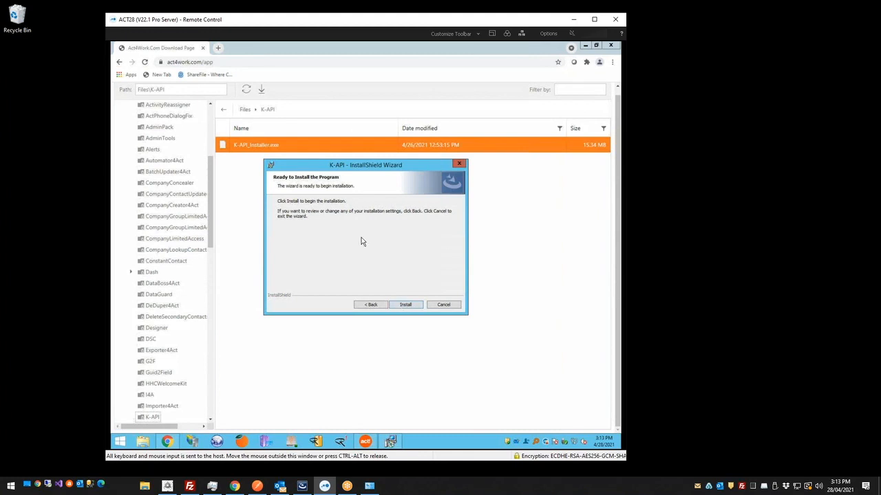
{"action": "left_click_drag", "start_coordinate": [365, 164], "coordinate": [410, 186]}
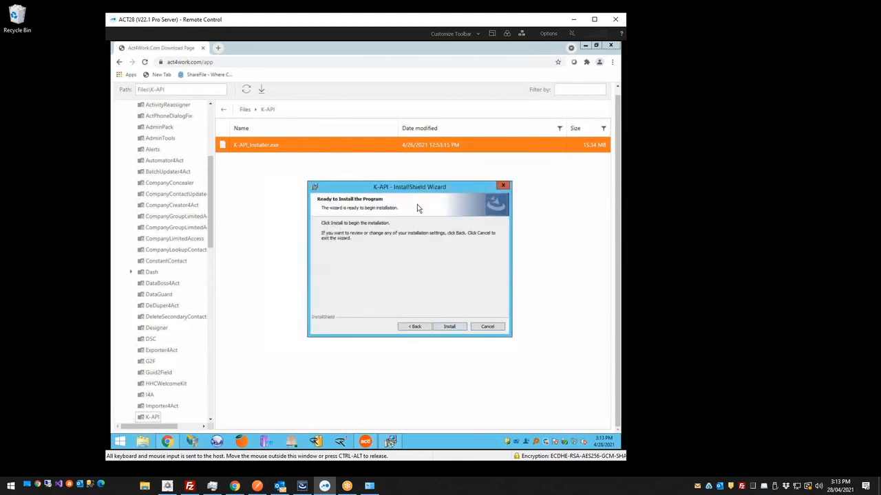
{"action": "mouse_move", "coordinate": [384, 242]}
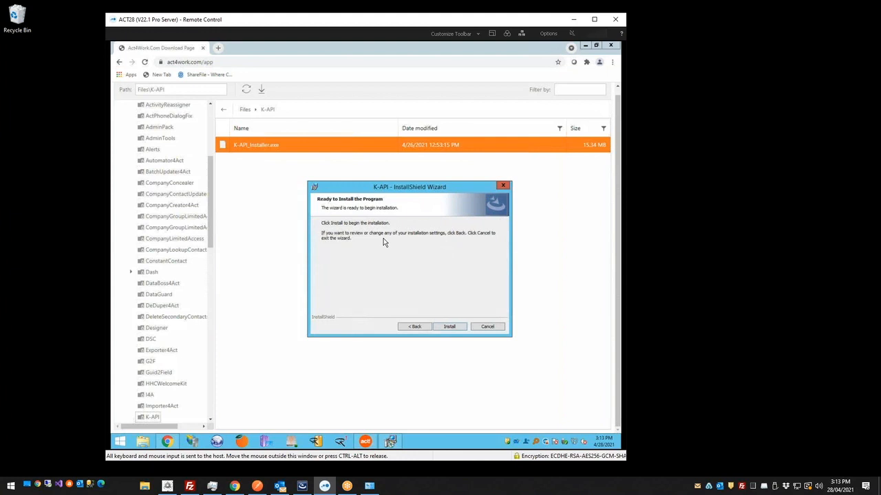
{"action": "mouse_move", "coordinate": [267, 421]}
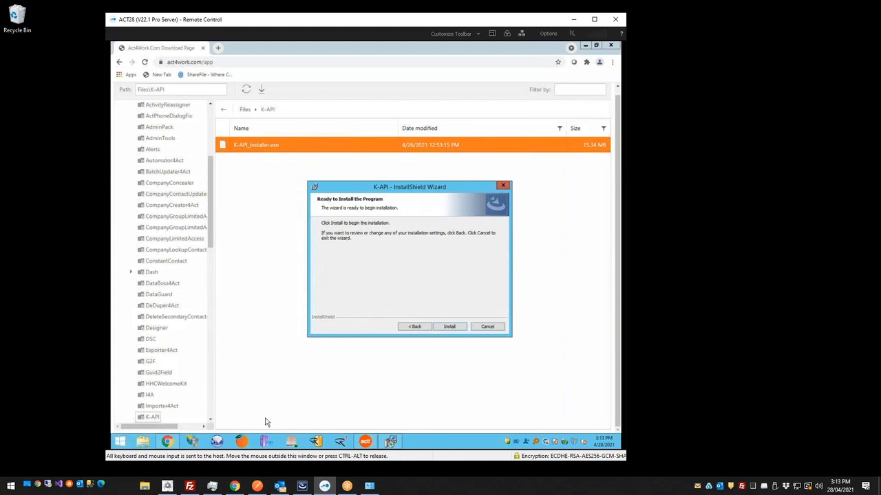
{"action": "mouse_move", "coordinate": [348, 395]}
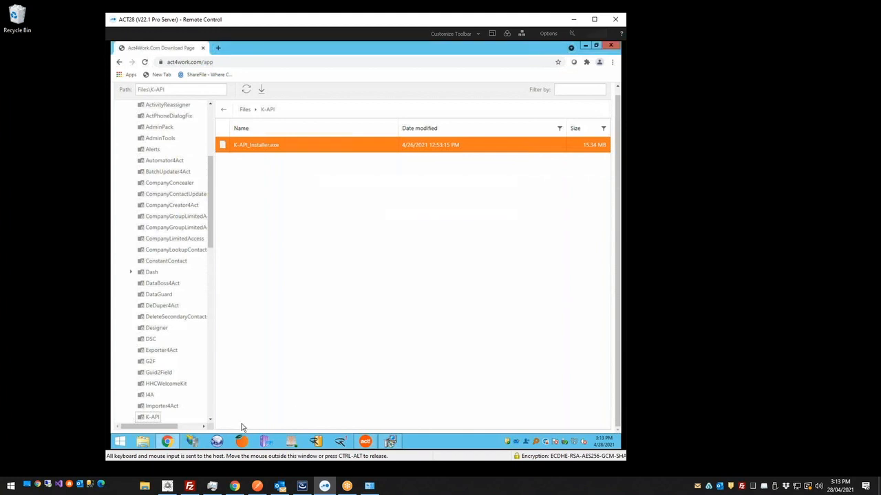
{"action": "mouse_move", "coordinate": [347, 421]}
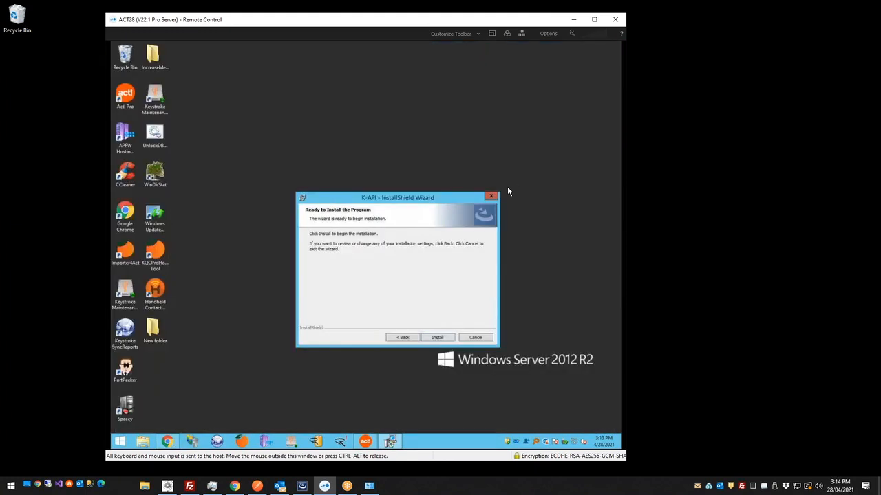
{"action": "mouse_move", "coordinate": [204, 405]}
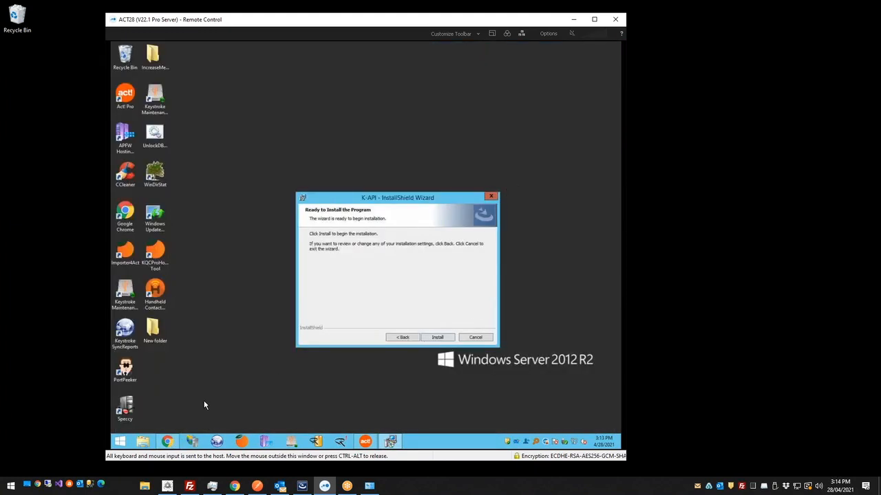
{"action": "mouse_move", "coordinate": [220, 390]}
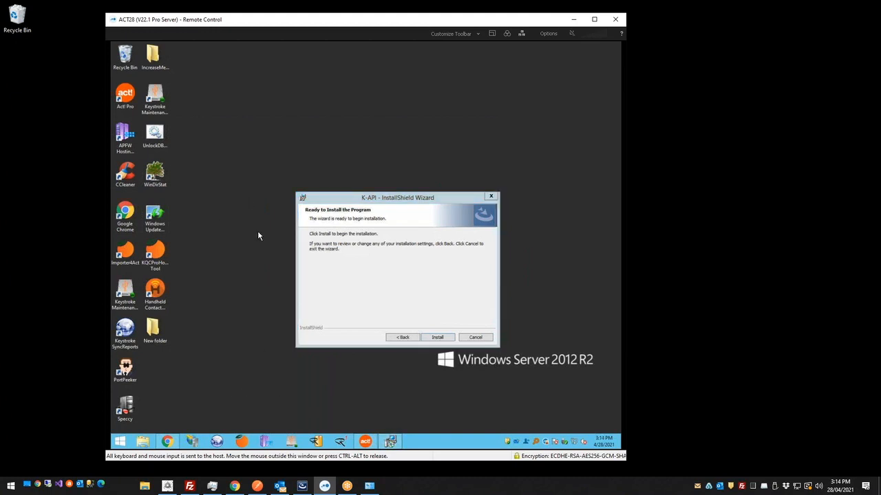
Launch Server Manager and advance Add Roles and Features to select ACT28.ACTHOSTING.LAN.
{"action": "left_click", "coordinate": [120, 441]}
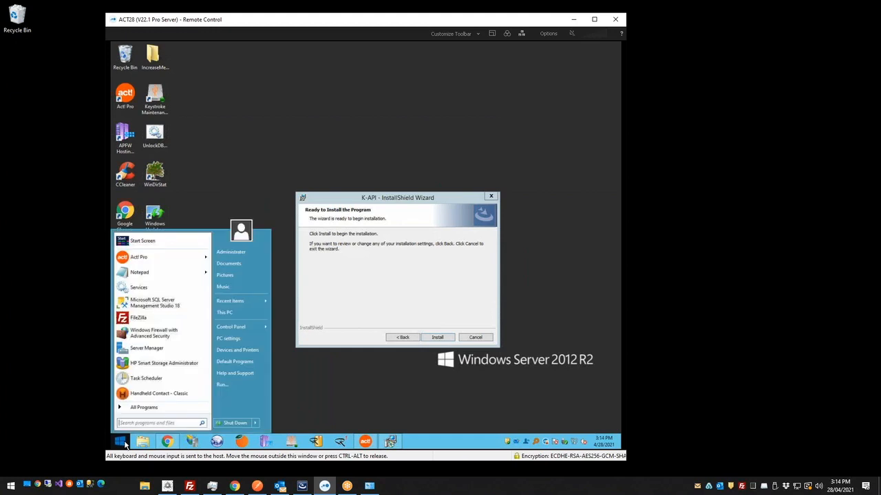
{"action": "type", "text": "server mana"}
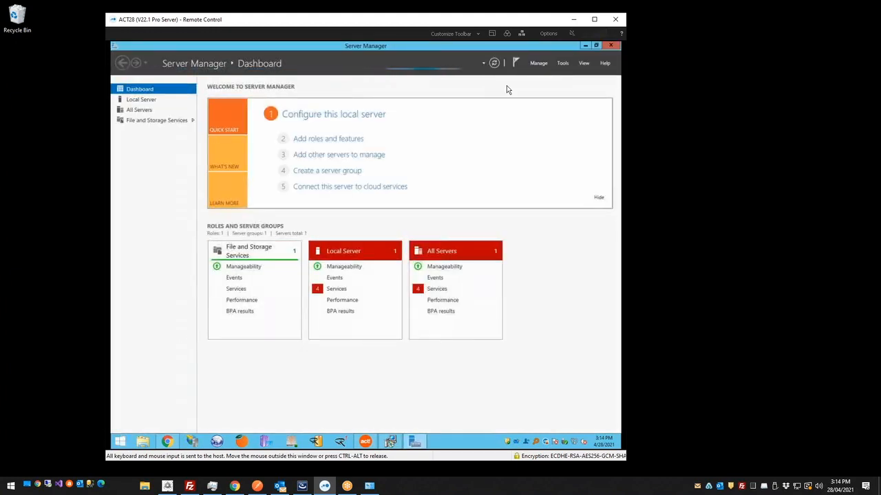
{"action": "left_click", "coordinate": [538, 63]}
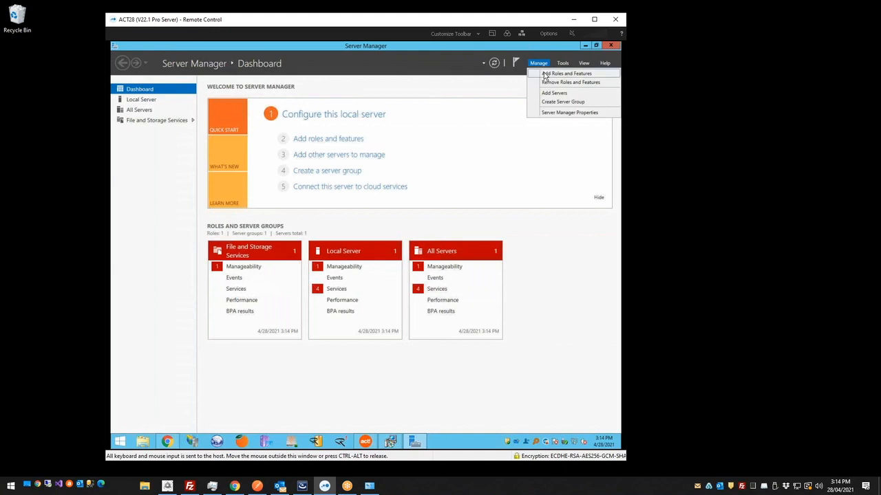
{"action": "left_click", "coordinate": [566, 74]}
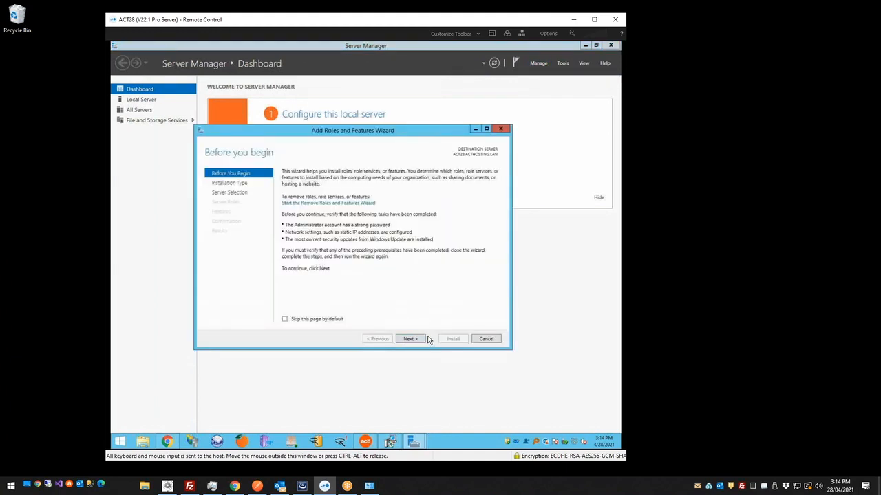
{"action": "left_click", "coordinate": [408, 339]}
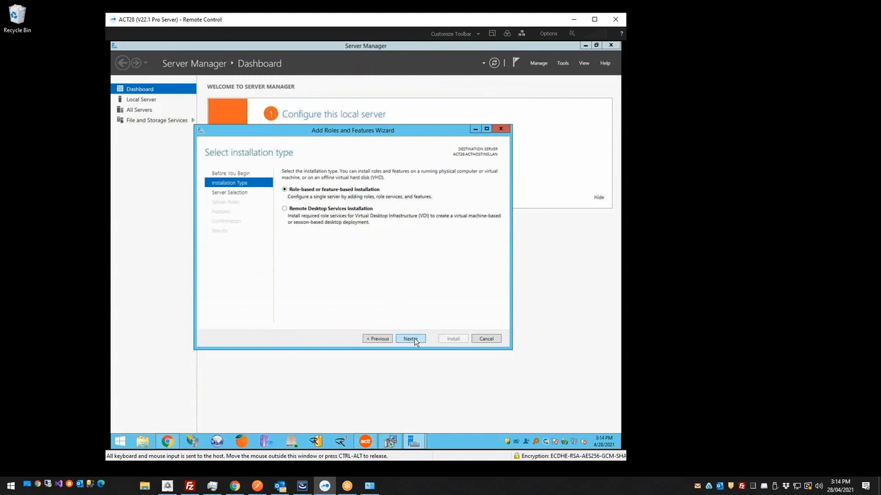
{"action": "left_click", "coordinate": [410, 338]}
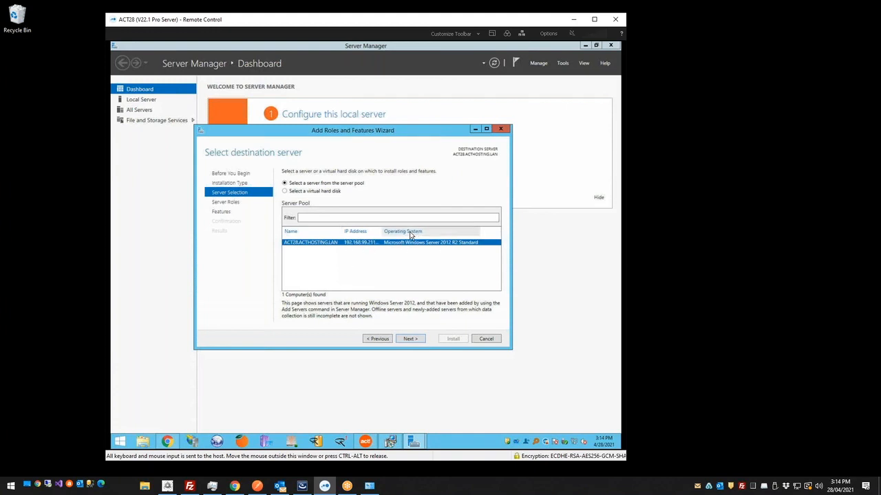
{"action": "mouse_move", "coordinate": [328, 252]}
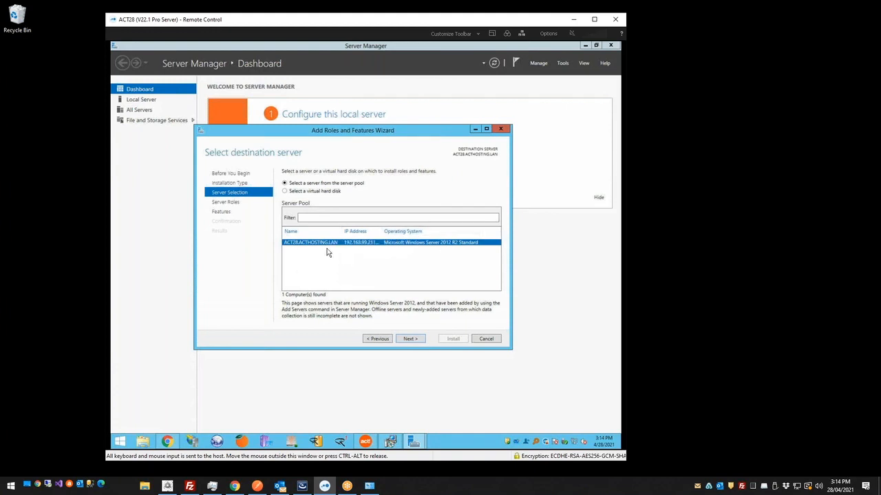
{"action": "mouse_move", "coordinate": [393, 312]}
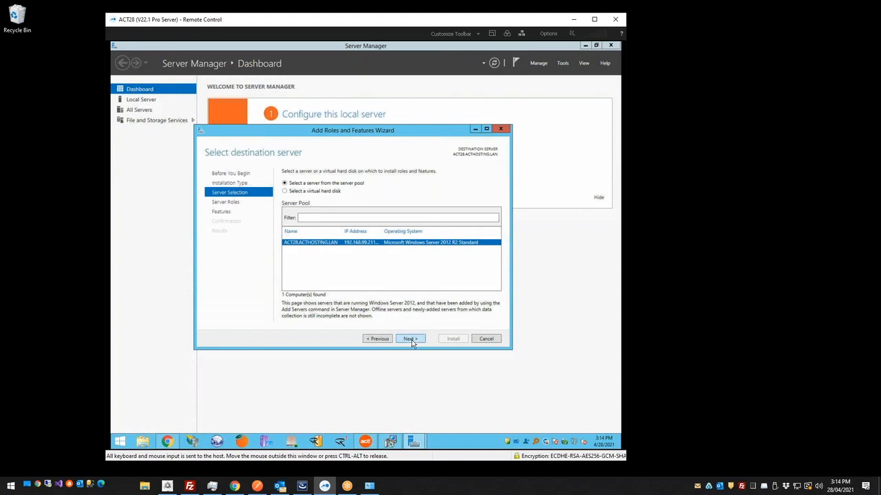
{"action": "mouse_move", "coordinate": [439, 328]}
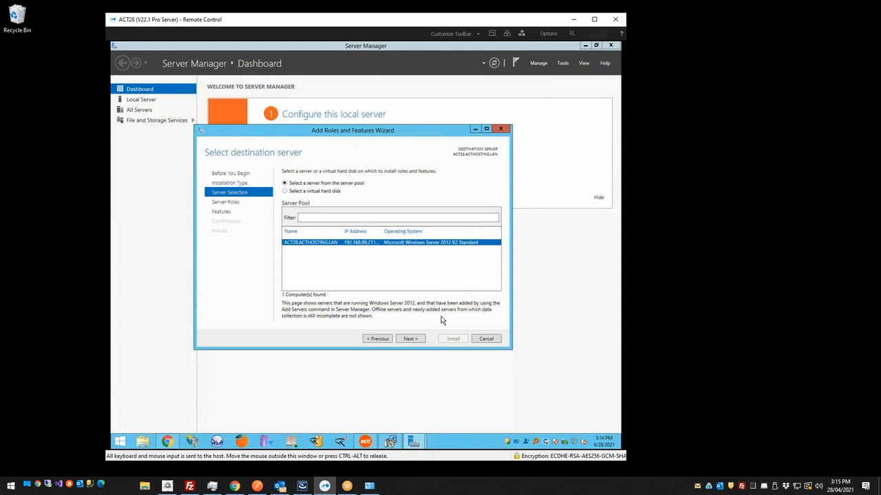
Add Web Server (IIS) with its management console, then inspect ASP.NET 4.5 on Features.
{"action": "left_click", "coordinate": [410, 338]}
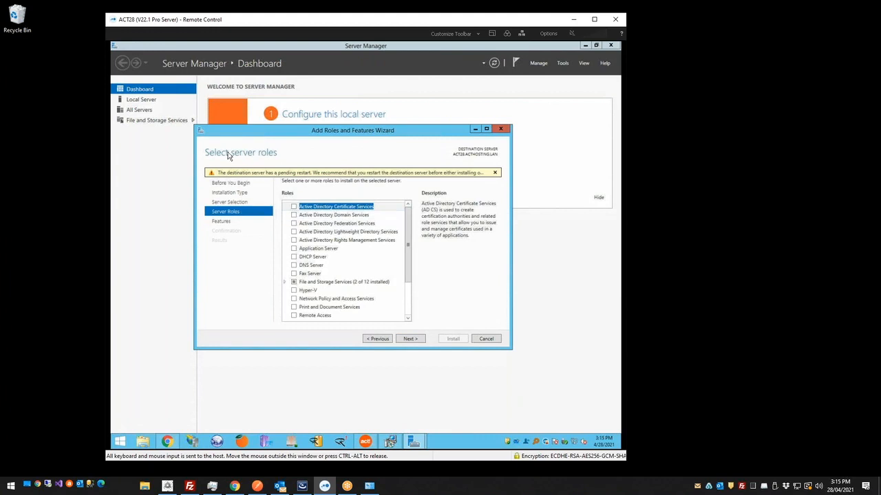
{"action": "mouse_move", "coordinate": [405, 219]}
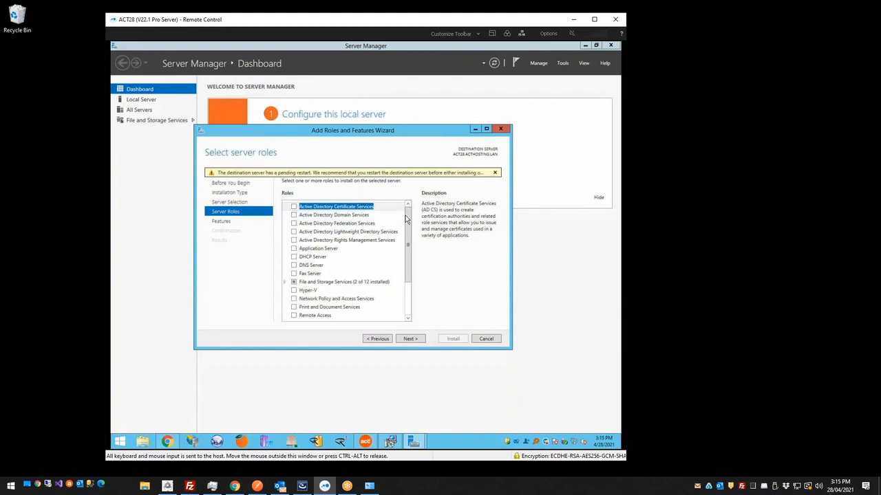
{"action": "scroll", "scroll_direction": "down", "scroll_amount": 3}
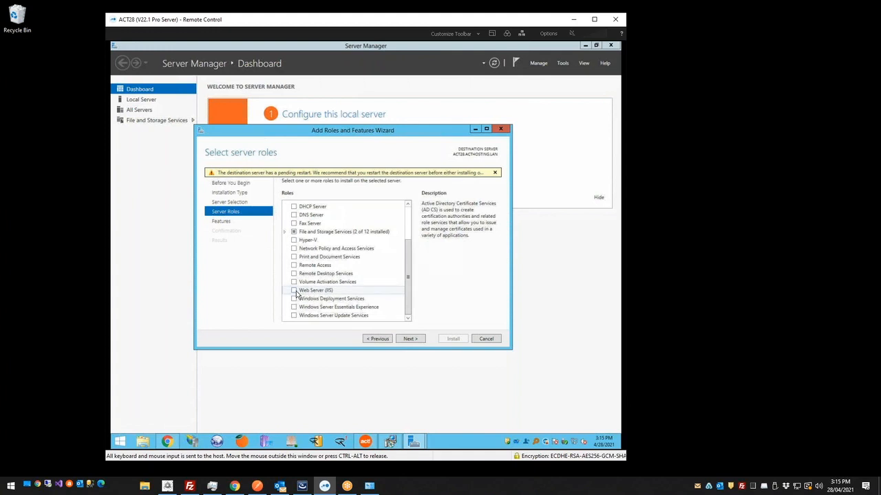
{"action": "left_click", "coordinate": [295, 290]}
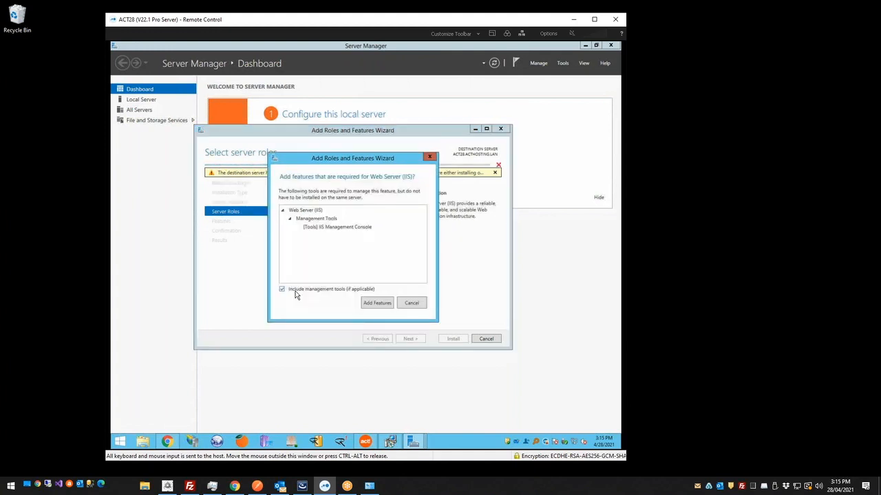
{"action": "left_click", "coordinate": [377, 303]}
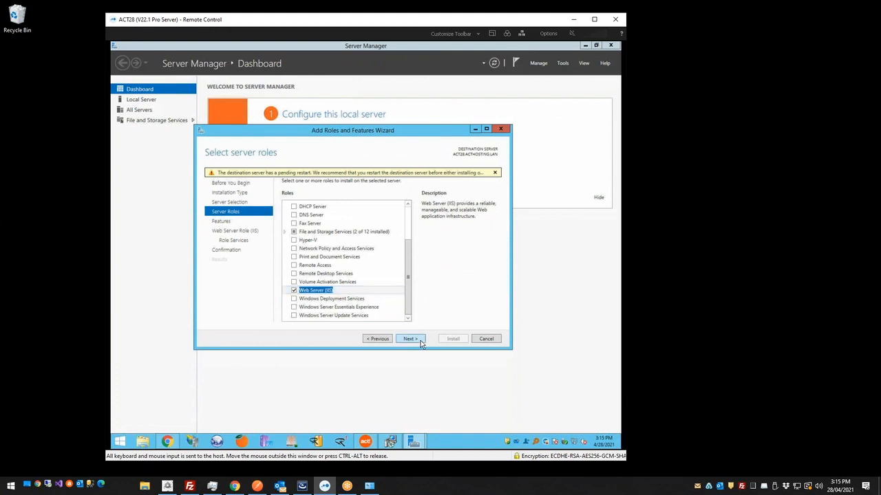
{"action": "left_click", "coordinate": [410, 339]}
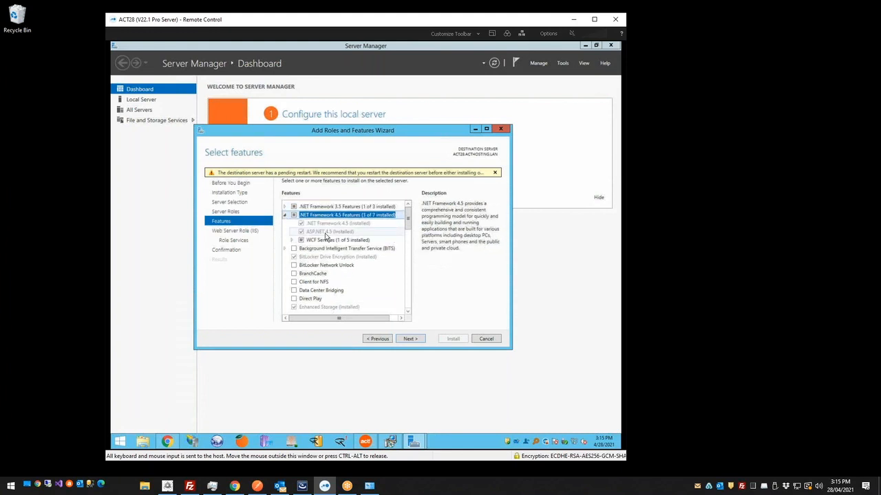
{"action": "left_click", "coordinate": [329, 231]}
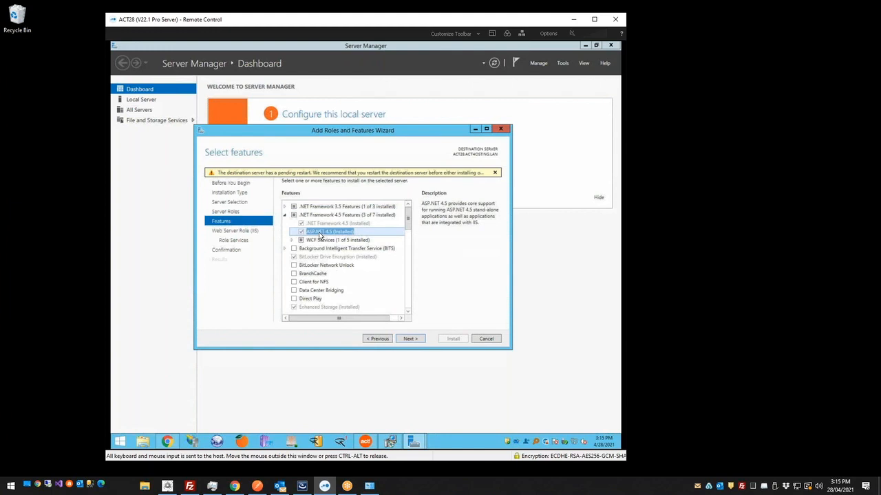
{"action": "mouse_move", "coordinate": [309, 237]}
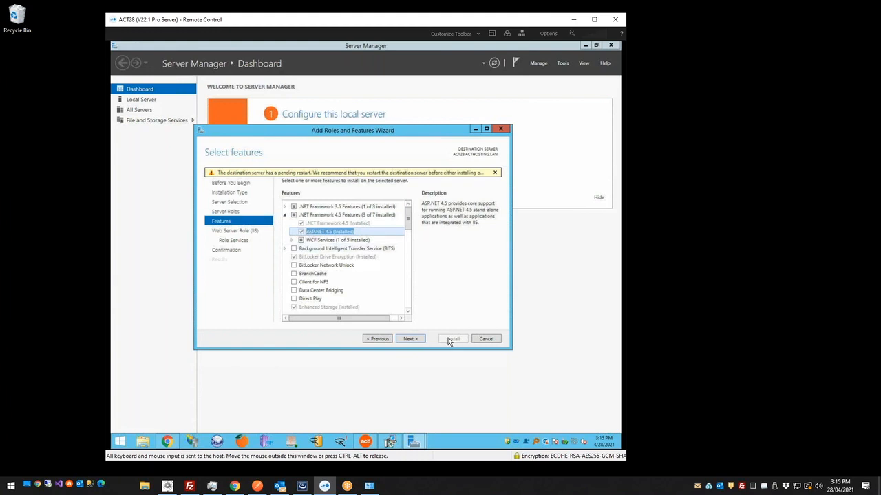
Advance past the Web Server role overview to the IIS role services list.
{"action": "left_click", "coordinate": [409, 338]}
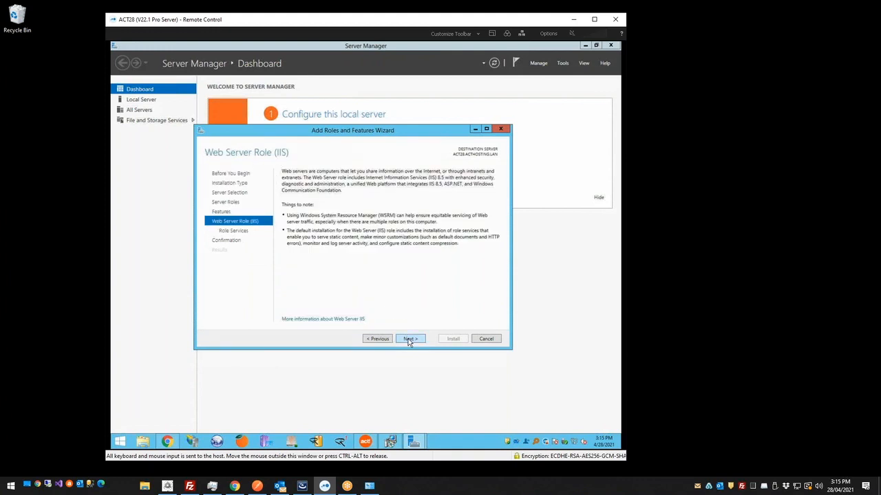
{"action": "left_click", "coordinate": [410, 339]}
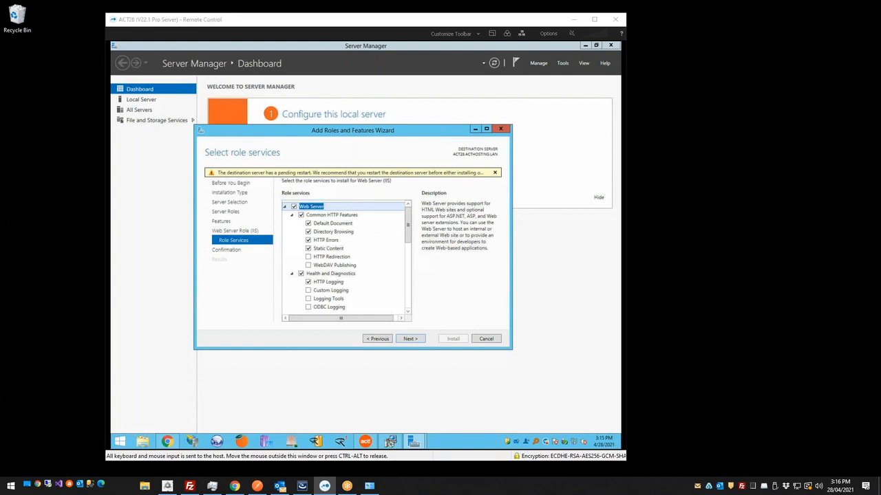
{"action": "mouse_move", "coordinate": [430, 137]}
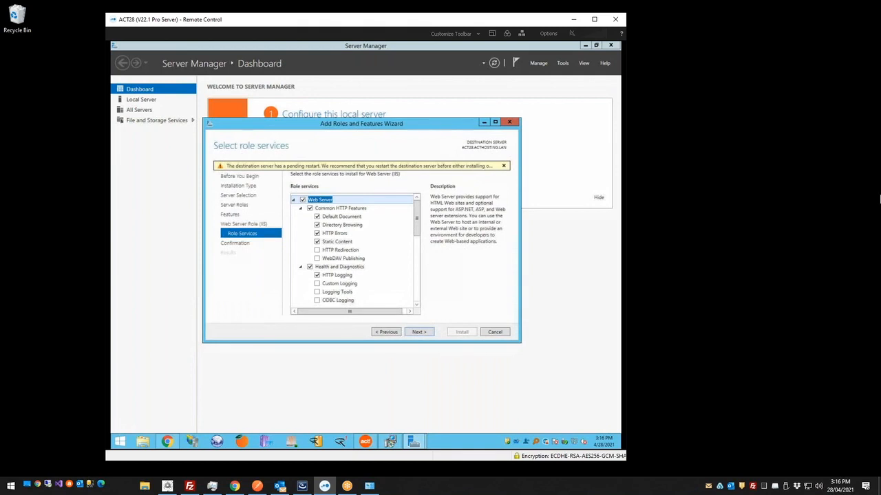
{"action": "scroll", "scroll_direction": "down", "scroll_amount": 3}
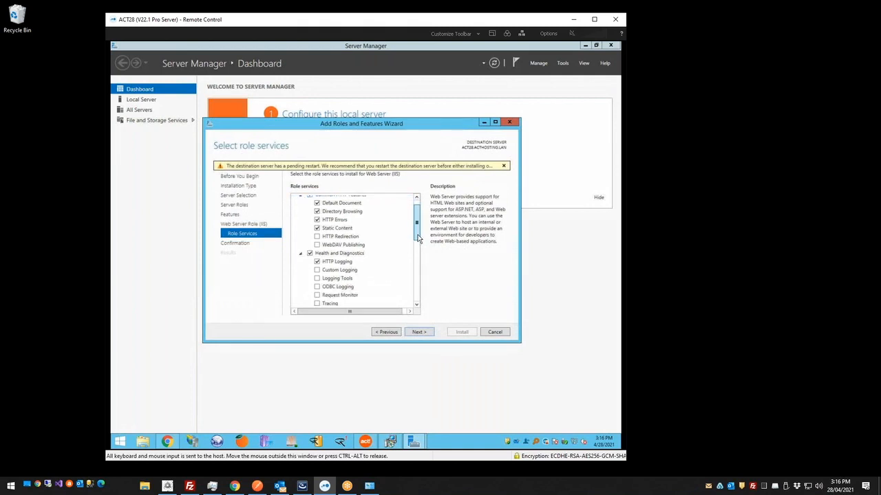
{"action": "scroll", "scroll_direction": "down", "scroll_amount": 3}
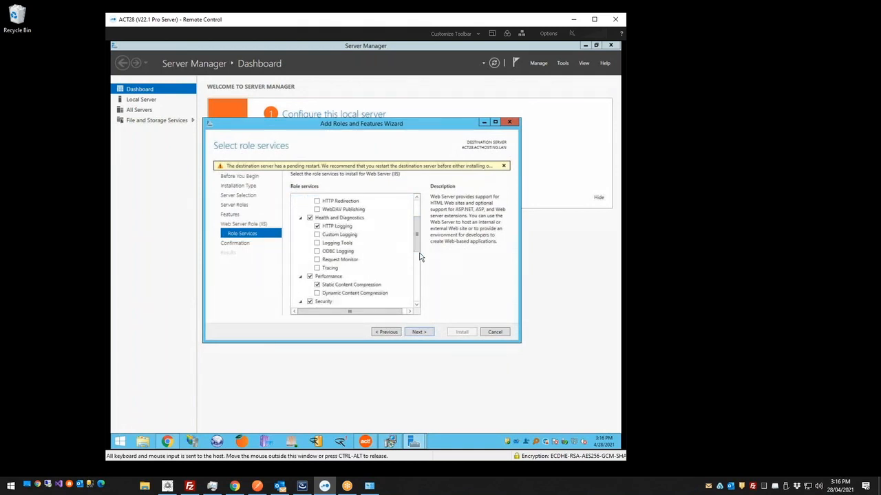
{"action": "scroll", "scroll_direction": "down", "scroll_amount": 3}
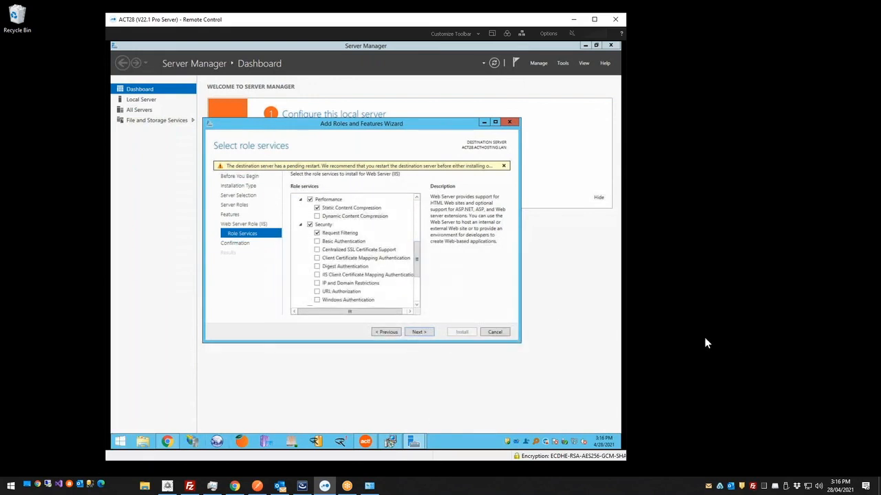
{"action": "mouse_move", "coordinate": [496, 307]}
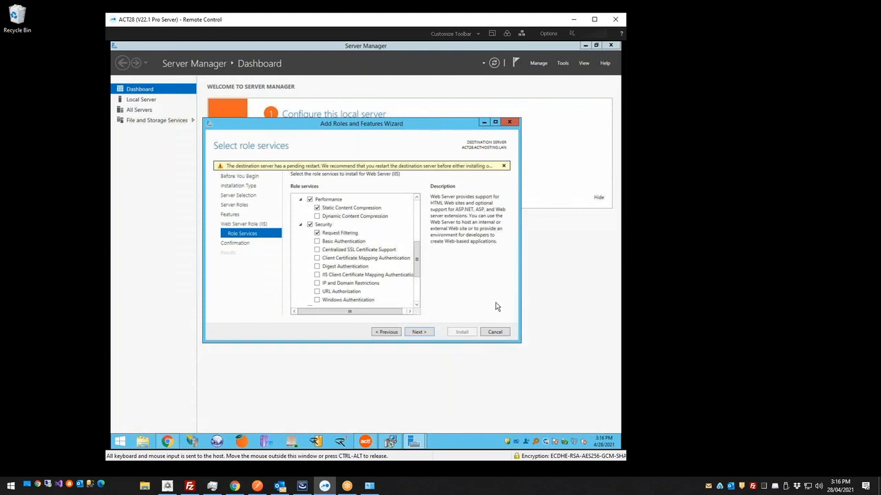
{"action": "mouse_move", "coordinate": [430, 287]}
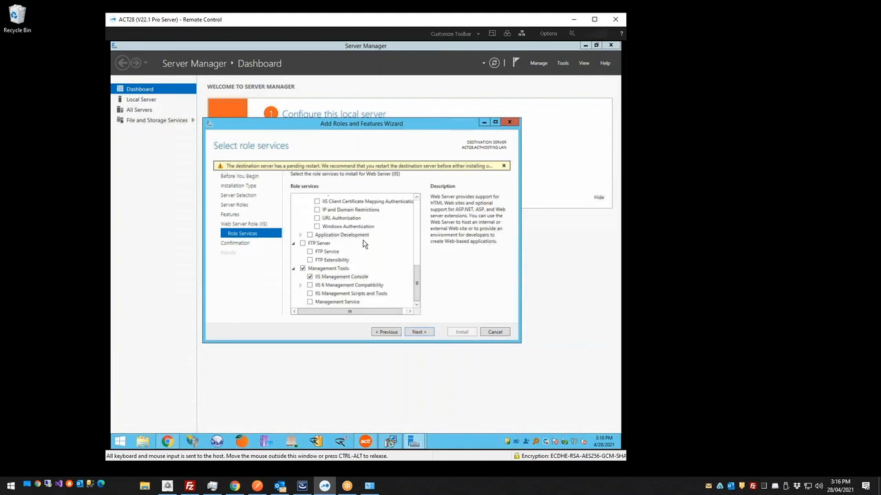
Under Application Development, select ASP.NET 4.5 and ASP.NET 3.5, accepting their required services.
{"action": "left_click", "coordinate": [342, 235]}
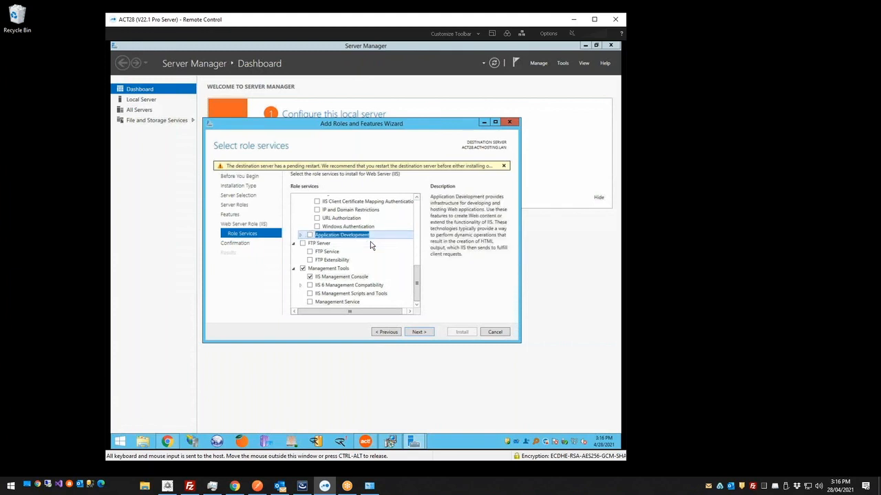
{"action": "left_click", "coordinate": [300, 234]}
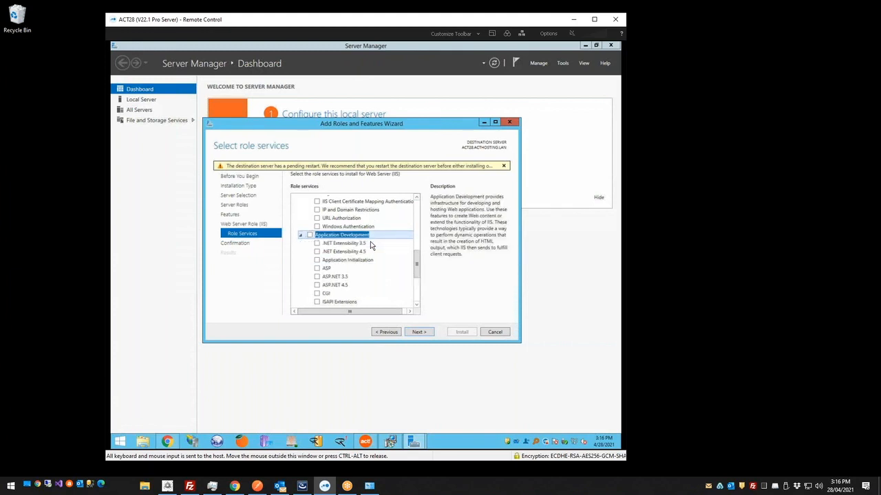
{"action": "left_click", "coordinate": [326, 293]}
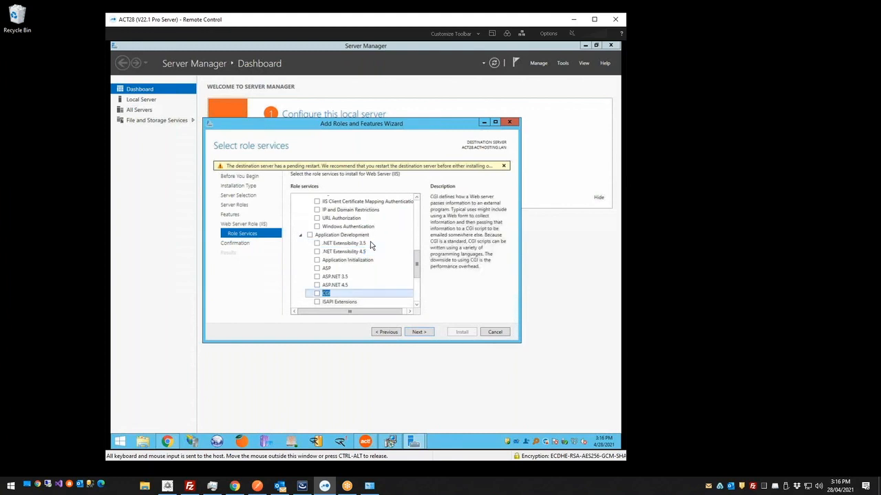
{"action": "left_click", "coordinate": [334, 276]}
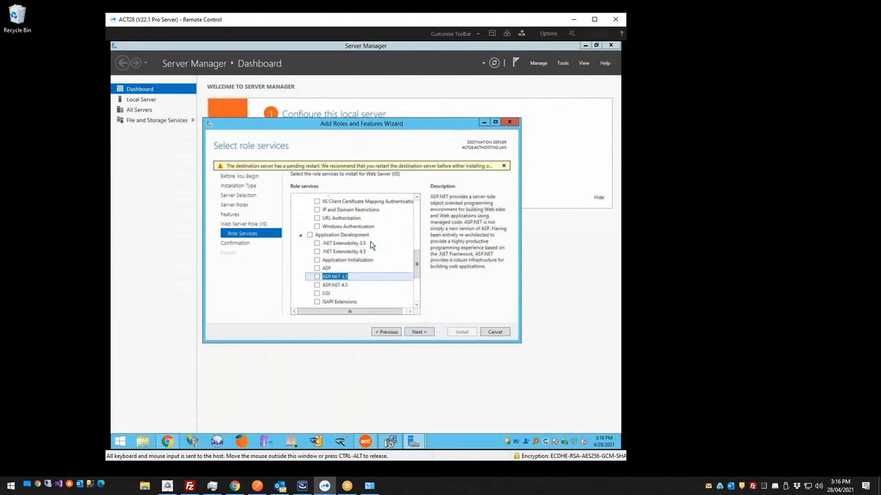
{"action": "left_click", "coordinate": [335, 285]}
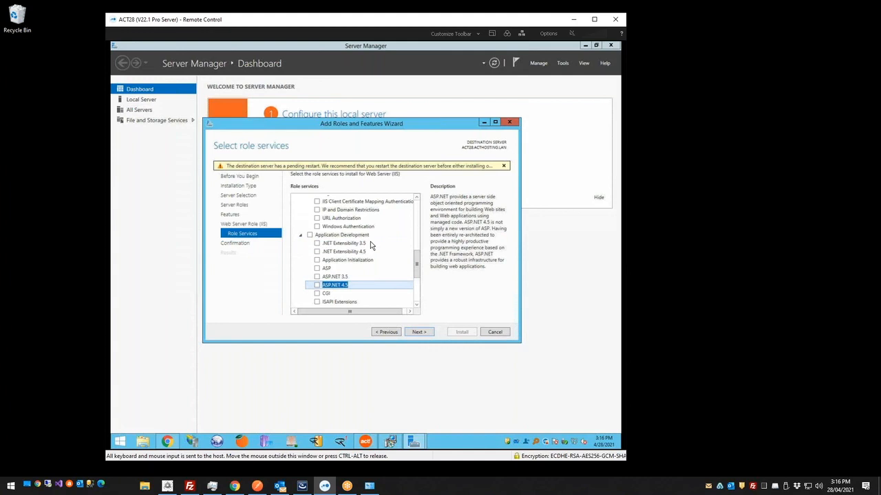
{"action": "left_click", "coordinate": [317, 285]}
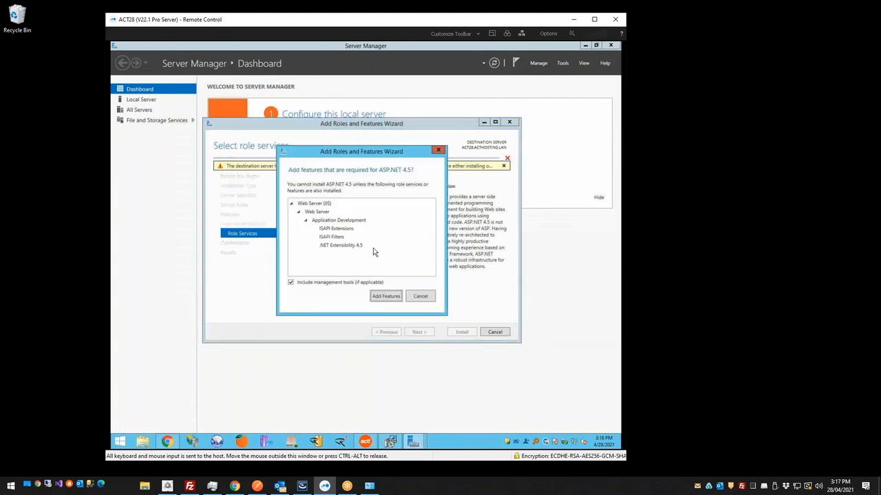
{"action": "left_click", "coordinate": [385, 296]}
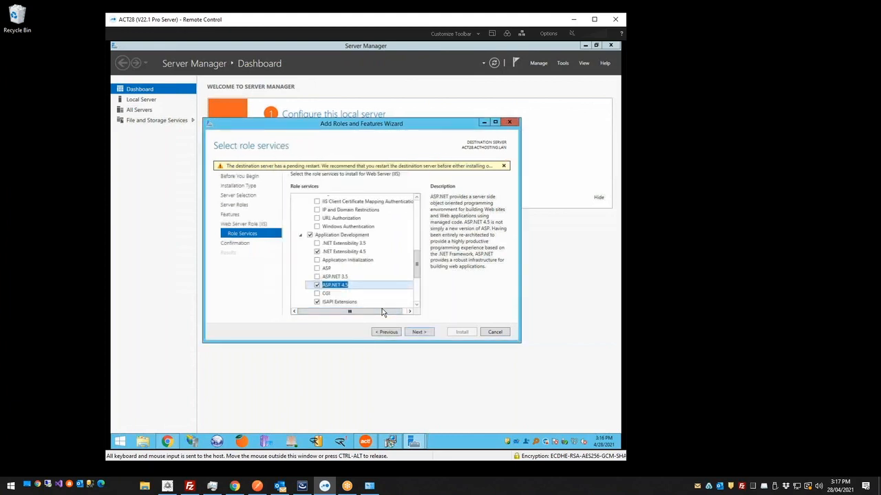
{"action": "left_click", "coordinate": [317, 276]}
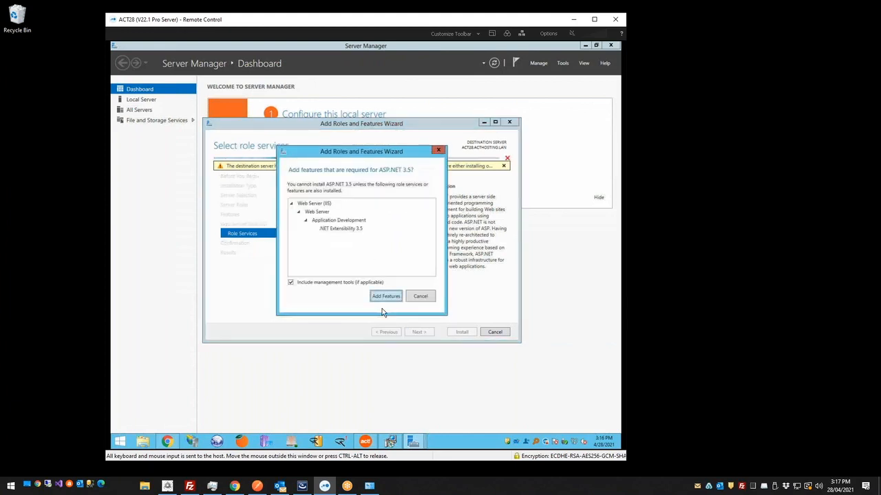
{"action": "left_click", "coordinate": [385, 296]}
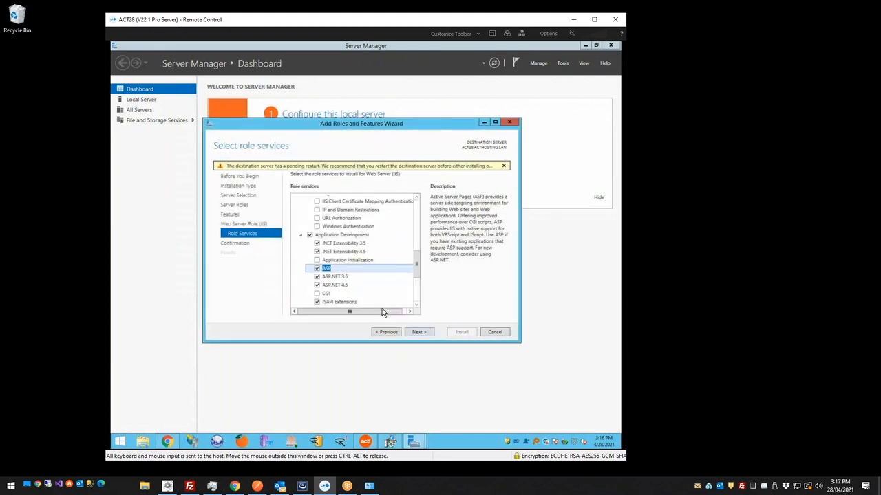
{"action": "mouse_move", "coordinate": [424, 299]}
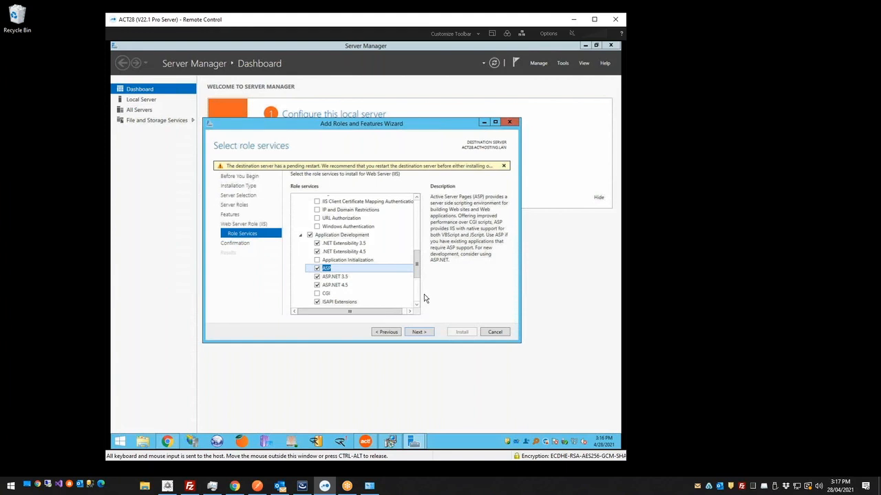
{"action": "mouse_move", "coordinate": [433, 296]}
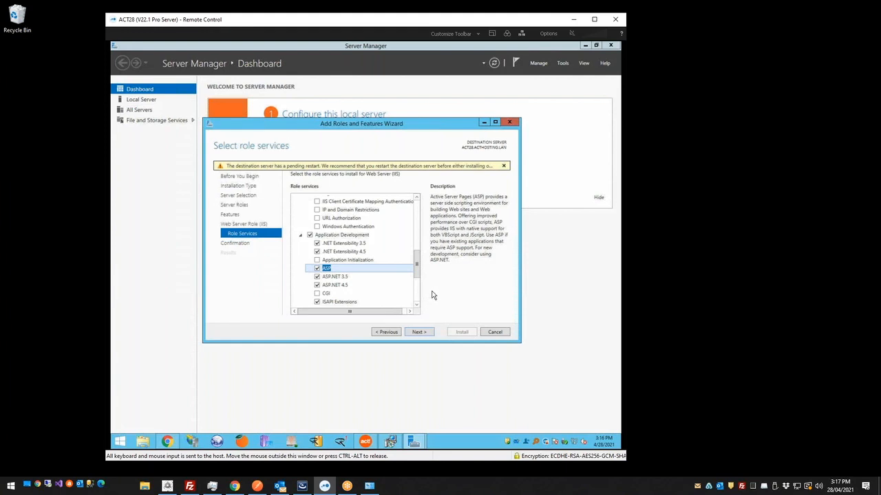
{"action": "mouse_move", "coordinate": [408, 295]}
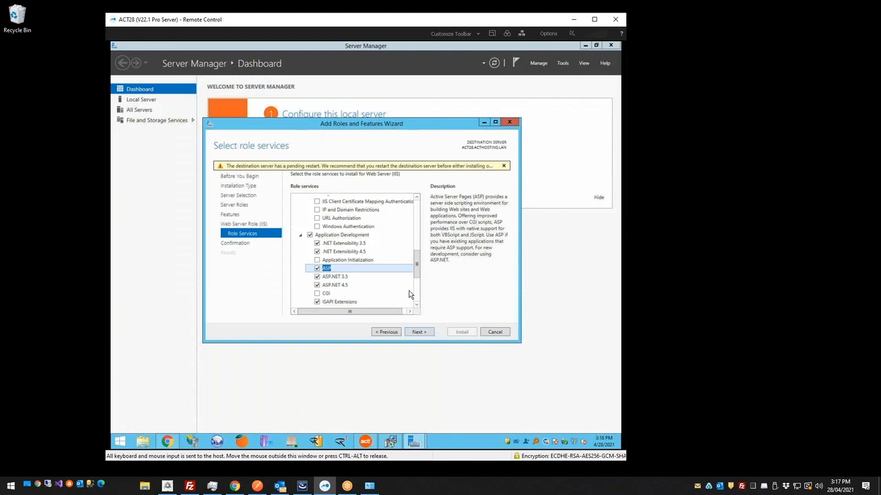
{"action": "mouse_move", "coordinate": [418, 301]}
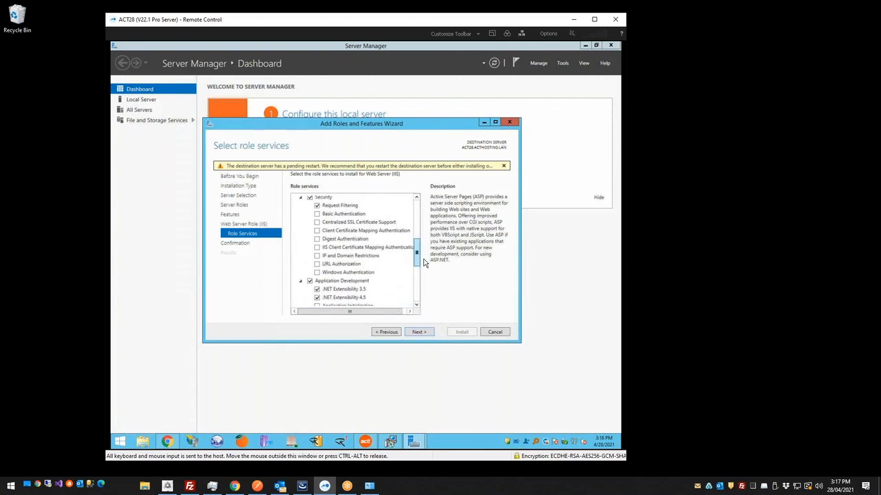
{"action": "scroll", "scroll_direction": "down", "scroll_amount": 3}
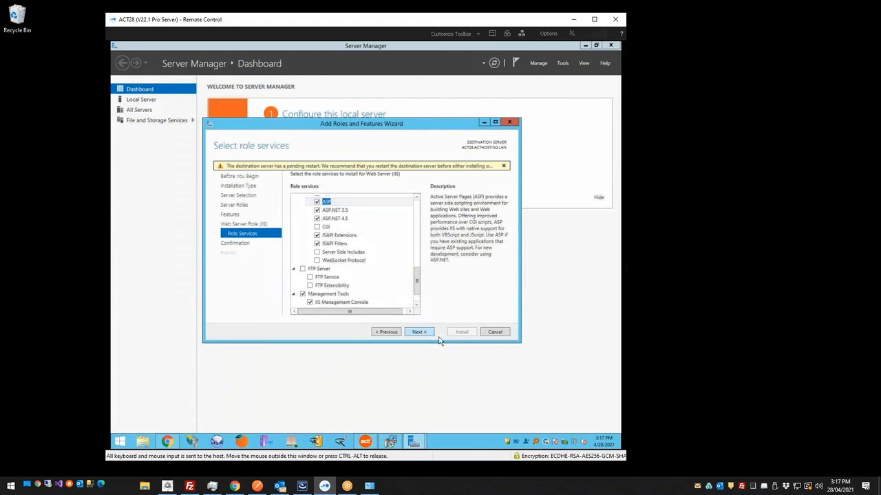
Confirm the Web Server (IIS) role service selections and start the installation.
{"action": "left_click", "coordinate": [418, 332]}
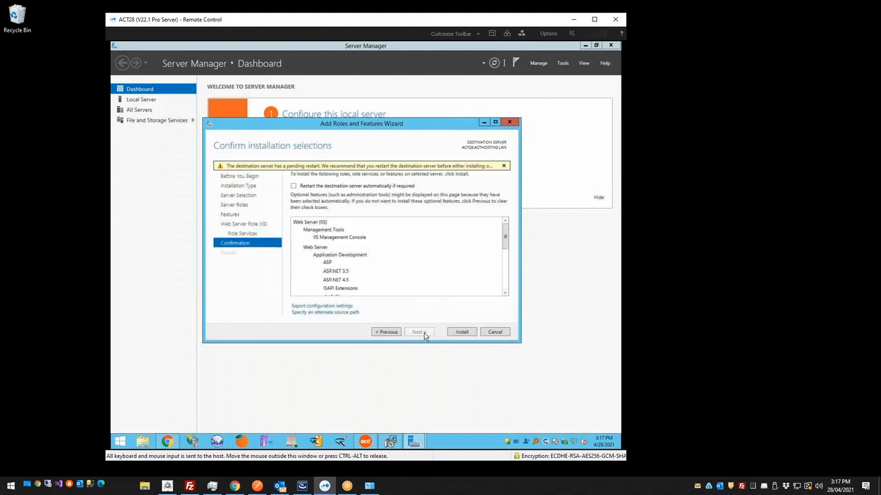
{"action": "left_click", "coordinate": [461, 332]}
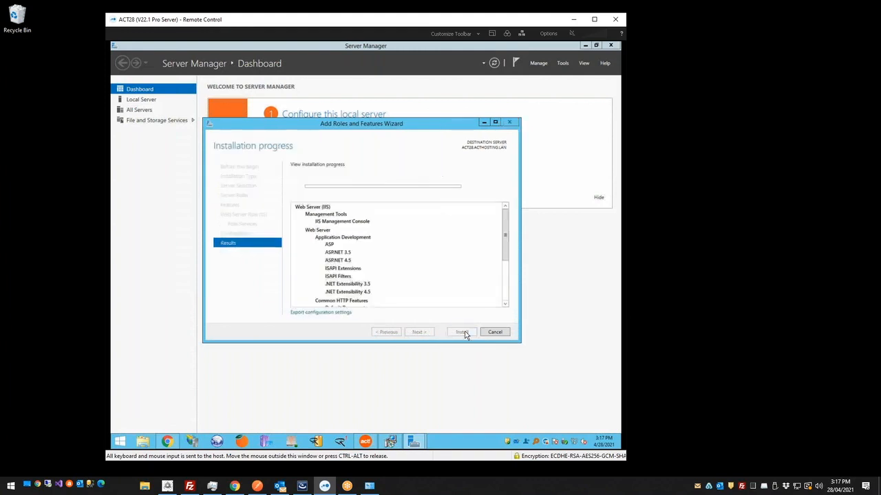
{"action": "left_click", "coordinate": [462, 332]}
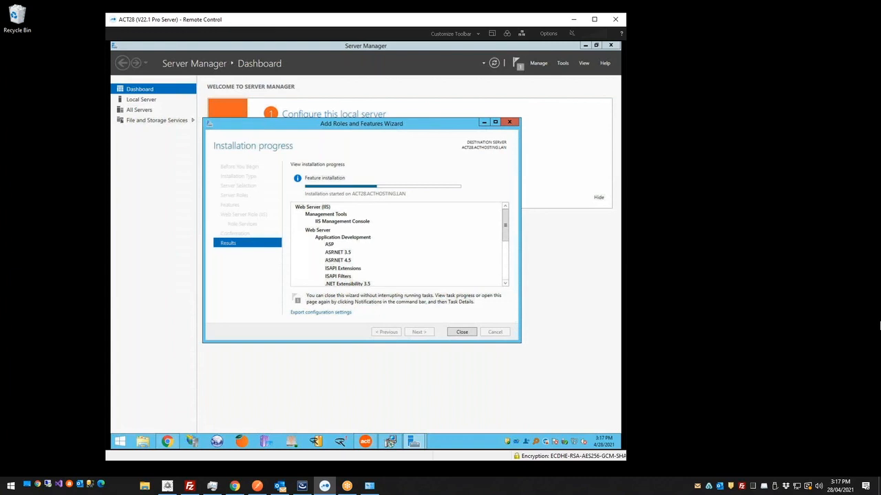
{"action": "mouse_move", "coordinate": [520, 84]}
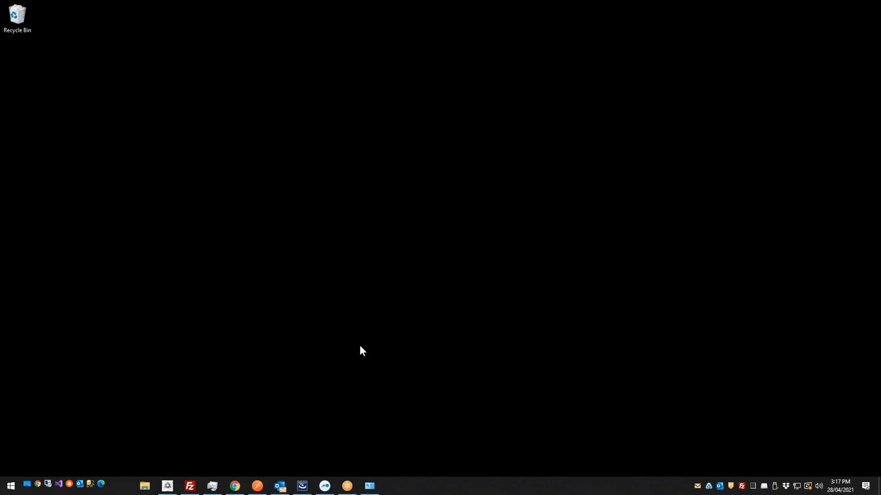
{"action": "mouse_move", "coordinate": [370, 487]}
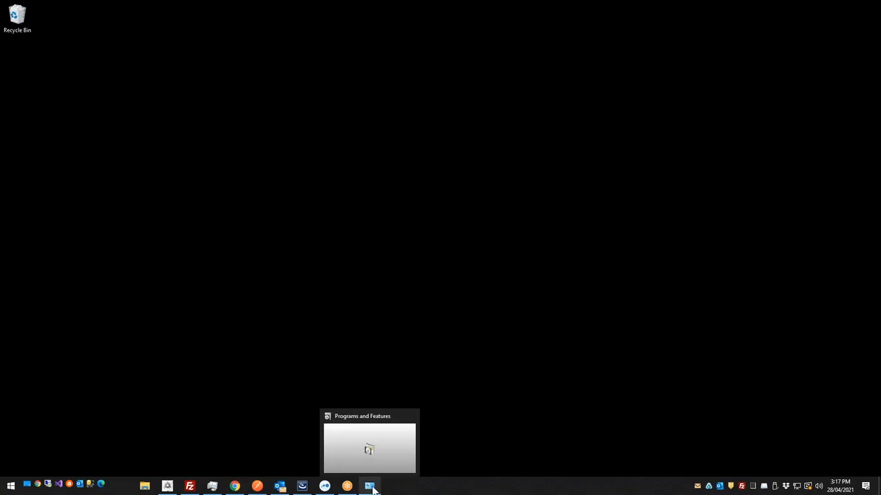
Restore the local Programs and Features window from the taskbar.
{"action": "left_click", "coordinate": [370, 486]}
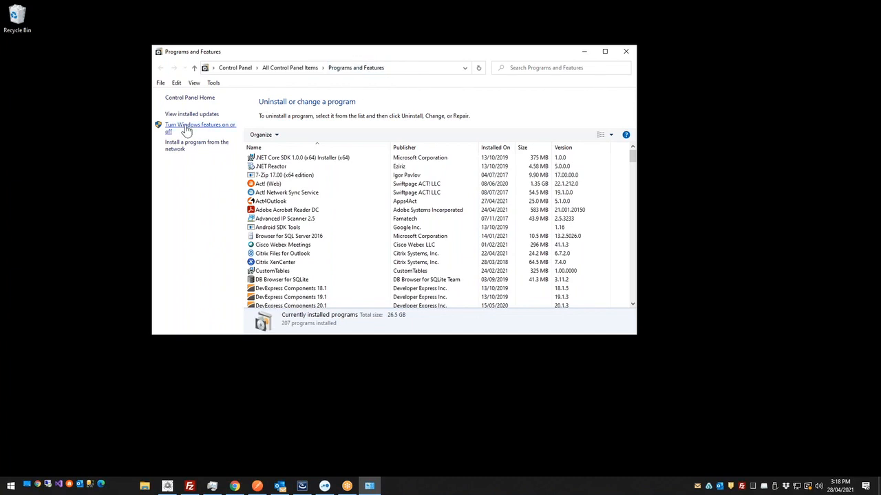
{"action": "mouse_move", "coordinate": [209, 129]}
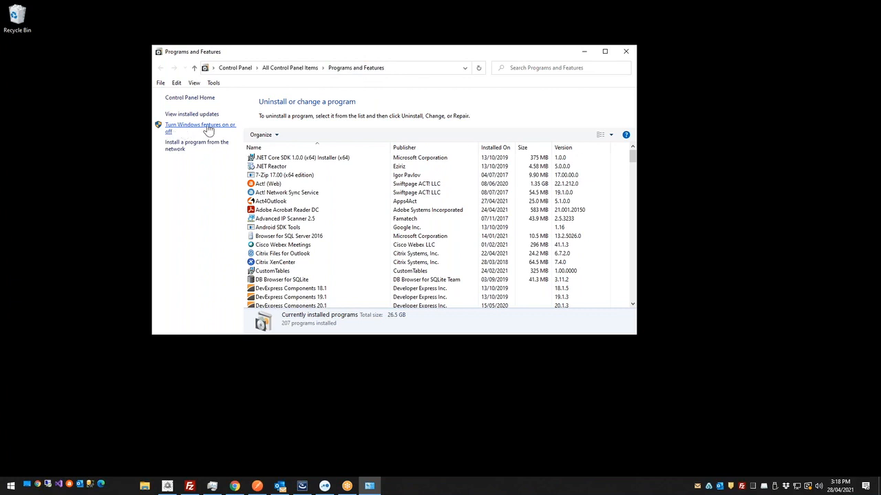
{"action": "mouse_move", "coordinate": [227, 131]}
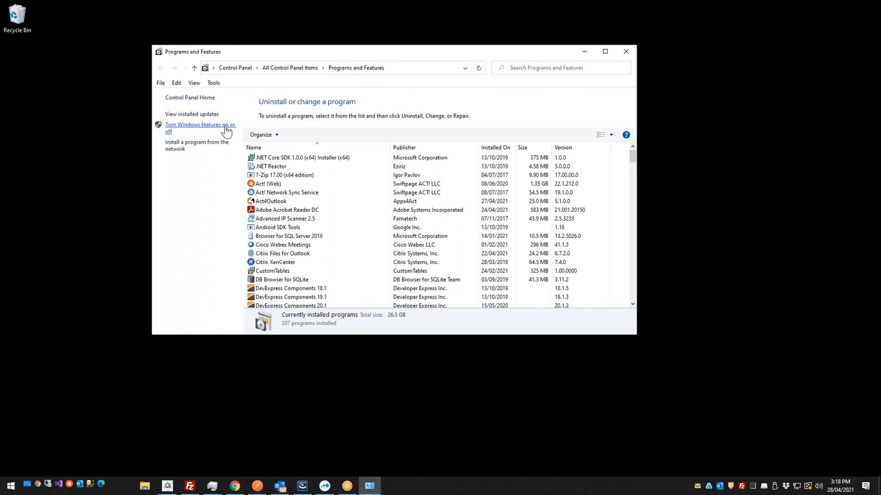
Enable ASP.NET 3.5 under Internet Information Services in Windows Features and apply.
{"action": "left_click", "coordinate": [200, 128]}
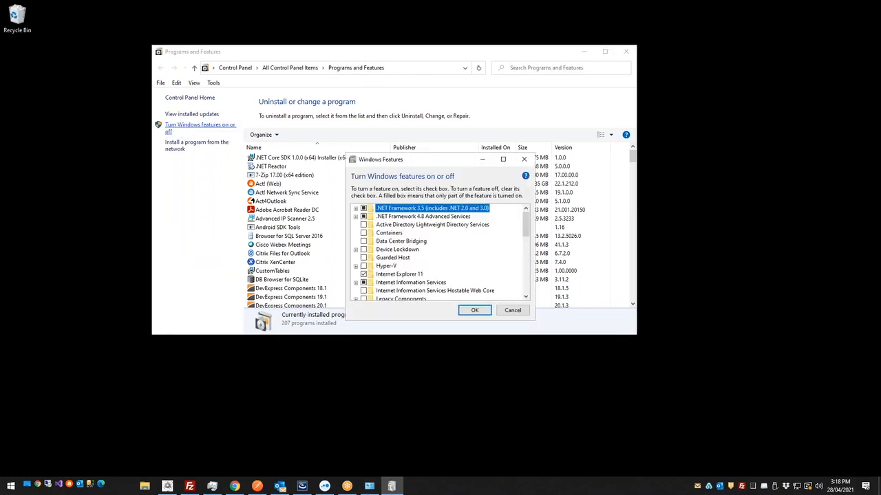
{"action": "mouse_move", "coordinate": [399, 274]}
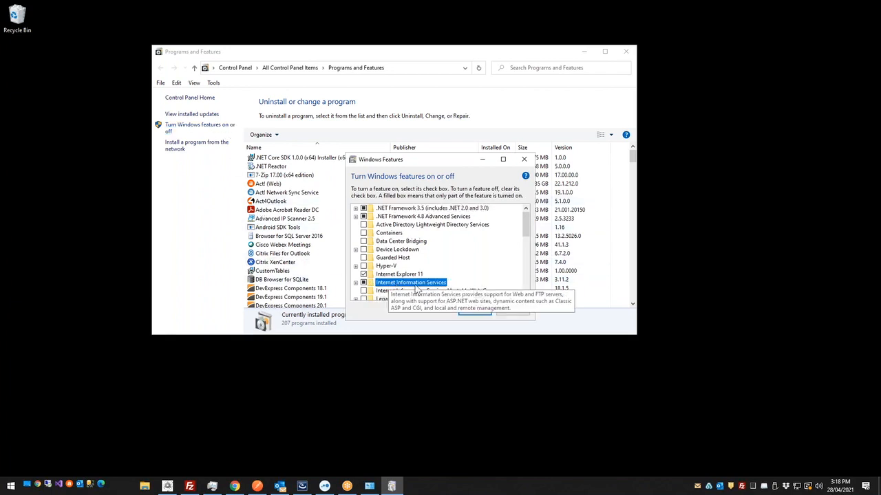
{"action": "scroll", "scroll_direction": "down", "scroll_amount": 3}
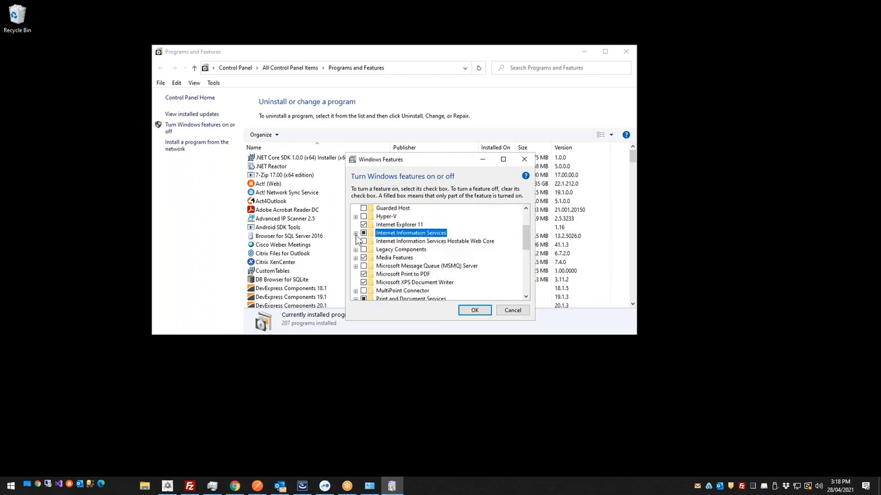
{"action": "left_click", "coordinate": [355, 233]}
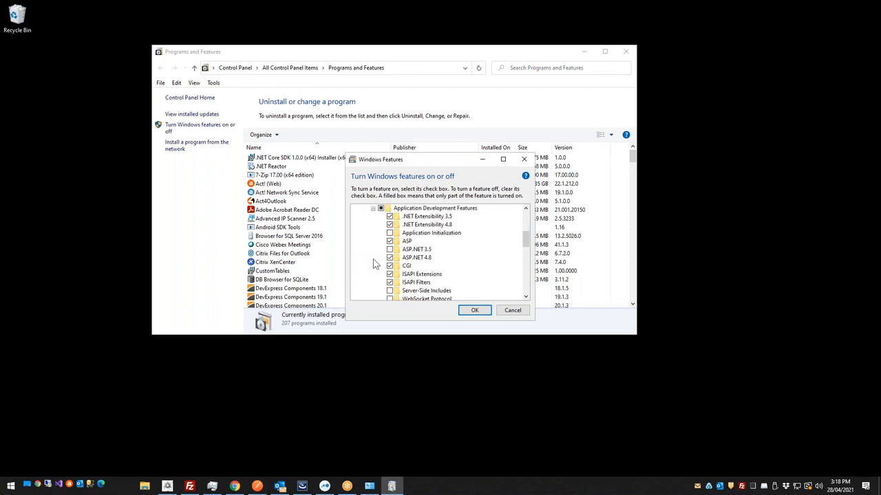
{"action": "mouse_move", "coordinate": [411, 262]}
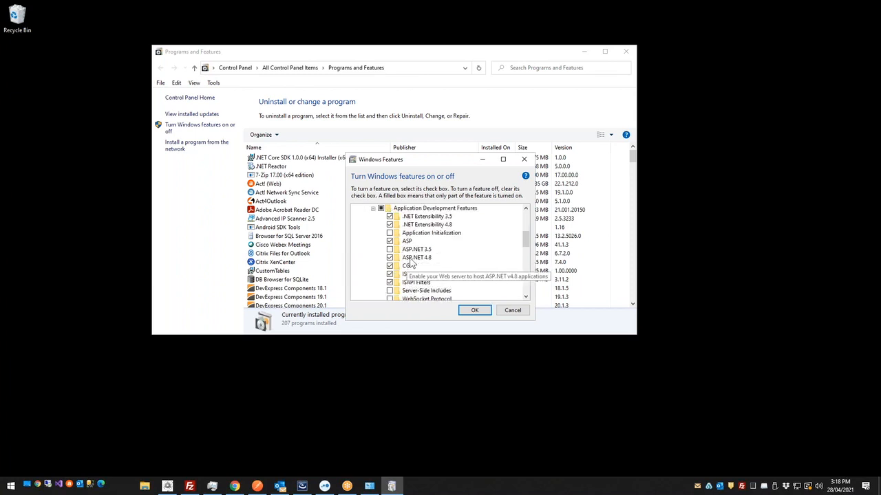
{"action": "left_click", "coordinate": [416, 250]}
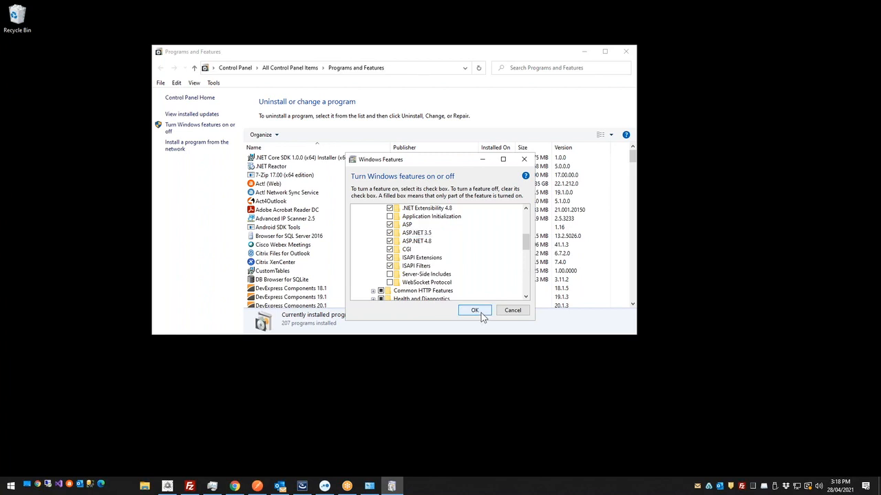
{"action": "left_click", "coordinate": [474, 310]}
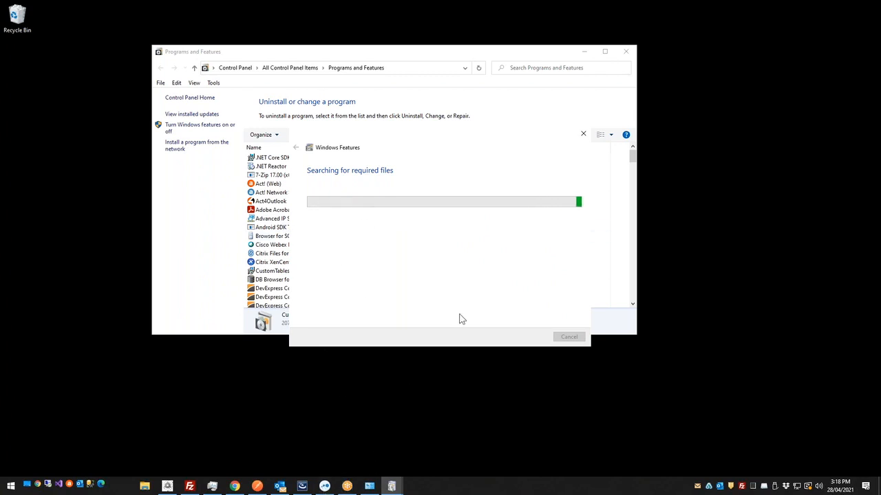
{"action": "mouse_move", "coordinate": [406, 147]}
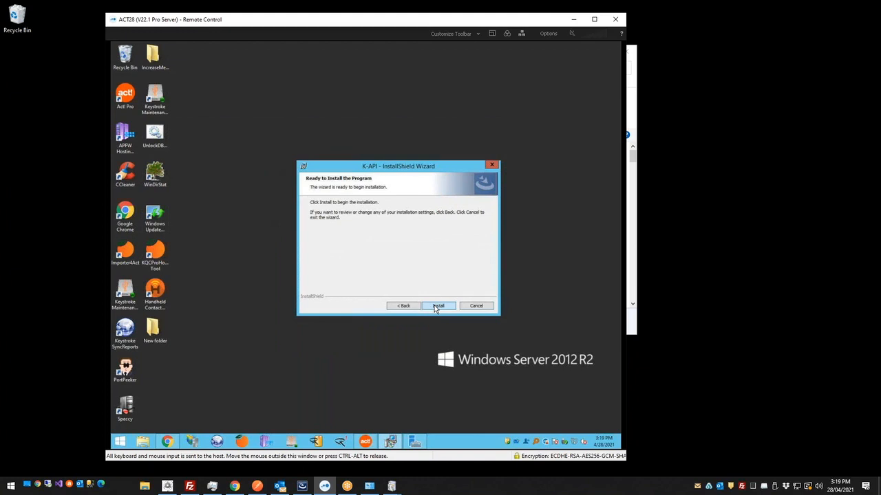
Run the K-API installation and finish the InstallShield Wizard.
{"action": "left_click", "coordinate": [438, 305]}
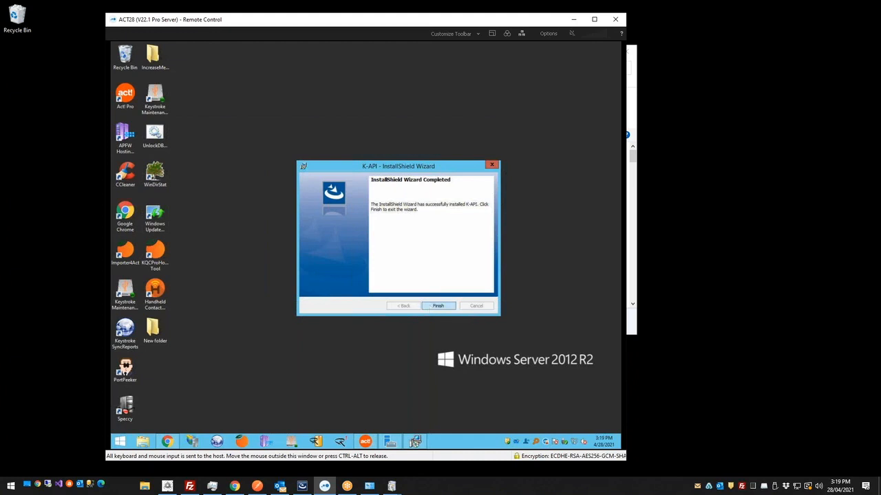
{"action": "left_click", "coordinate": [439, 306]}
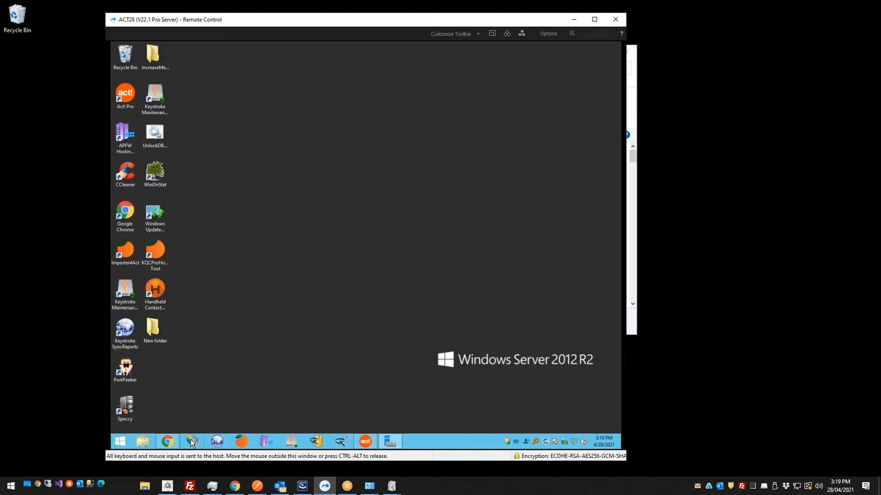
Open IIS Manager and select kapi under ACT28 > Sites > Default Web Site.
{"action": "left_click", "coordinate": [192, 441]}
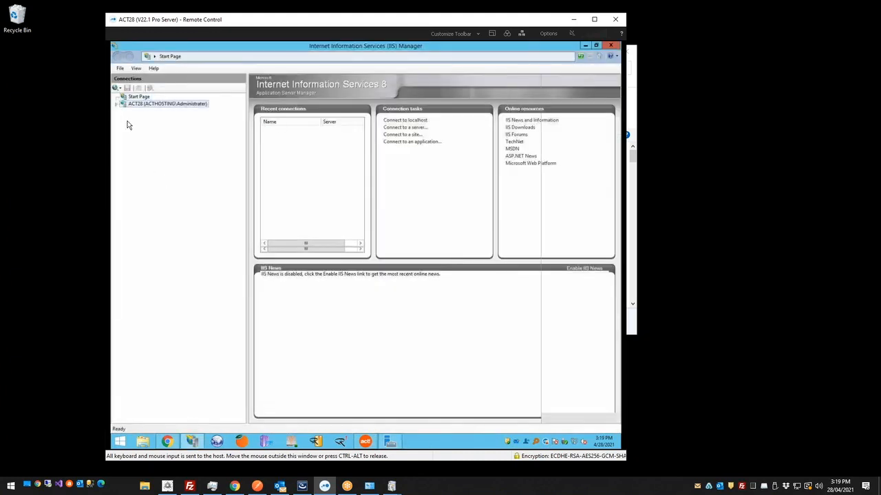
{"action": "left_click", "coordinate": [167, 103]}
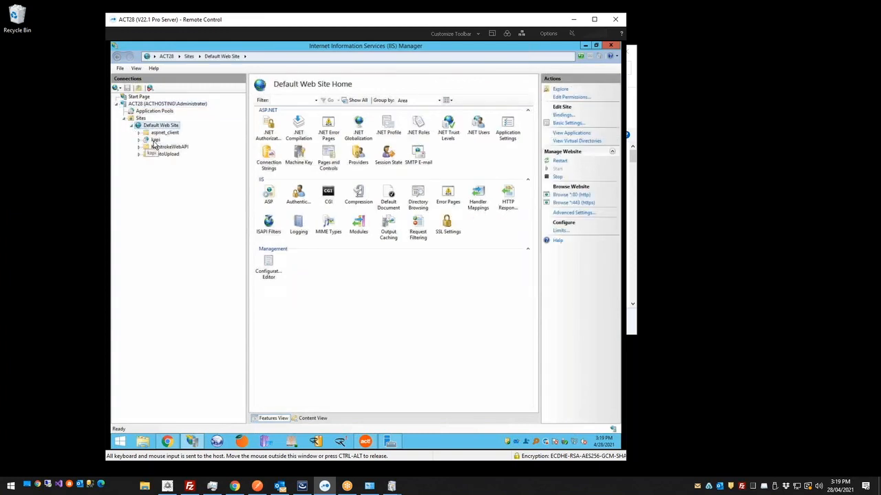
{"action": "left_click", "coordinate": [155, 139]}
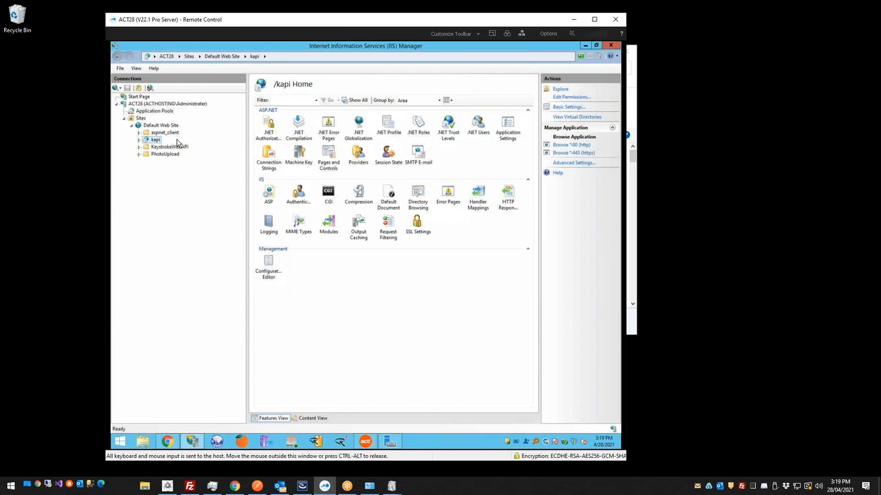
{"action": "mouse_move", "coordinate": [176, 145]}
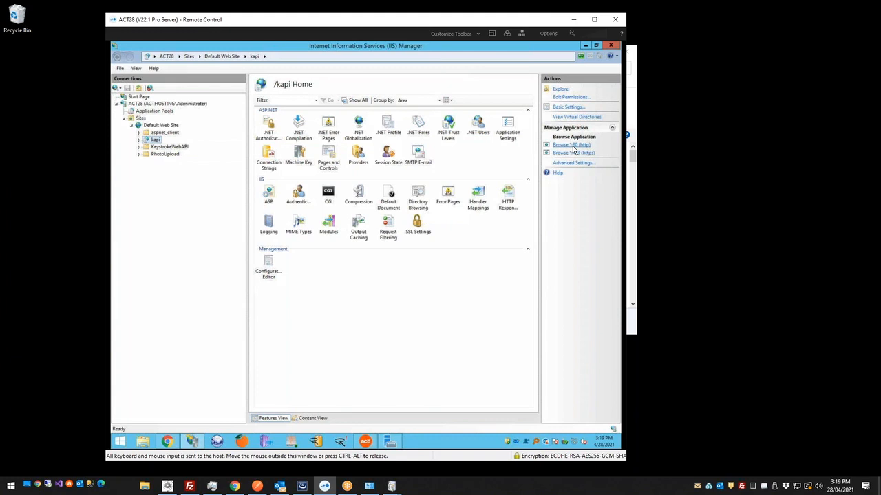
{"action": "mouse_move", "coordinate": [587, 152]}
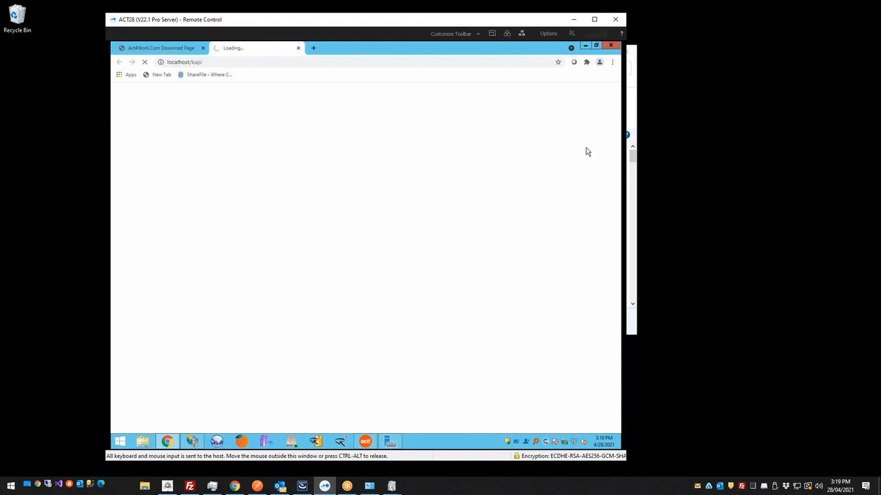
{"action": "mouse_move", "coordinate": [584, 152]}
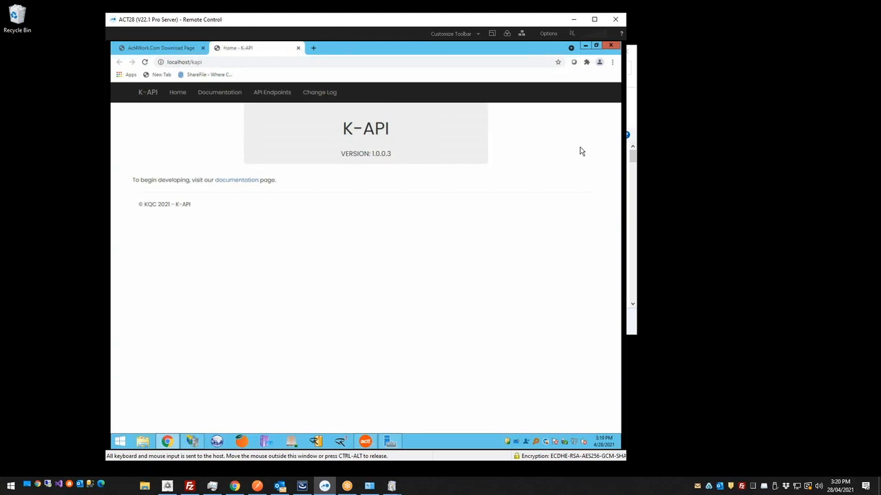
{"action": "mouse_move", "coordinate": [313, 131]}
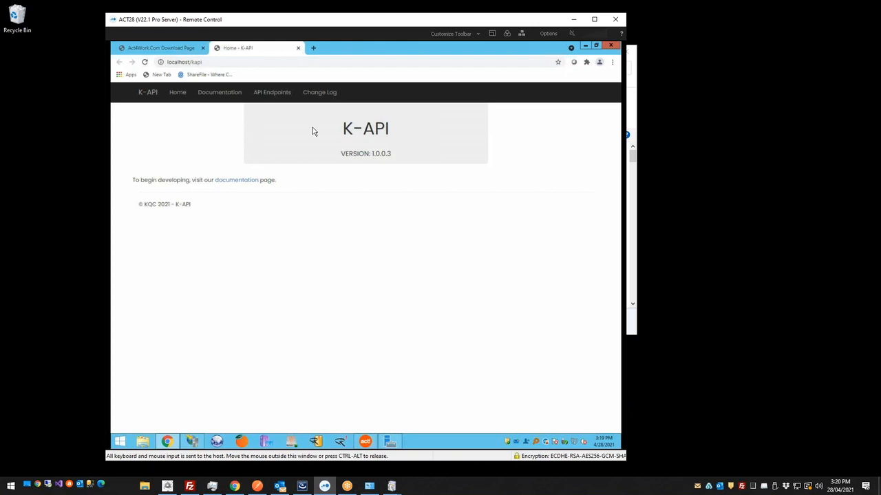
{"action": "mouse_move", "coordinate": [269, 198]}
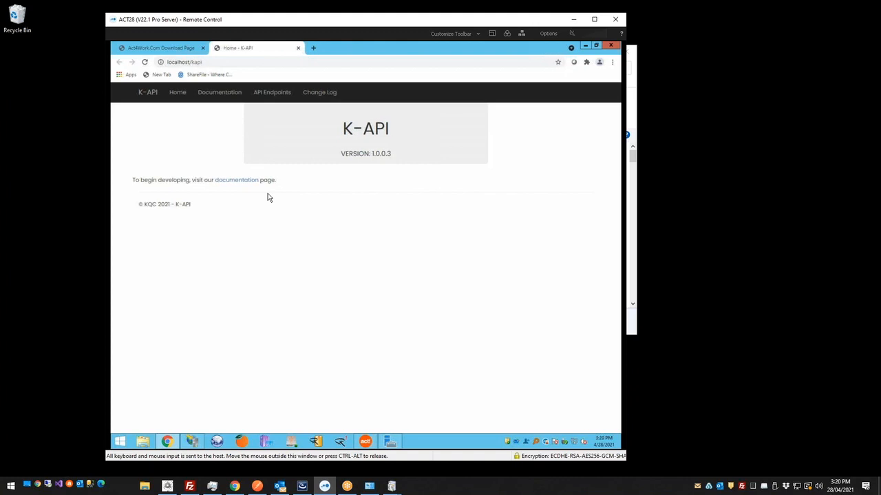
{"action": "mouse_move", "coordinate": [124, 209]}
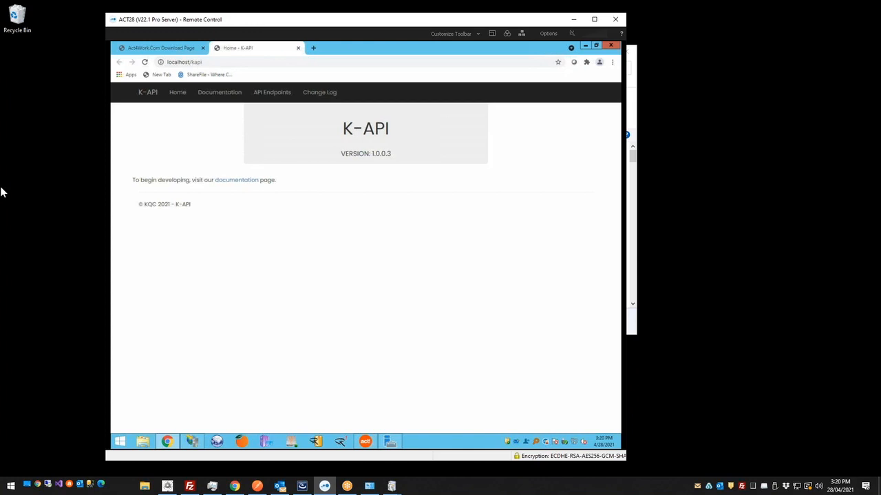
{"action": "mouse_move", "coordinate": [316, 249]}
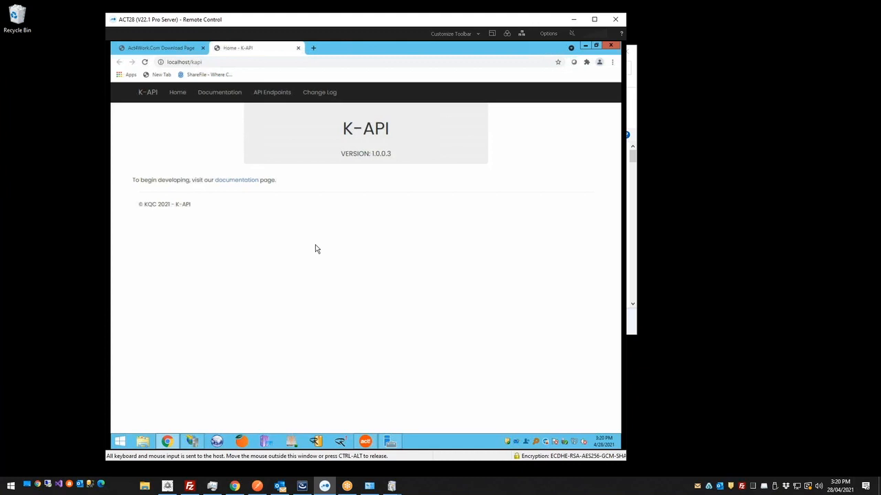
{"action": "mouse_move", "coordinate": [124, 441]}
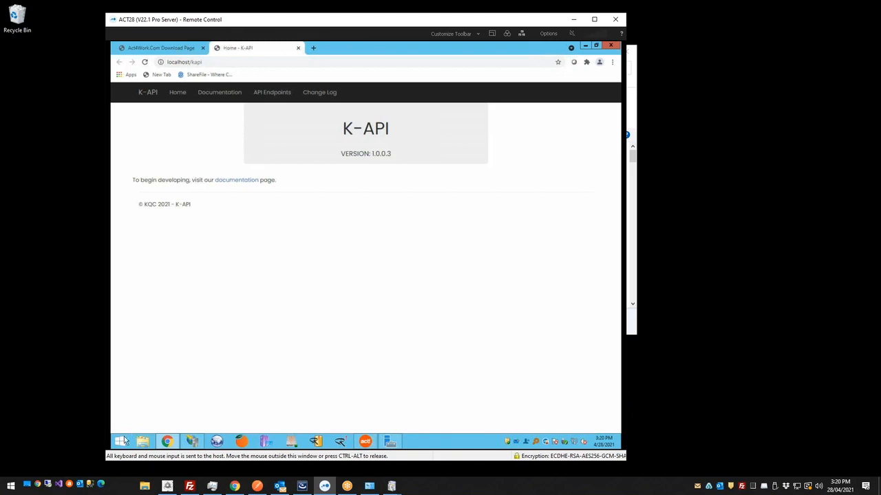
Search 'firewall' from Start and launch Windows Firewall with Advanced Security.
{"action": "left_click", "coordinate": [120, 441]}
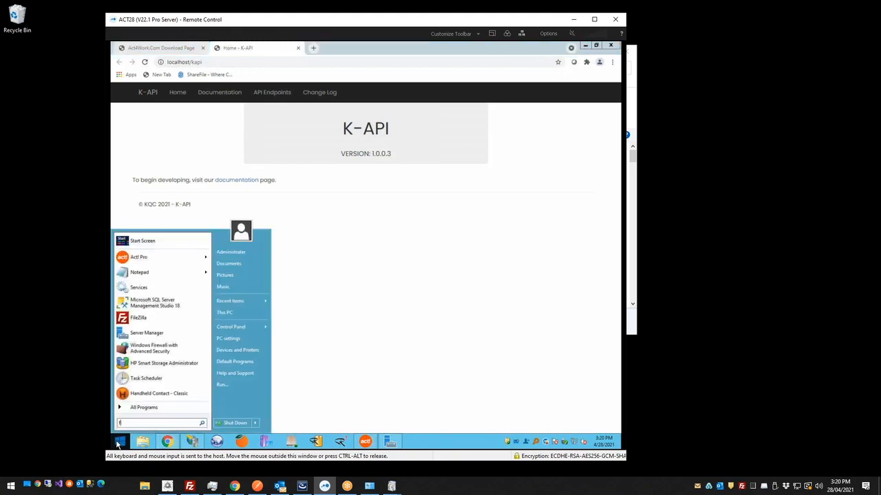
{"action": "type", "text": "irewall"}
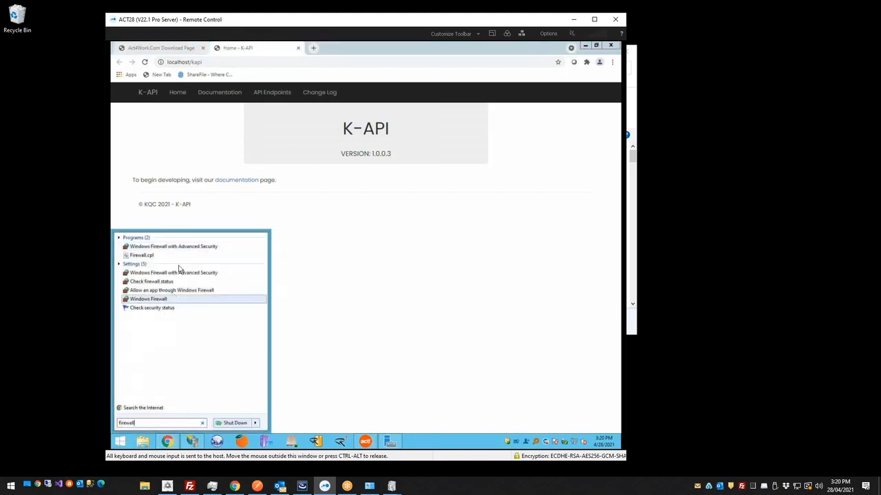
{"action": "mouse_move", "coordinate": [172, 247]}
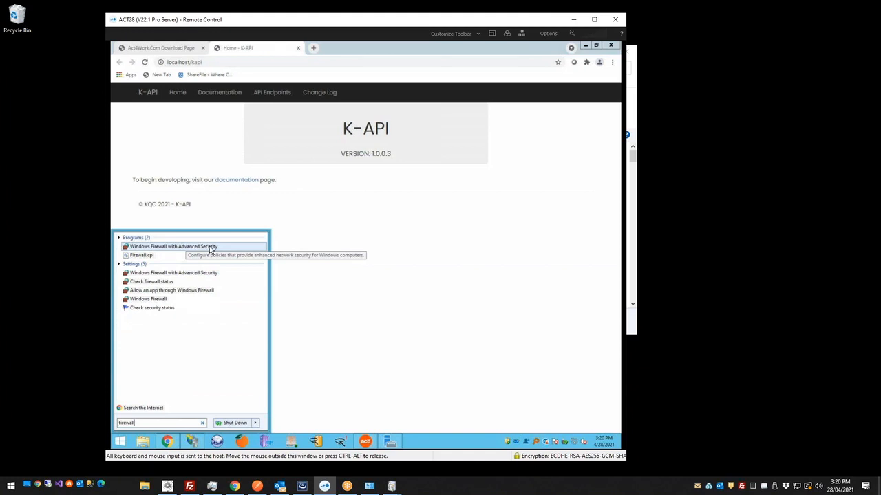
{"action": "left_click", "coordinate": [173, 246]}
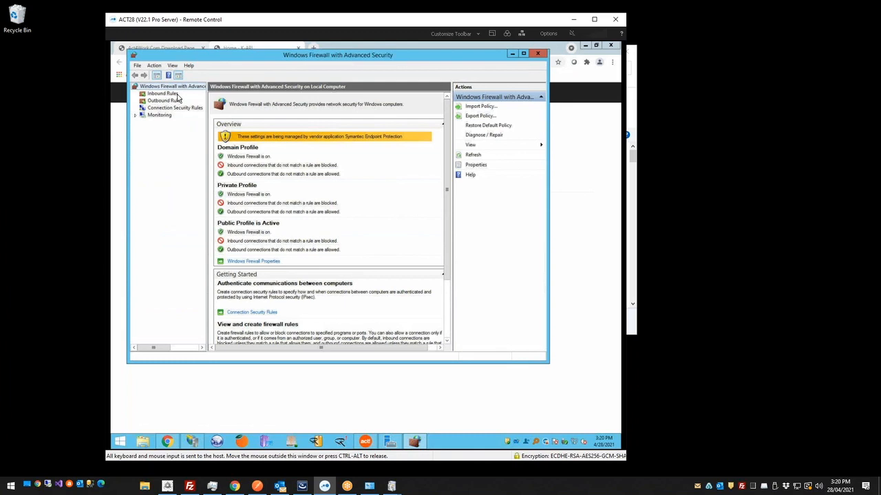
Select Inbound Rules and start the New Inbound Rule Wizard.
{"action": "left_click", "coordinate": [163, 93]}
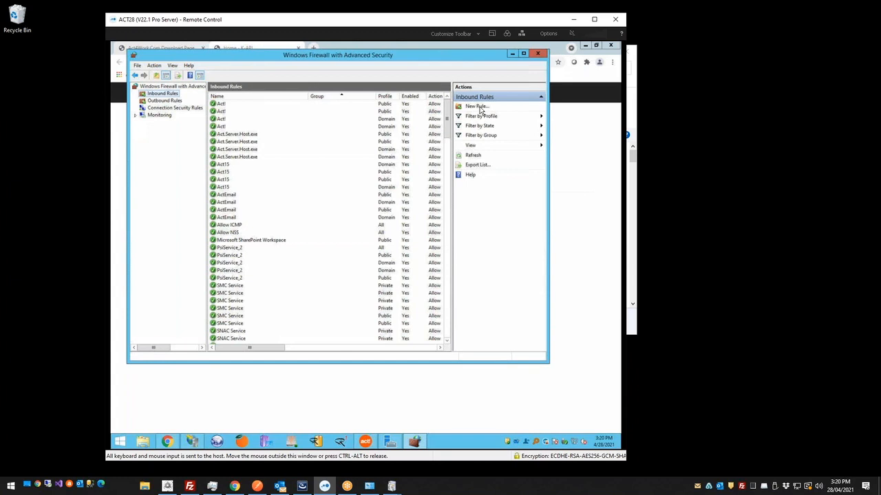
{"action": "left_click", "coordinate": [475, 106]}
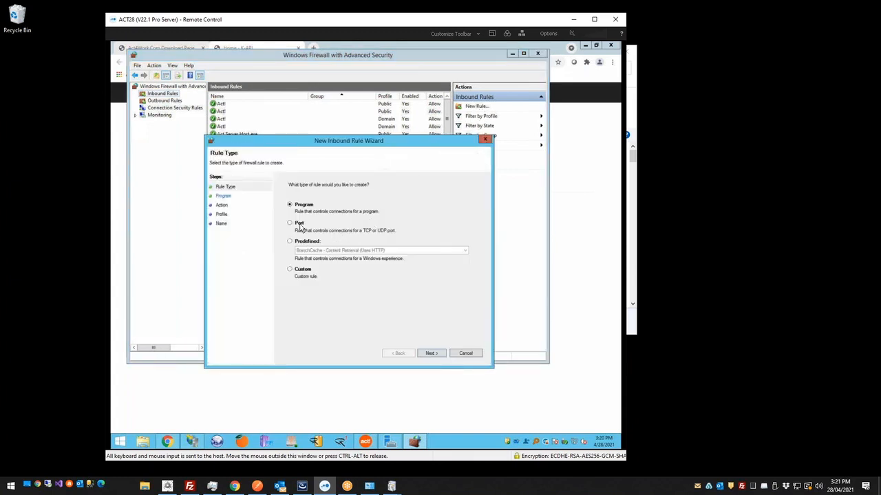
Make a Port rule covering TCP local ports 80 and 443.
{"action": "left_click", "coordinate": [290, 223]}
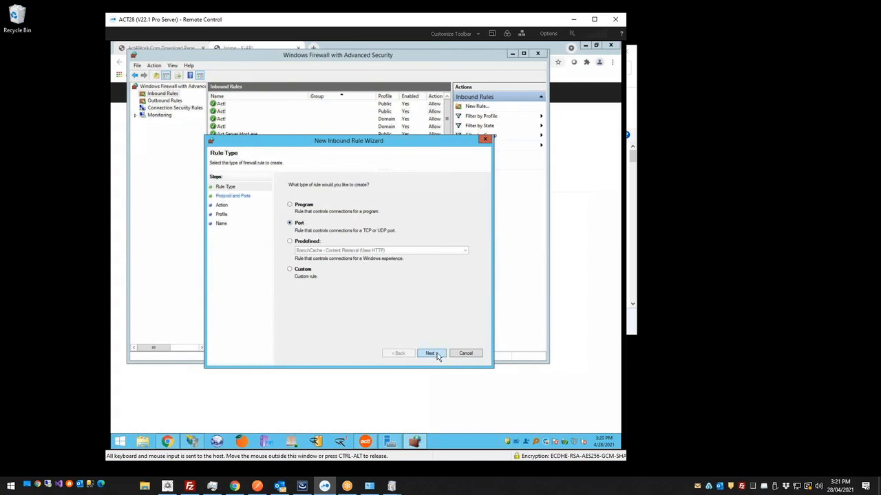
{"action": "left_click", "coordinate": [431, 353]}
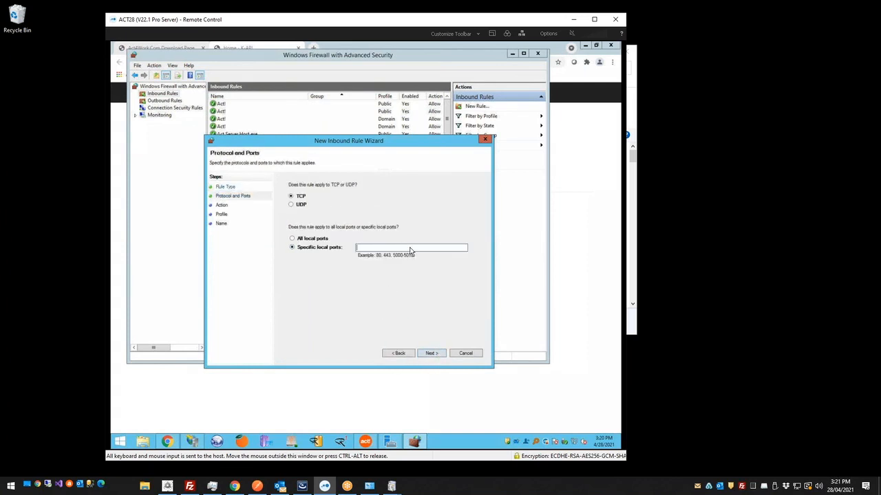
{"action": "mouse_move", "coordinate": [413, 255]}
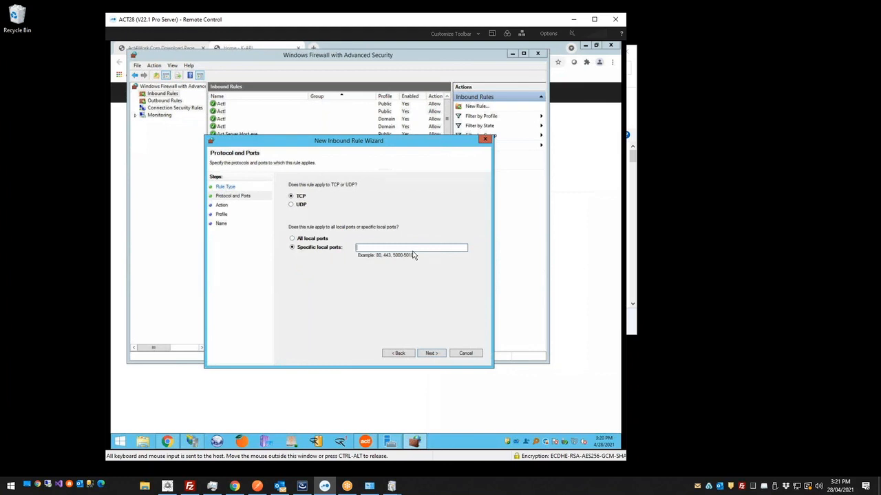
{"action": "type", "text": "80,443"}
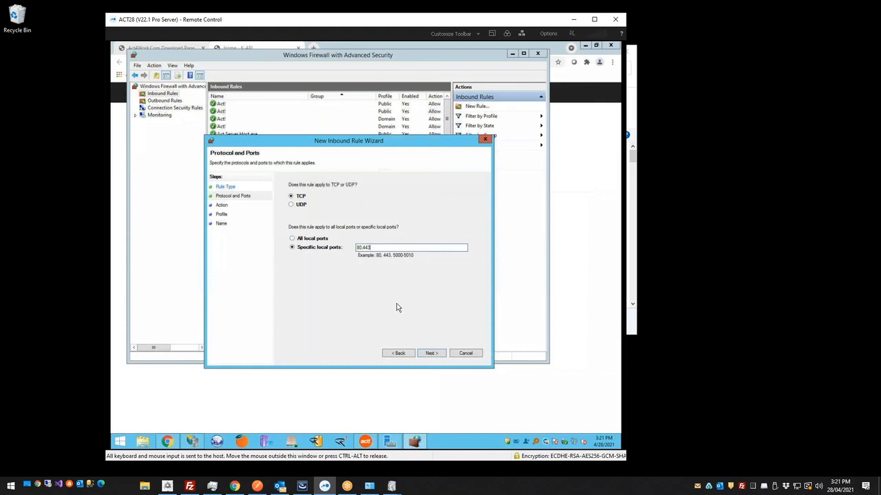
{"action": "mouse_move", "coordinate": [416, 341]}
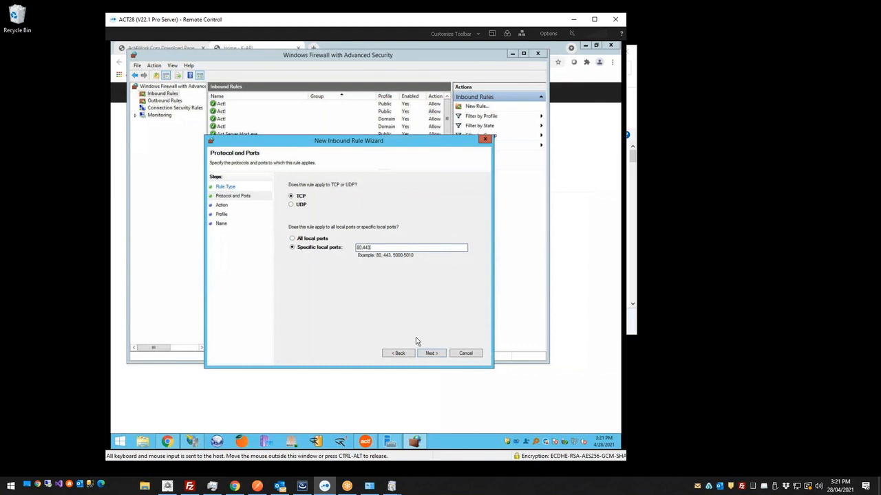
{"action": "left_click", "coordinate": [430, 353]}
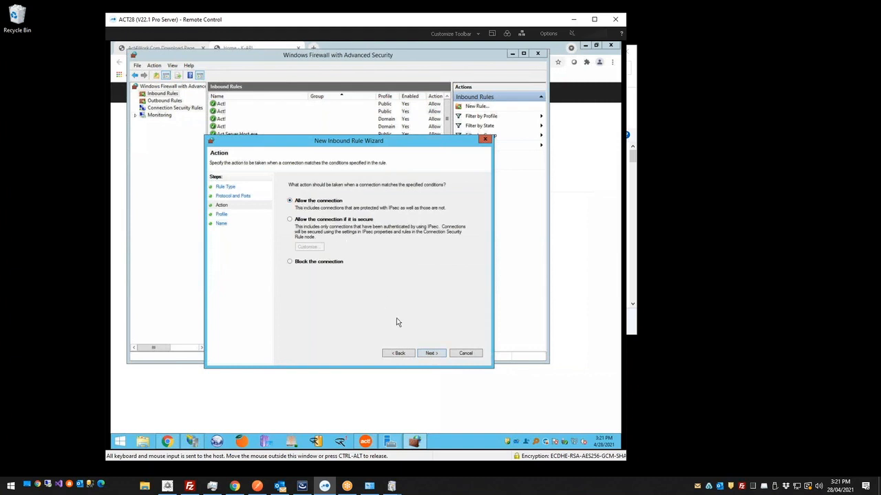
Allow the connection on all profiles, name the rule 'Allow KAPI', and minimize the firewall.
{"action": "left_click", "coordinate": [430, 353]}
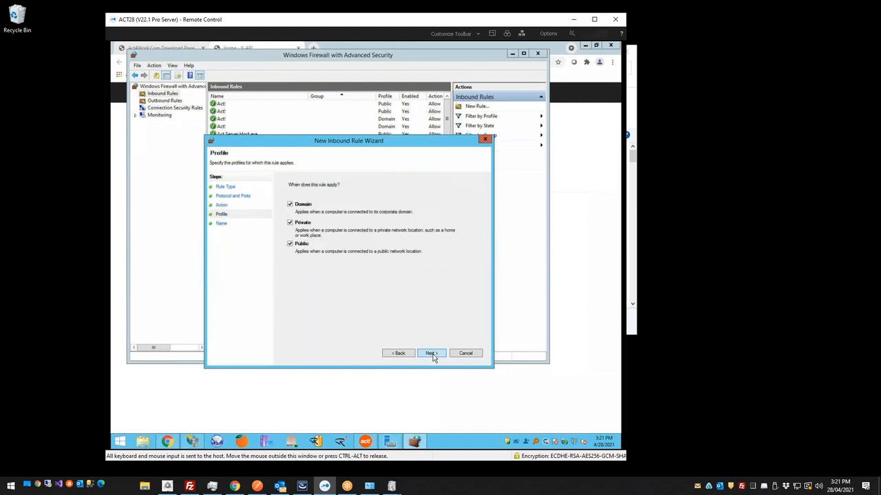
{"action": "mouse_move", "coordinate": [384, 315]}
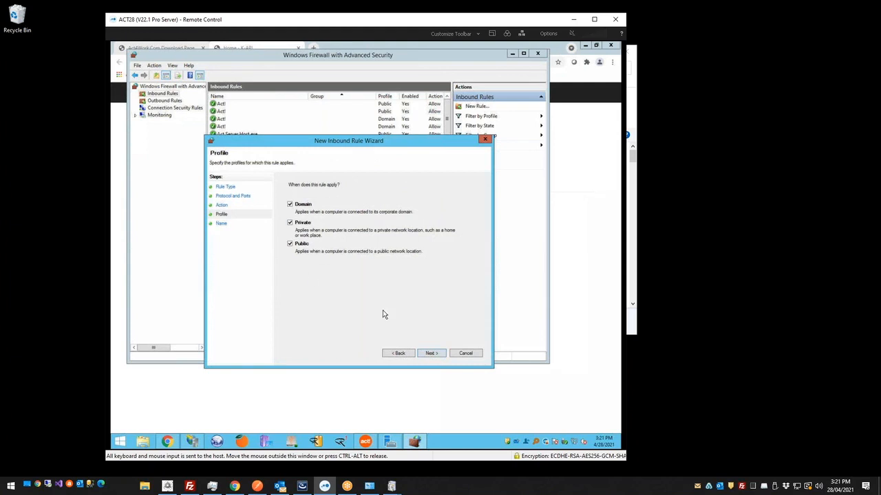
{"action": "left_click", "coordinate": [431, 353]}
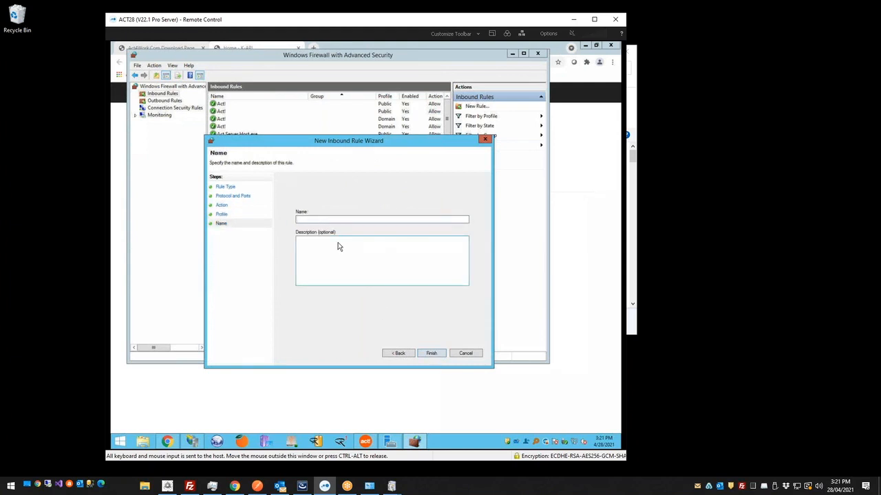
{"action": "type", "text": "Allow KAPI"}
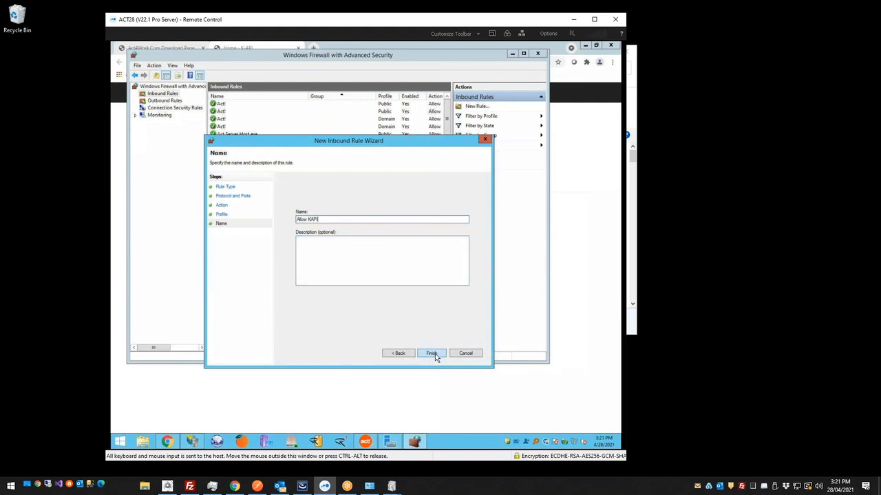
{"action": "left_click", "coordinate": [431, 353]}
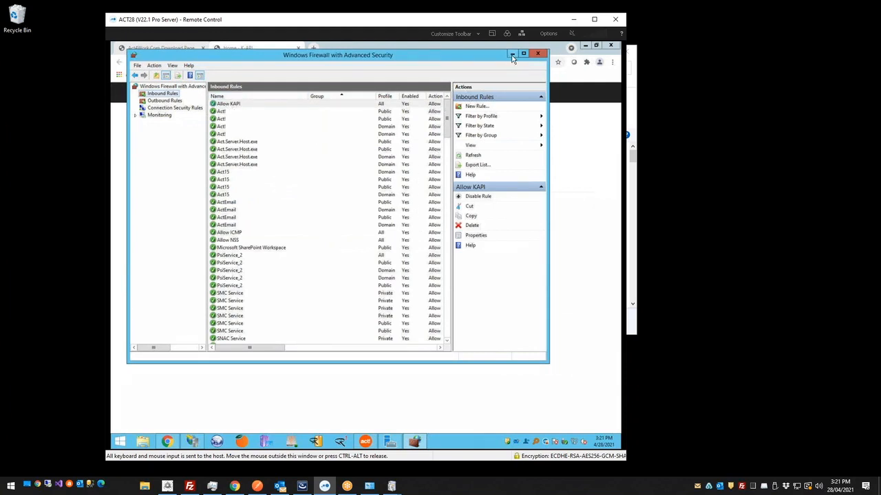
{"action": "left_click", "coordinate": [537, 54]}
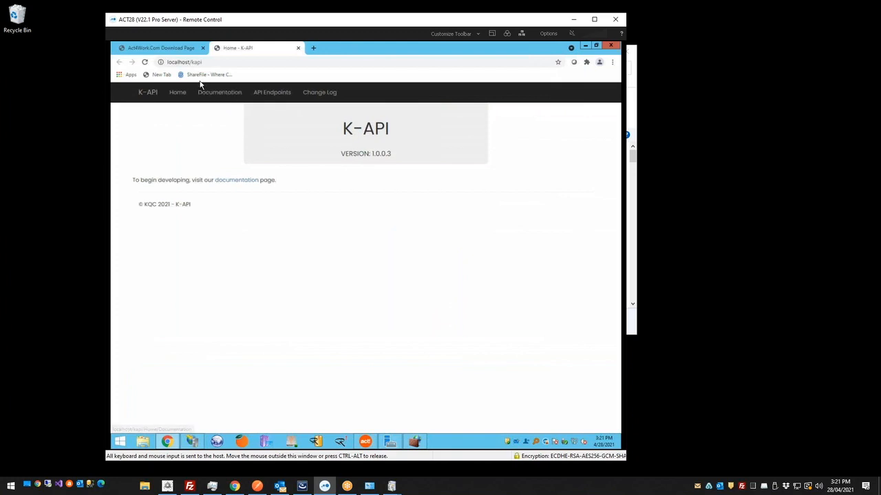
{"action": "mouse_move", "coordinate": [216, 409]}
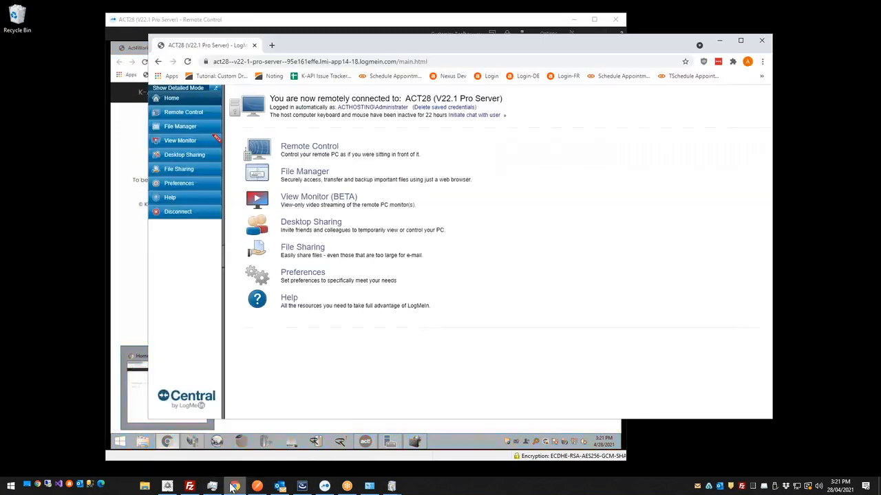
Load s28.acthosting.net/kapi in a new Chrome tab, copy the address, then bring up Outlook.
{"action": "left_click", "coordinate": [272, 44]}
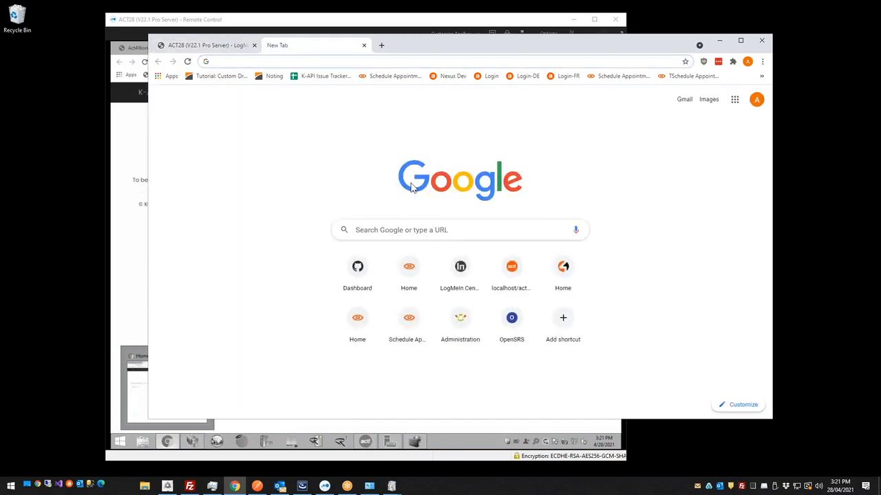
{"action": "type", "text": "s28.acthosting.net/kapi"}
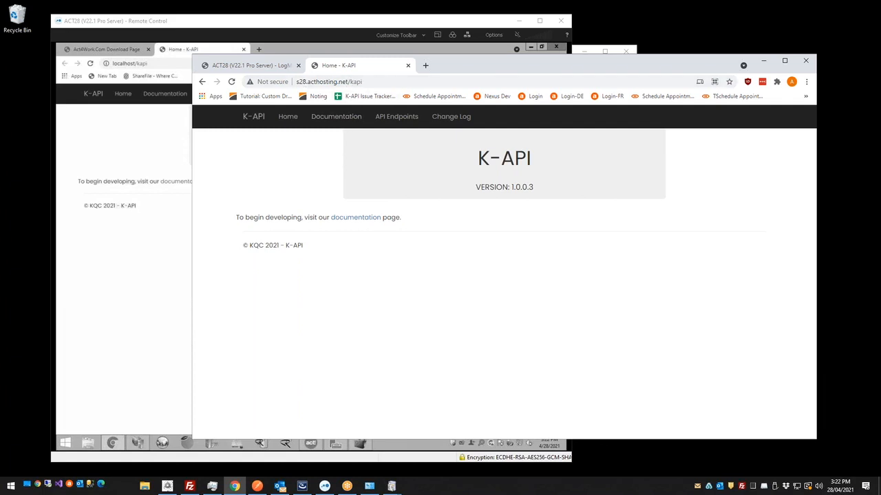
{"action": "left_click", "coordinate": [328, 81]}
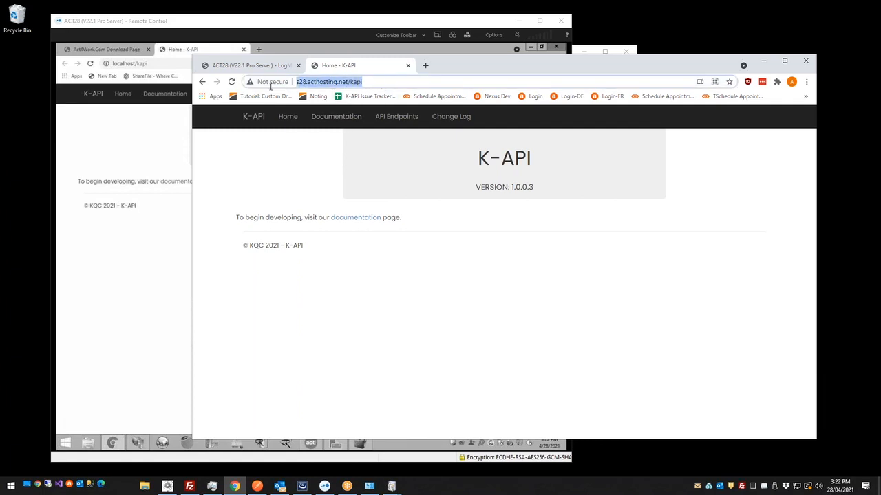
{"action": "right_click", "coordinate": [329, 81]}
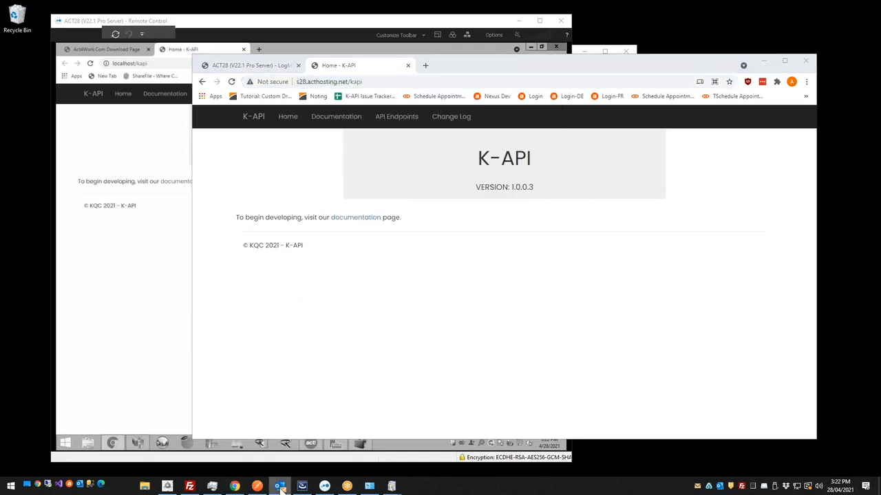
{"action": "left_click", "coordinate": [279, 486]}
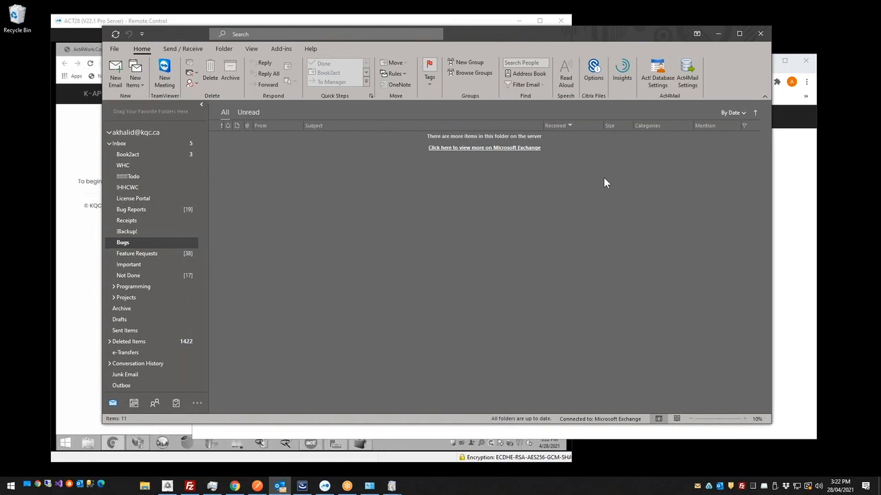
{"action": "mouse_move", "coordinate": [687, 101]}
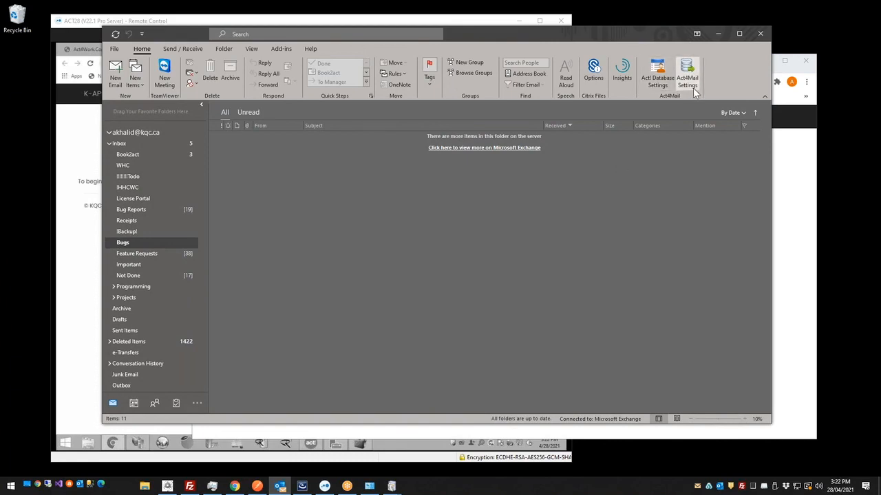
Log Act4Mail in to Act2020Demo via the s28 K-API URL and confirm success.
{"action": "left_click", "coordinate": [687, 72]}
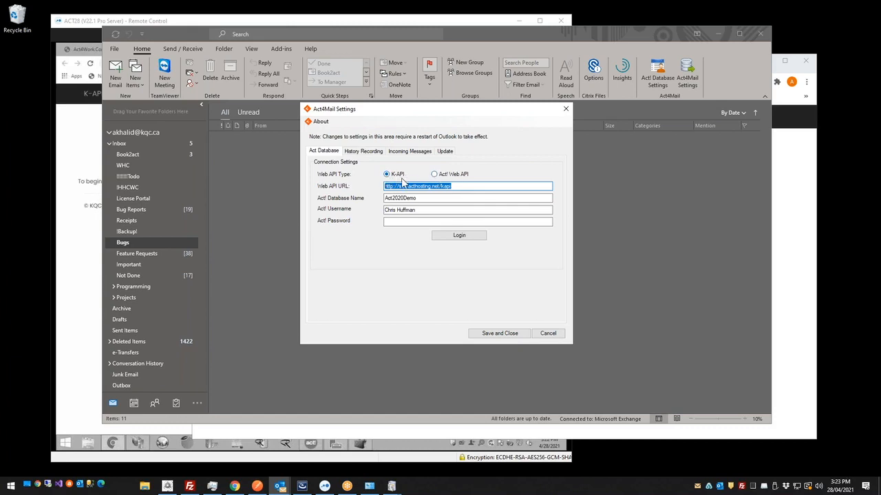
{"action": "mouse_move", "coordinate": [350, 177]}
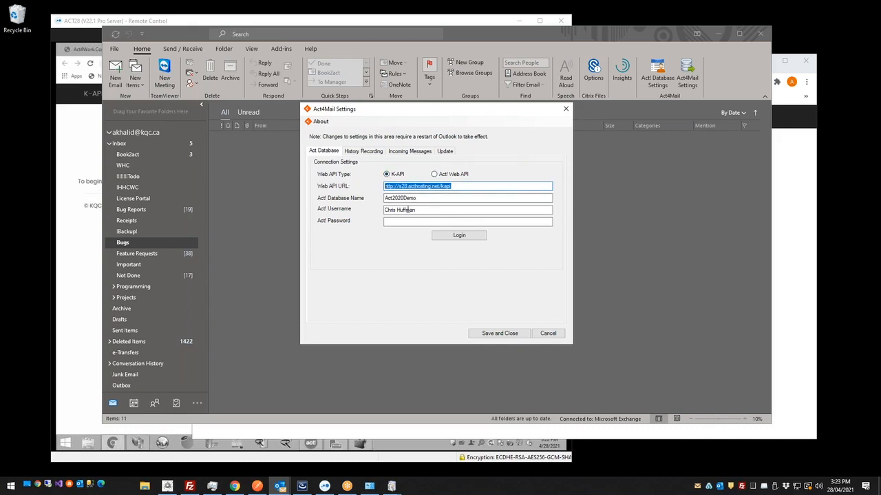
{"action": "left_click", "coordinate": [468, 220]}
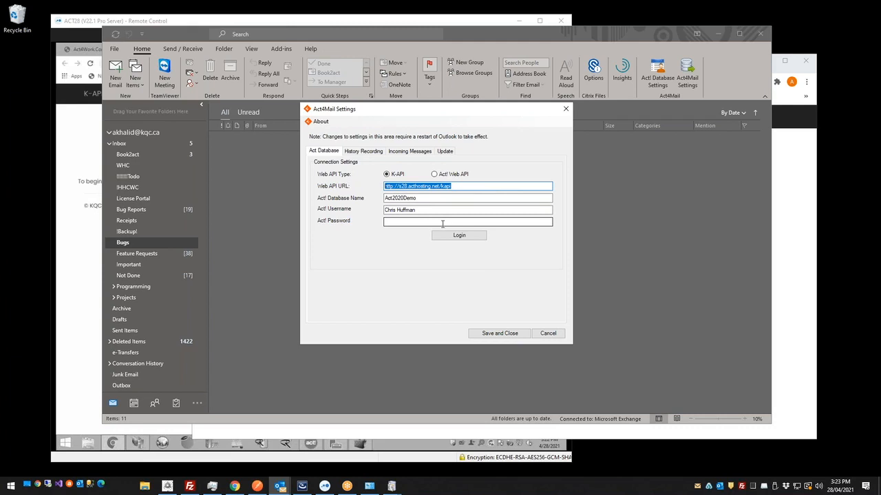
{"action": "left_click", "coordinate": [459, 235]}
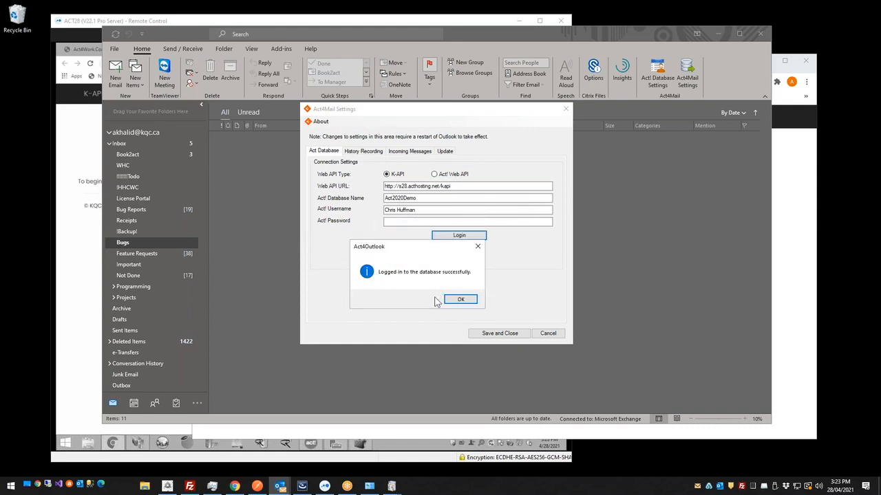
{"action": "left_click", "coordinate": [460, 299]}
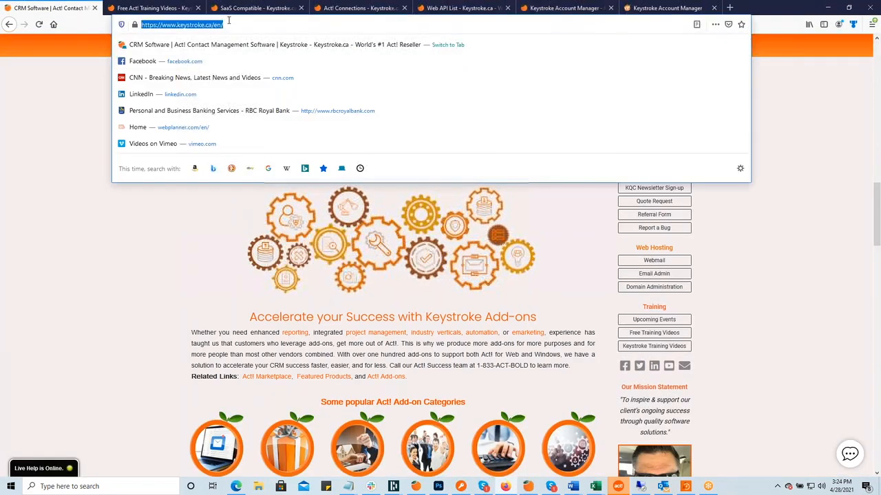
Go to app.linktivity.net and open My Account showing subscription expiry 1/1/2024.
{"action": "type", "text": "linktivity.net"}
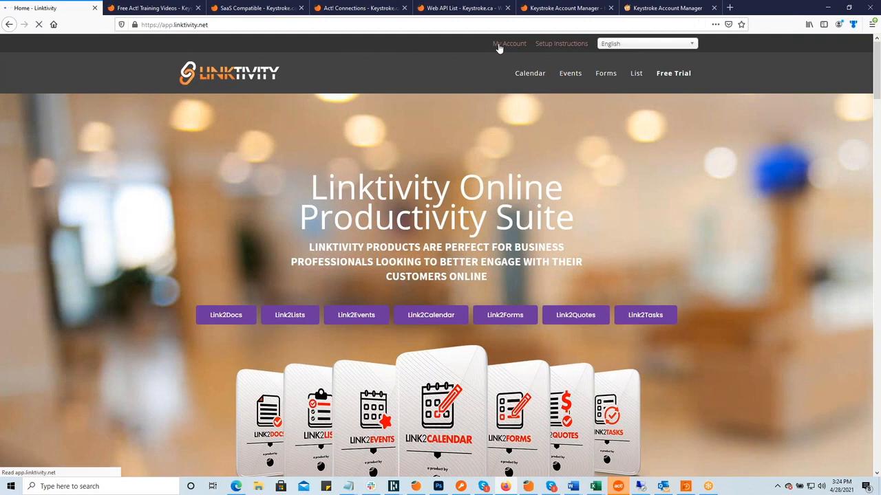
{"action": "left_click", "coordinate": [509, 43]}
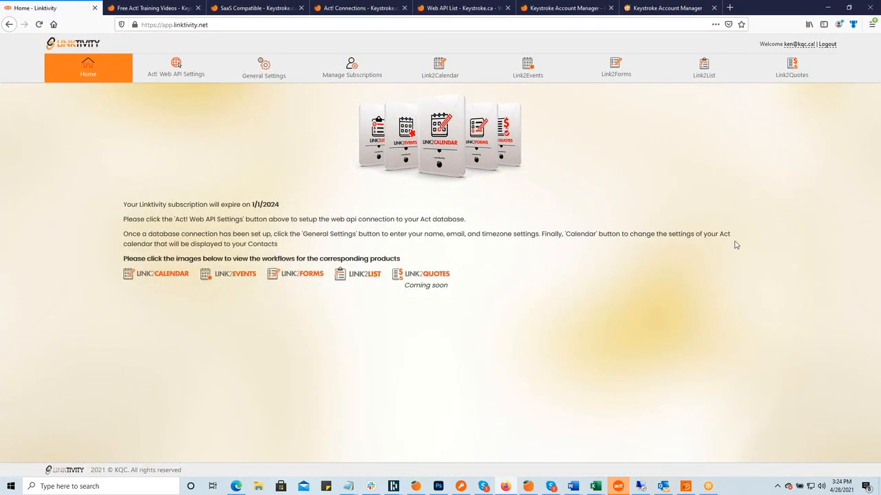
{"action": "mouse_move", "coordinate": [710, 256]}
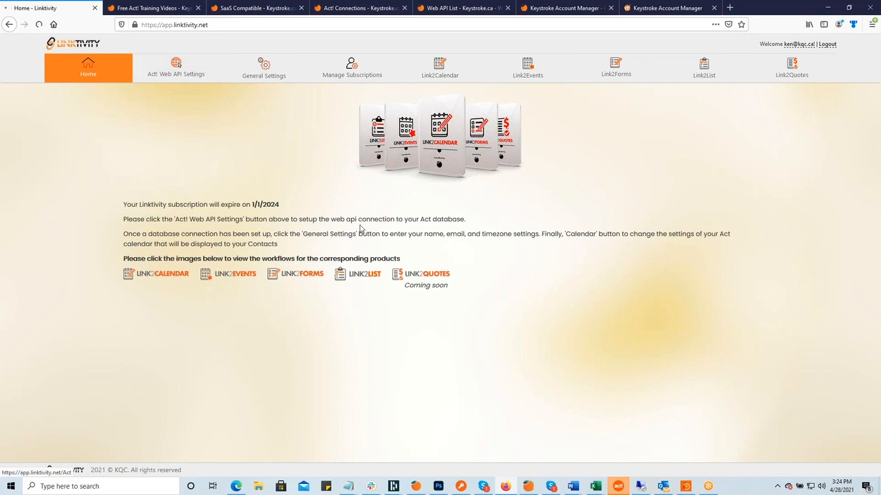
Review the Act! Web API settings, then view the Link2Calendar page with the booking URL.
{"action": "left_click", "coordinate": [176, 69]}
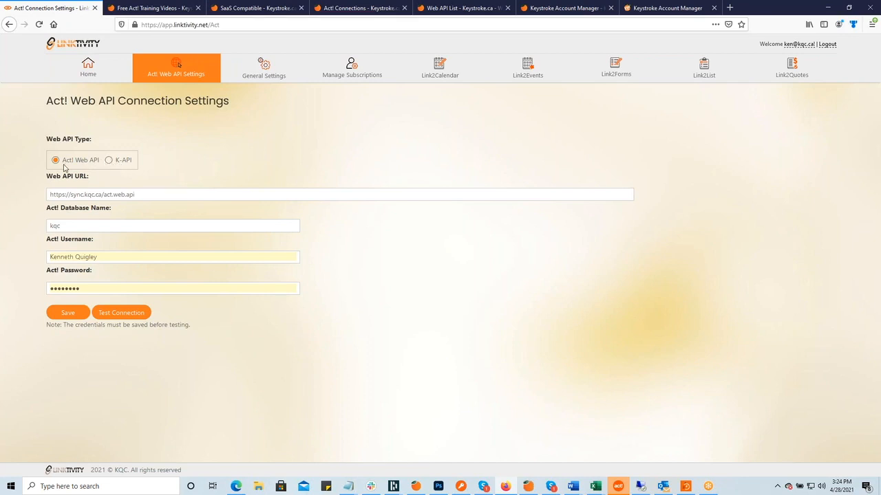
{"action": "mouse_move", "coordinate": [114, 211]}
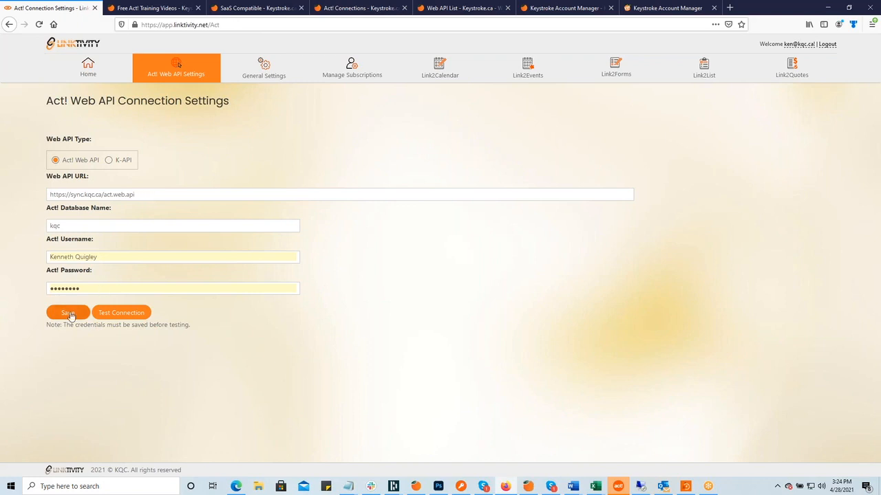
{"action": "mouse_move", "coordinate": [519, 303]}
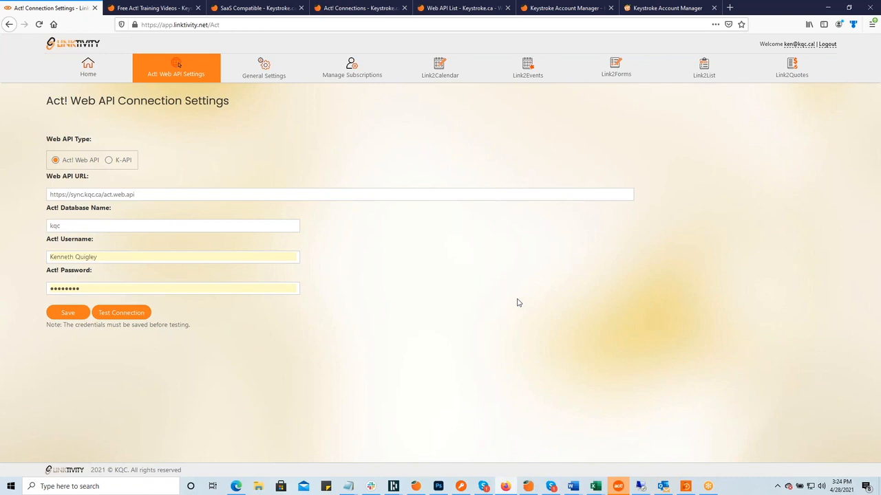
{"action": "mouse_move", "coordinate": [508, 283]}
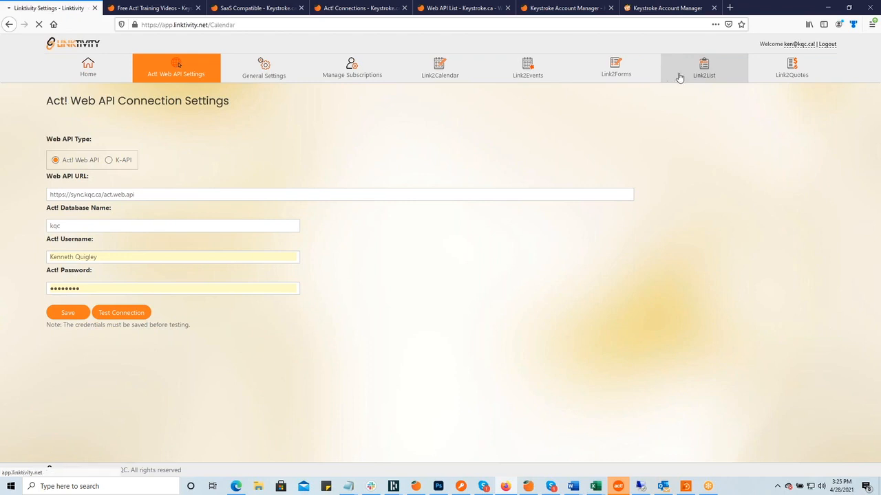
{"action": "left_click", "coordinate": [436, 68]}
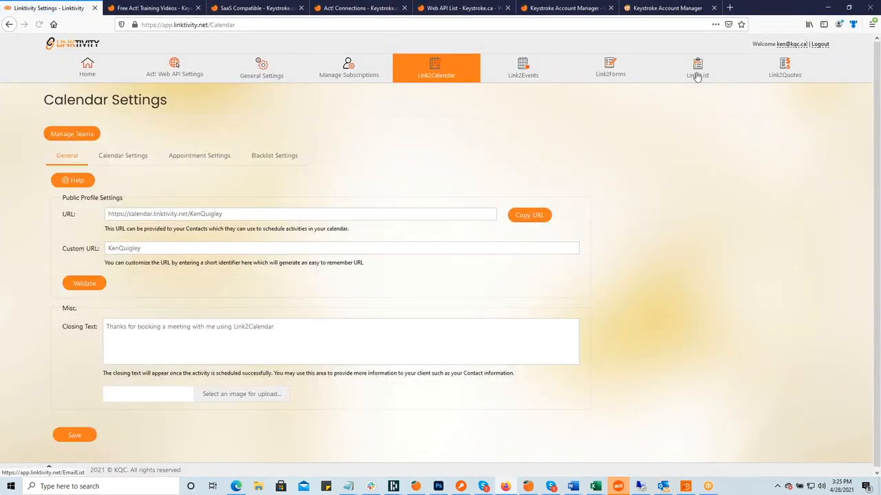
{"action": "mouse_move", "coordinate": [697, 69]}
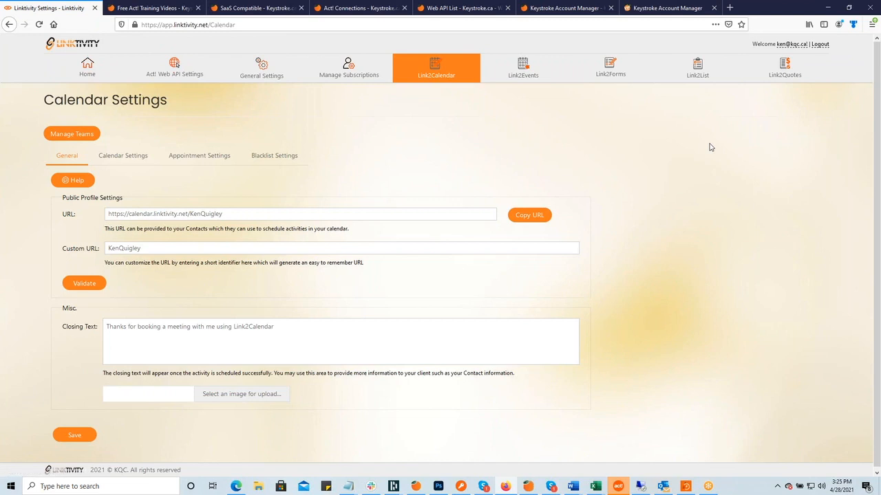
{"action": "mouse_move", "coordinate": [700, 143]}
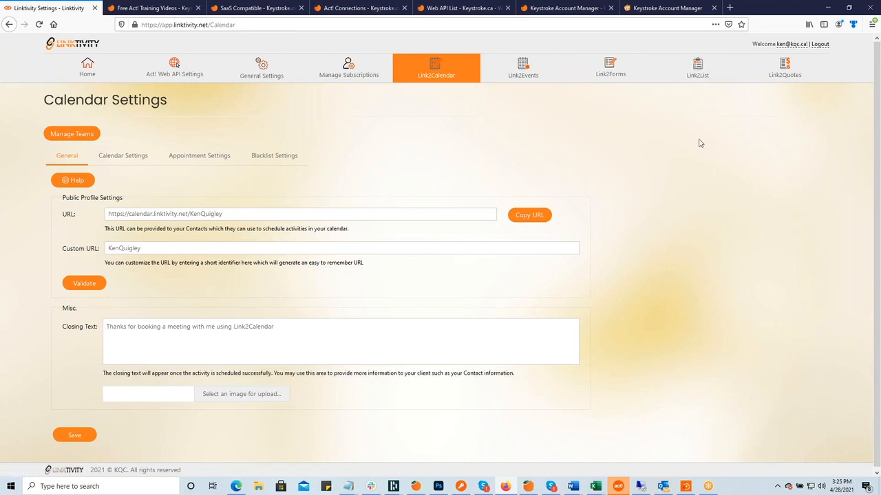
{"action": "mouse_move", "coordinate": [523, 68]}
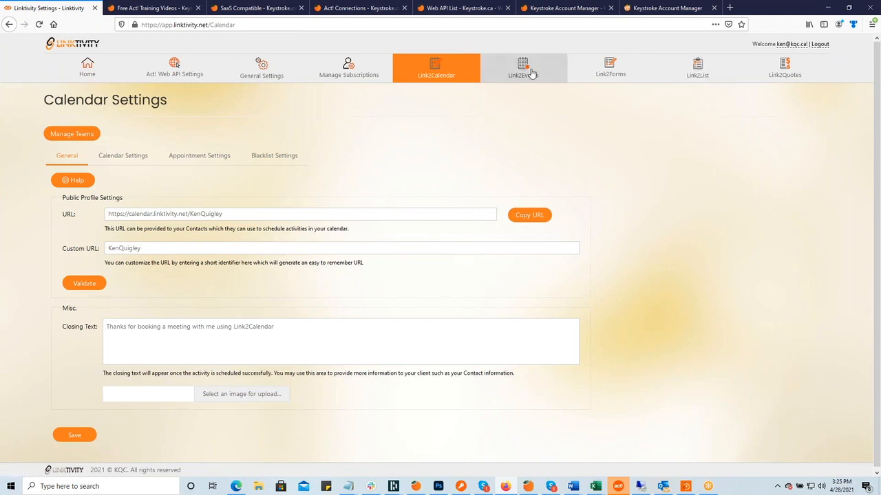
{"action": "mouse_move", "coordinate": [715, 160]}
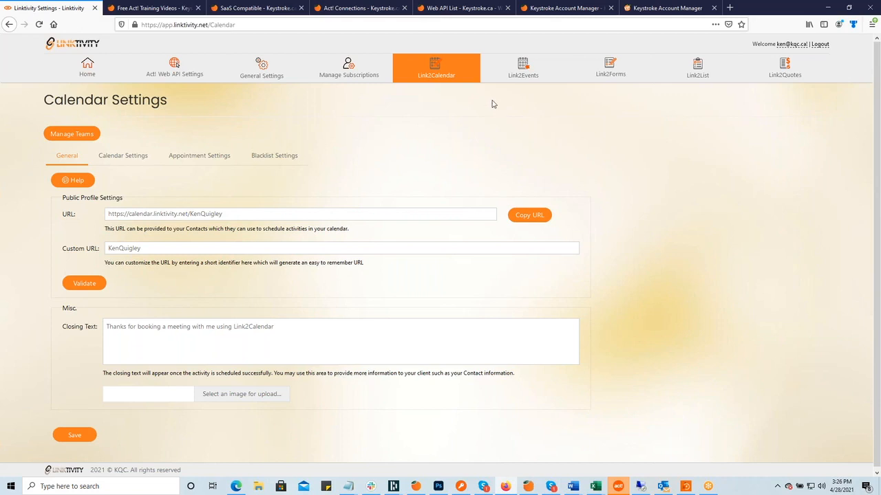
{"action": "mouse_move", "coordinate": [589, 169]}
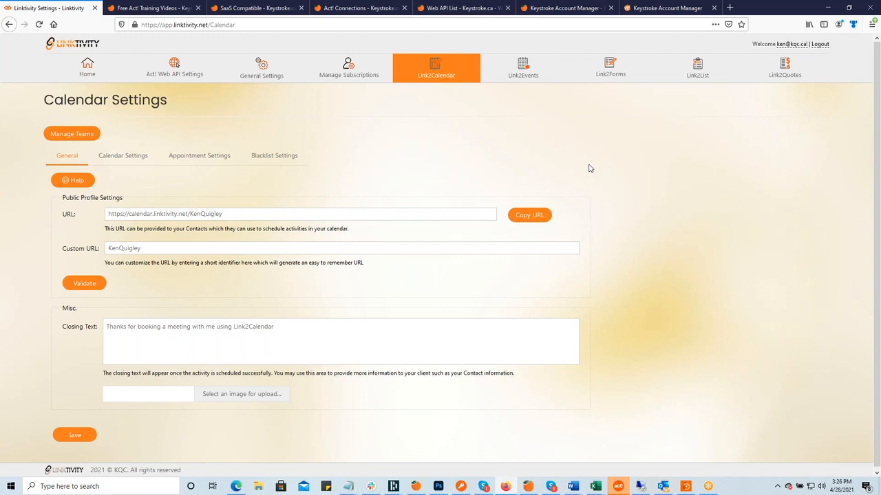
{"action": "mouse_move", "coordinate": [767, 218]}
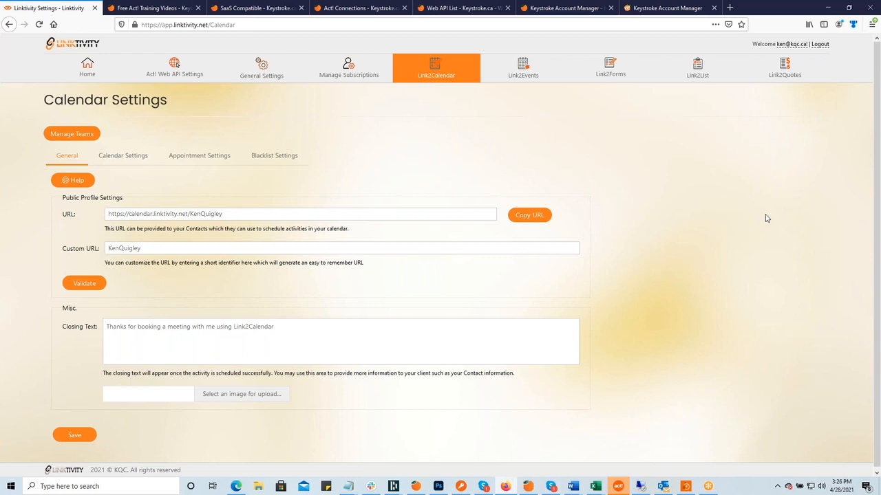
{"action": "mouse_move", "coordinate": [522, 68]}
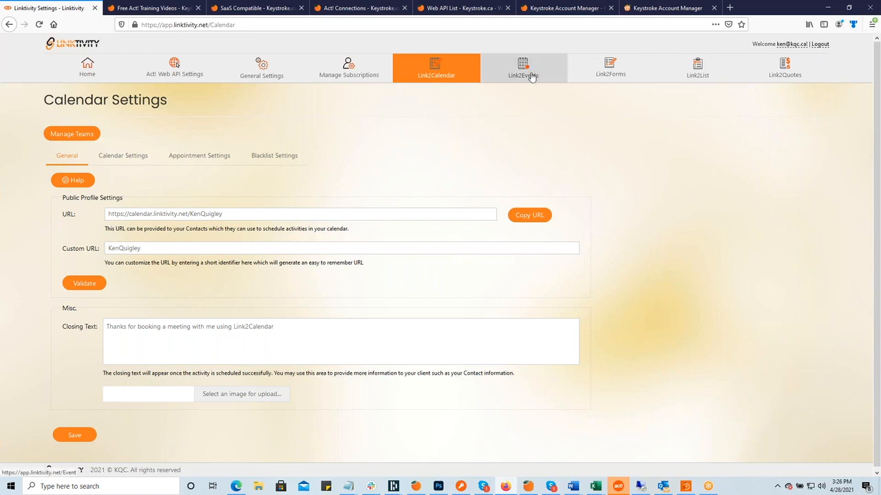
{"action": "mouse_move", "coordinate": [636, 218]}
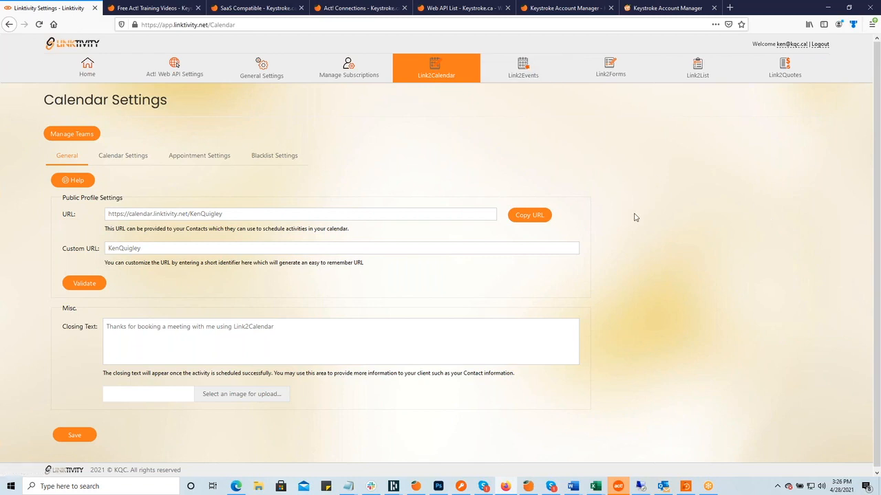
{"action": "mouse_move", "coordinate": [155, 8]}
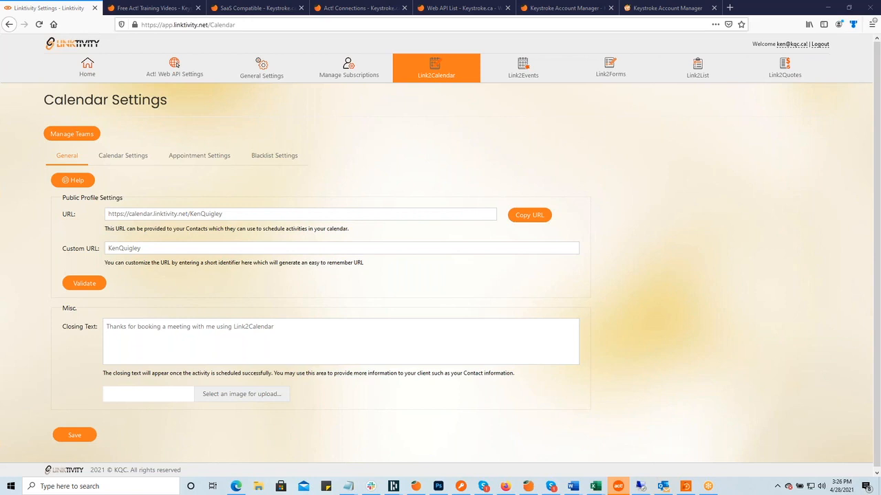
{"action": "mouse_move", "coordinate": [484, 282]}
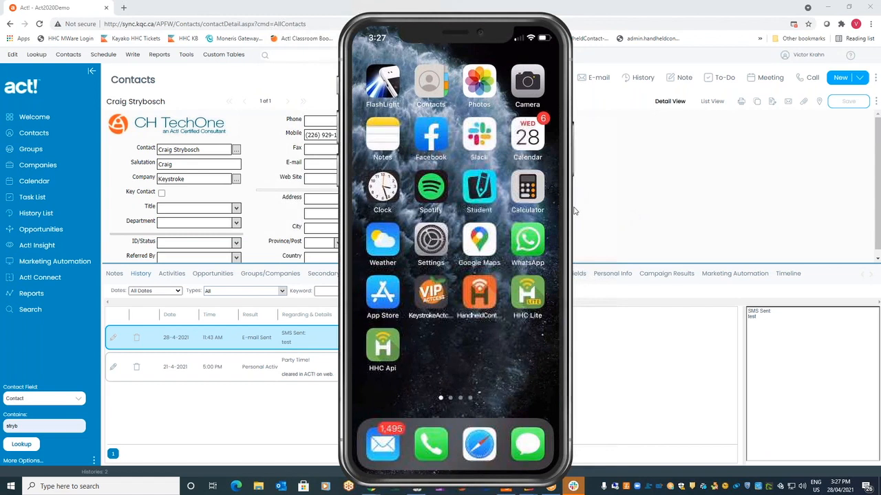
{"action": "mouse_move", "coordinate": [580, 205]}
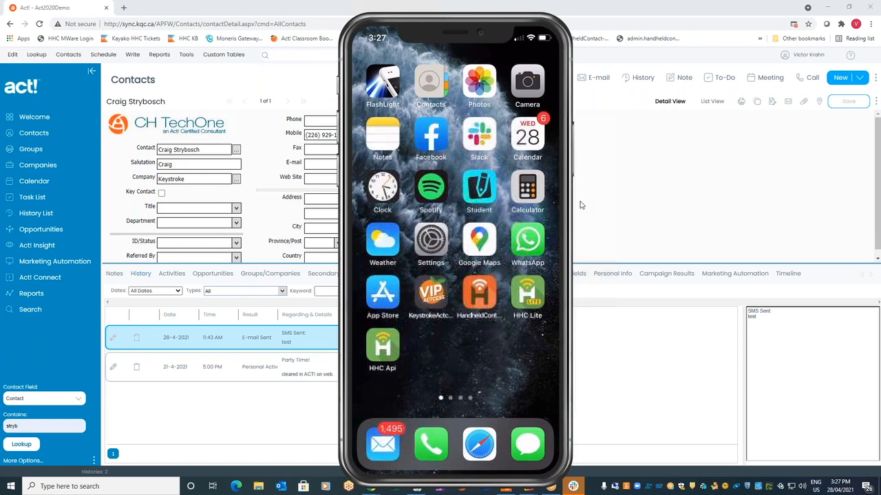
{"action": "mouse_move", "coordinate": [559, 192]}
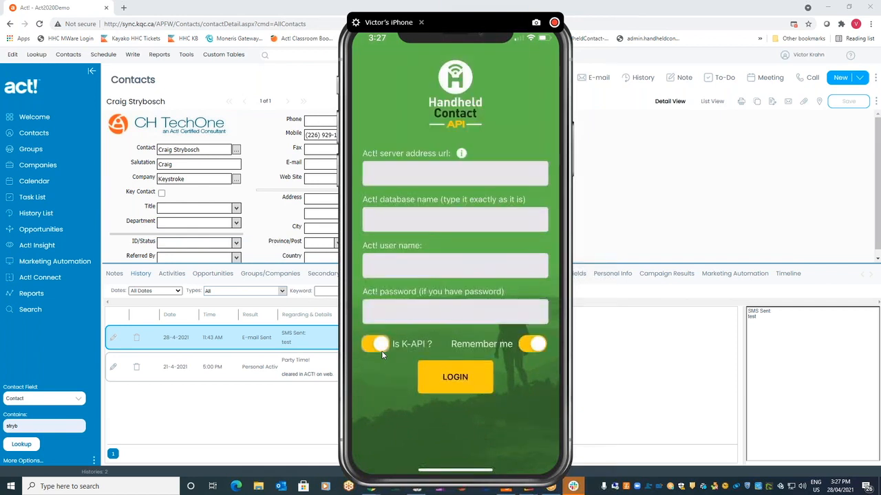
{"action": "left_click", "coordinate": [455, 172]}
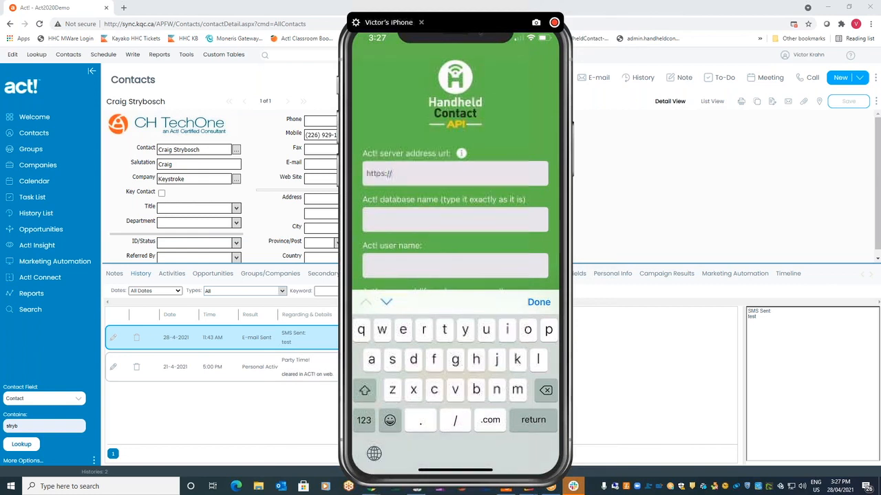
{"action": "type", "text": "ay"}
{"action": "type", "text": "sync"}
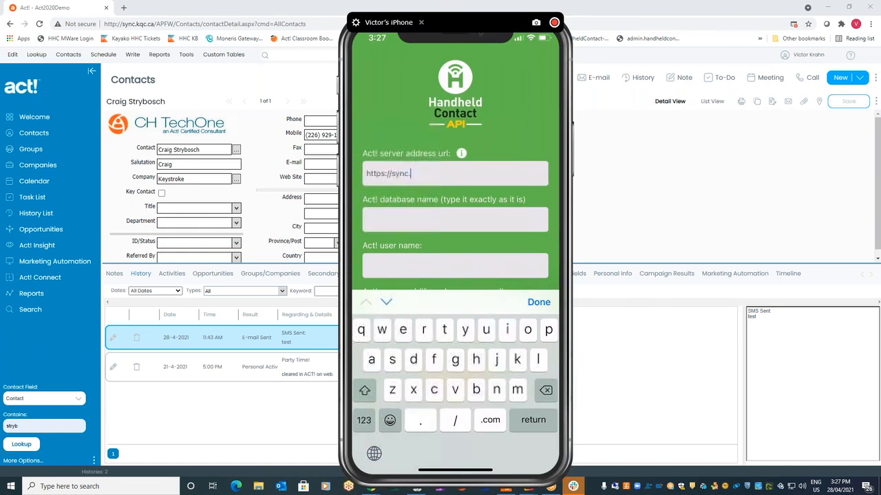
{"action": "type", "text": "kqc.ca/"}
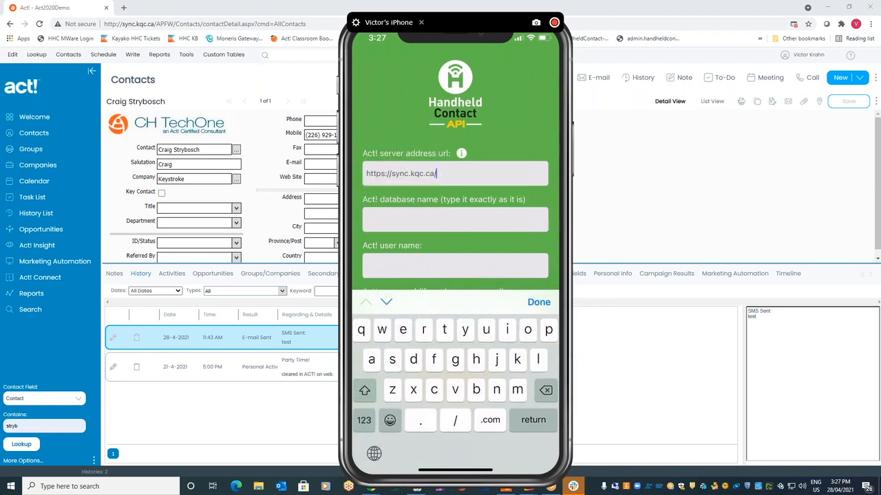
{"action": "type", "text": "kapi"}
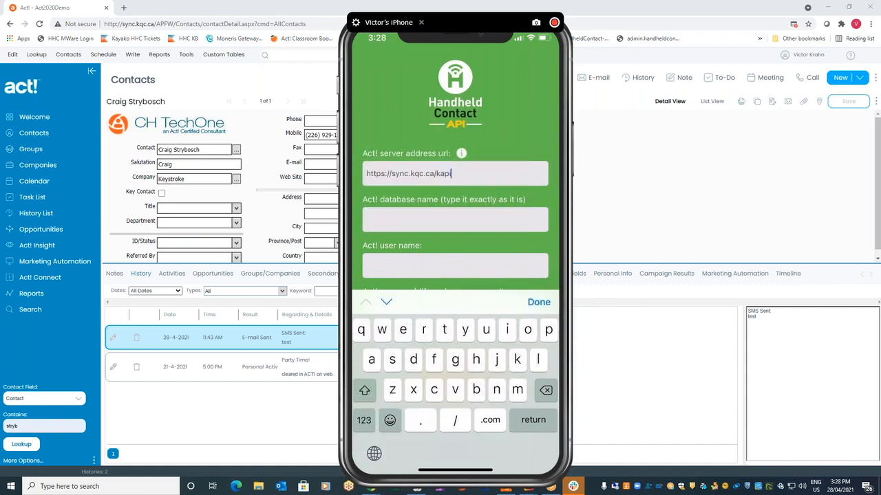
{"action": "left_click", "coordinate": [455, 219]}
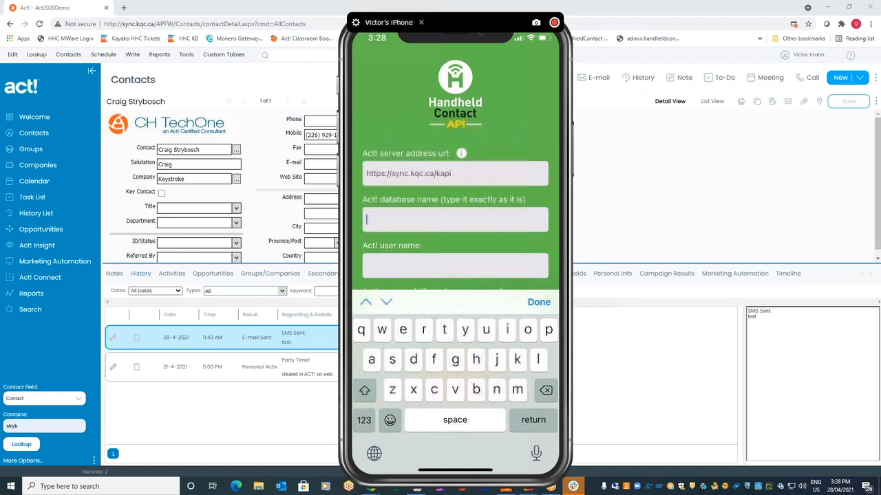
{"action": "type", "text": "Act"}
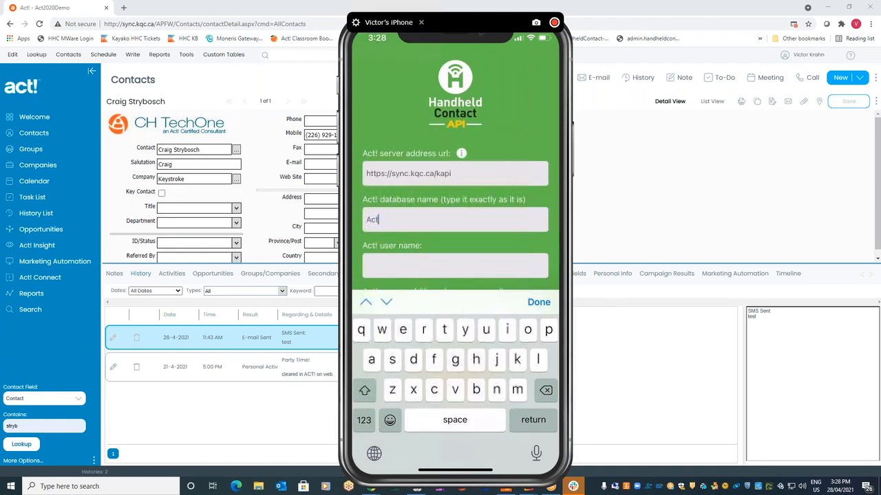
{"action": "type", "text": "2020Demo"}
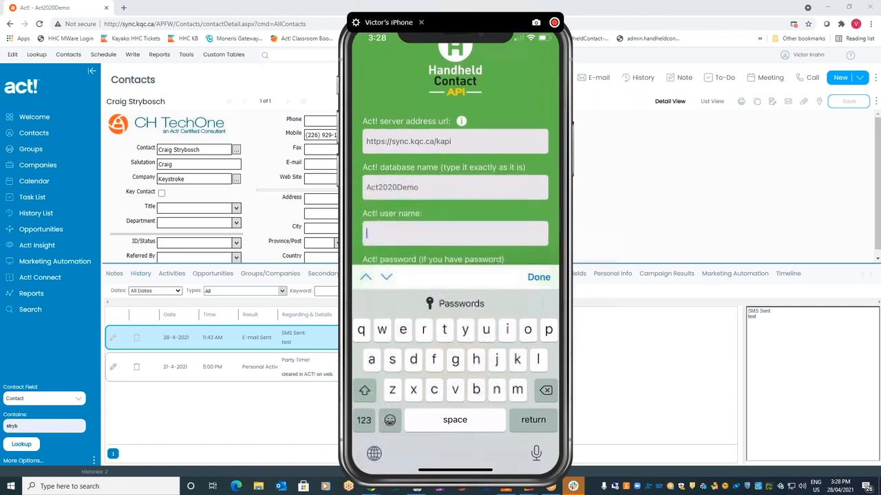
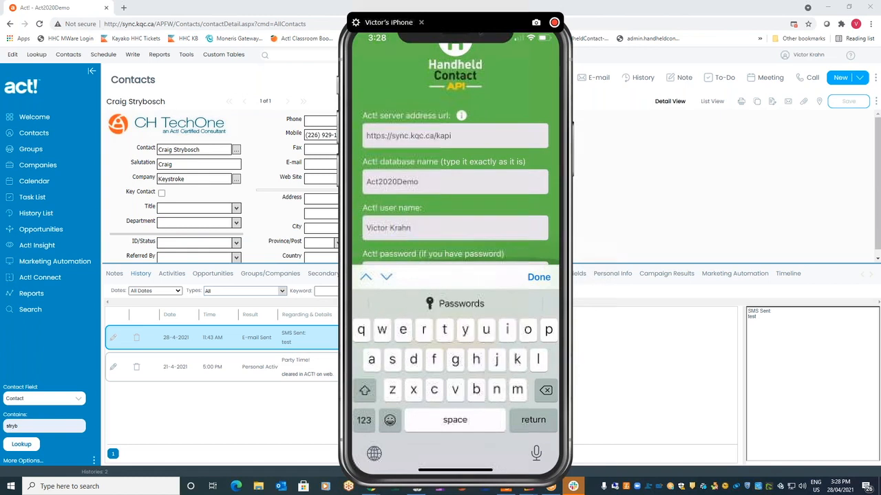
{"action": "left_click", "coordinate": [538, 277]}
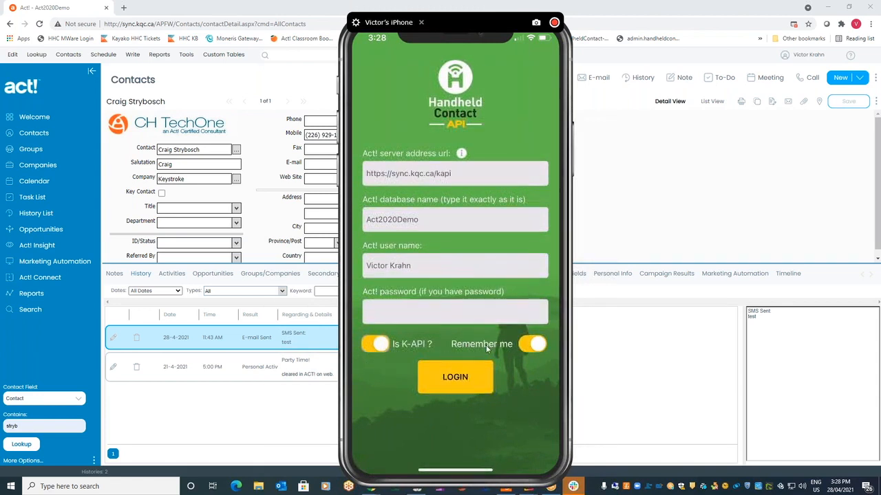
Keep 'Is K-API?' enabled and log in to the Act! database.
{"action": "left_click", "coordinate": [377, 344]}
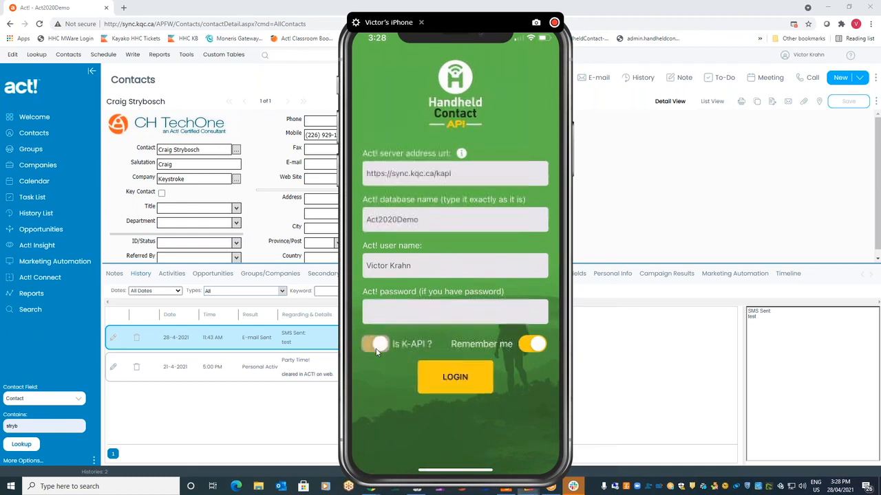
{"action": "left_click", "coordinate": [379, 344]}
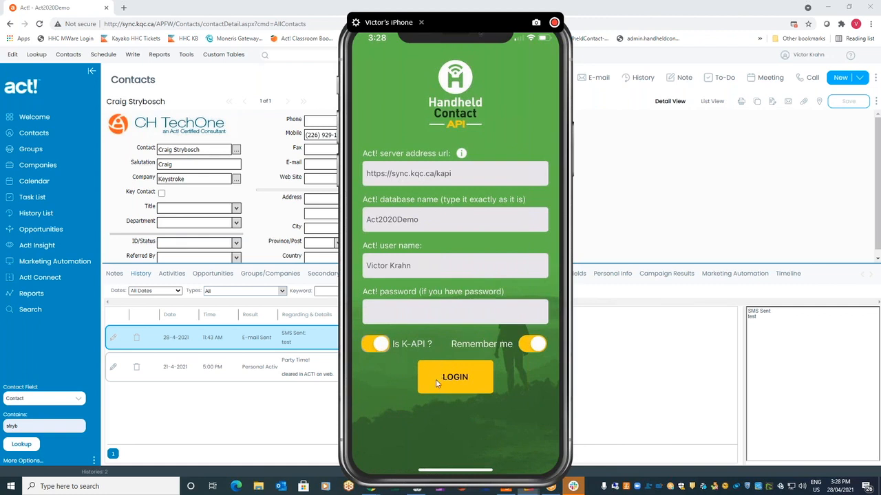
{"action": "mouse_move", "coordinate": [413, 381]}
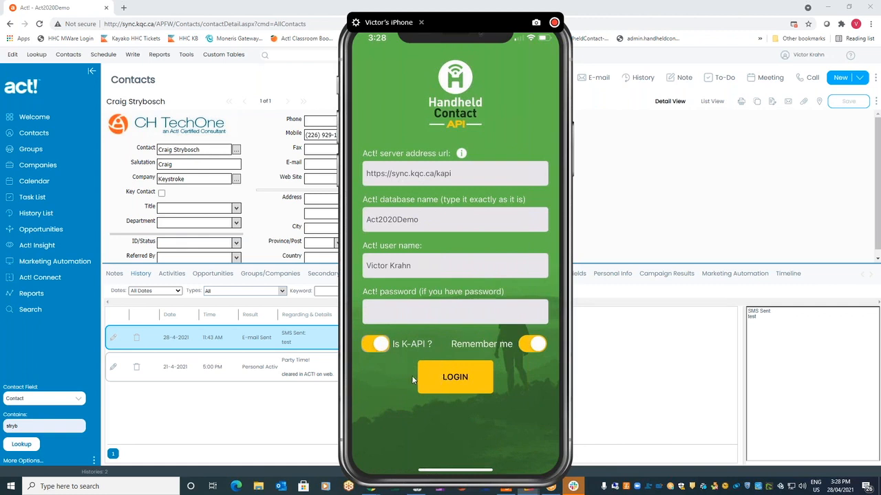
{"action": "left_click", "coordinate": [455, 377]}
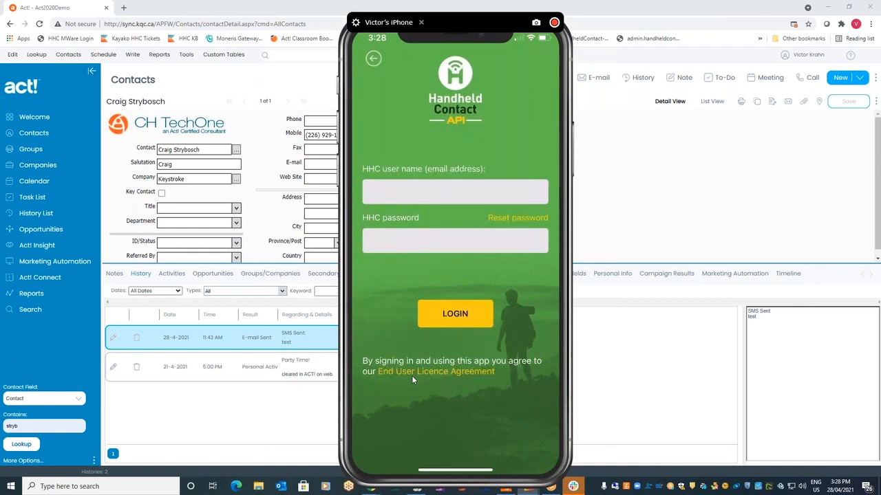
Sign in with the HHC account email and password to reach the Select Group list.
{"action": "left_click", "coordinate": [455, 191]}
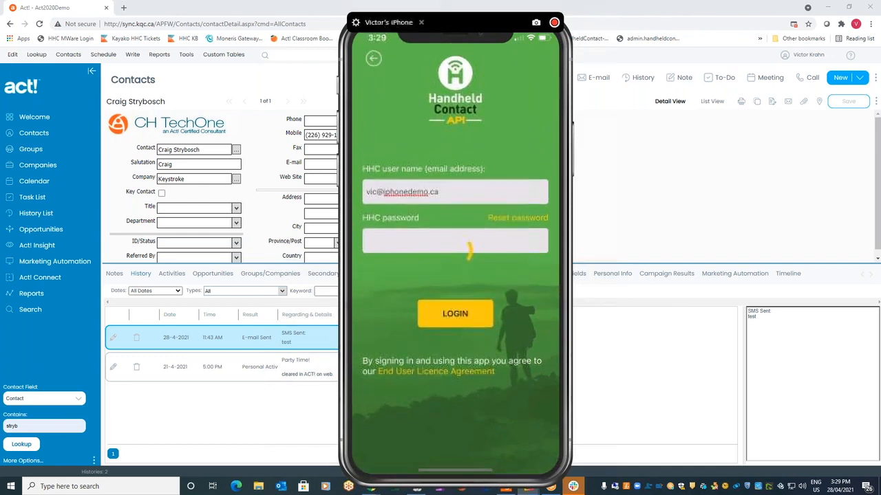
{"action": "left_click", "coordinate": [455, 314]}
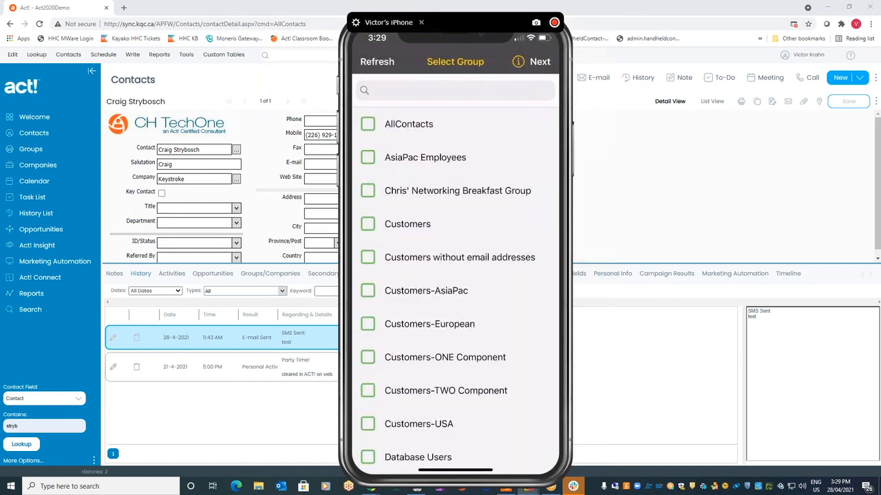
Advance through Select Group, Contact and Opportunity Field Mapping to Sync Status.
{"action": "left_click", "coordinate": [367, 124]}
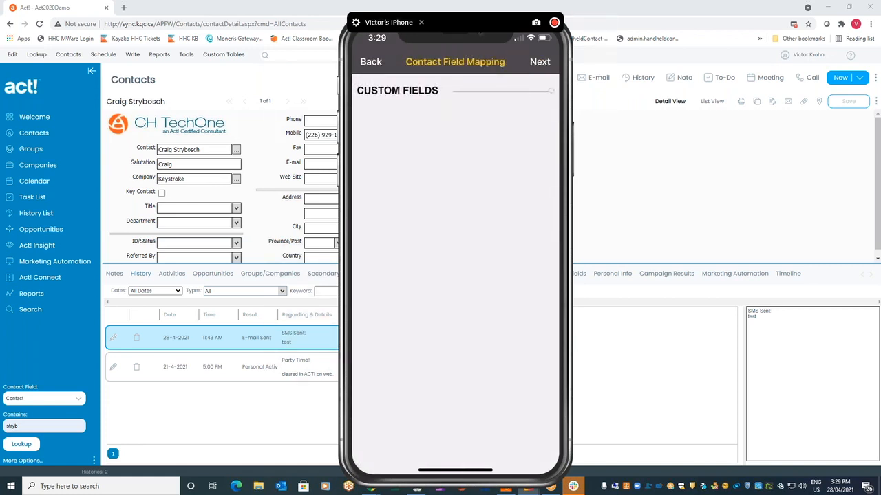
{"action": "left_click", "coordinate": [540, 61]}
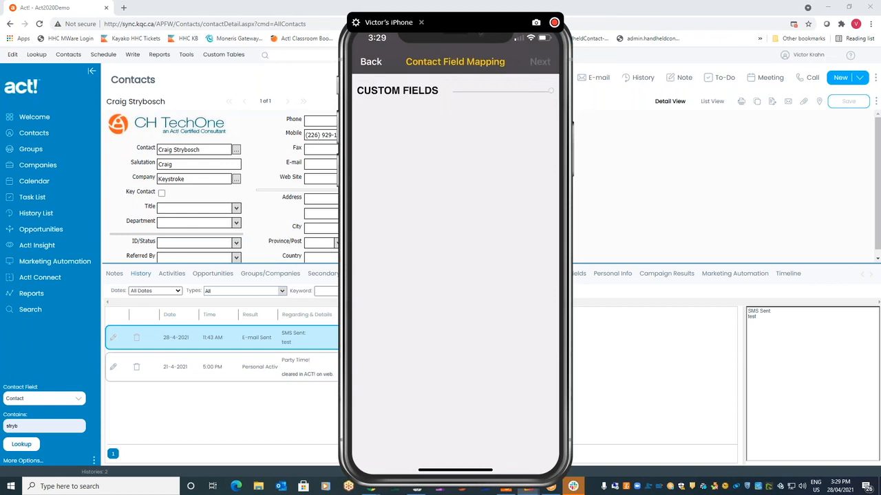
{"action": "left_click", "coordinate": [540, 61]}
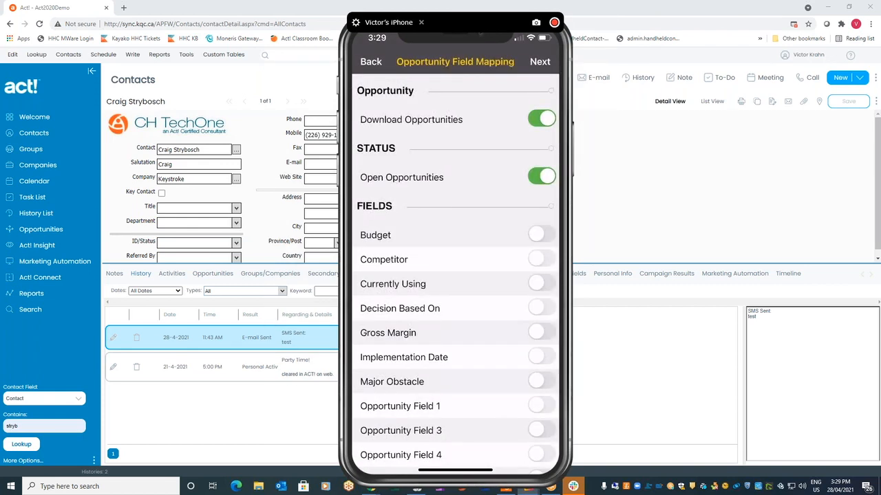
{"action": "scroll", "scroll_direction": "down", "scroll_amount": 3}
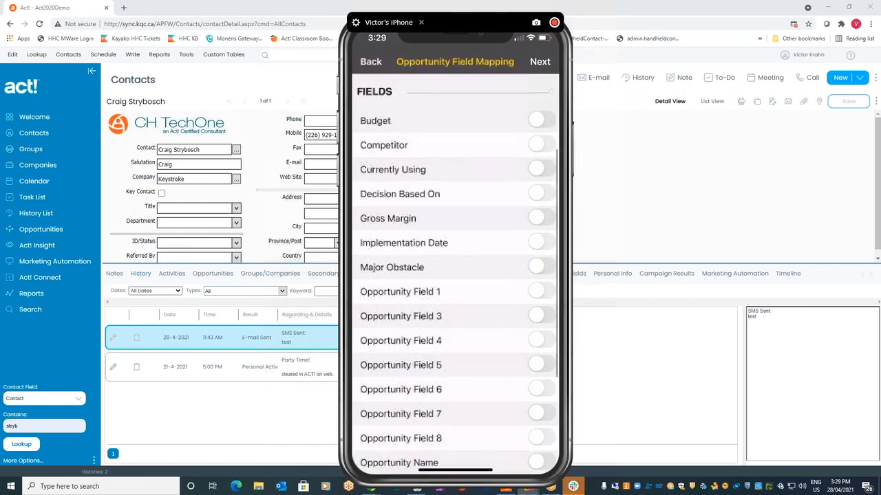
{"action": "scroll", "scroll_direction": "down", "scroll_amount": 3}
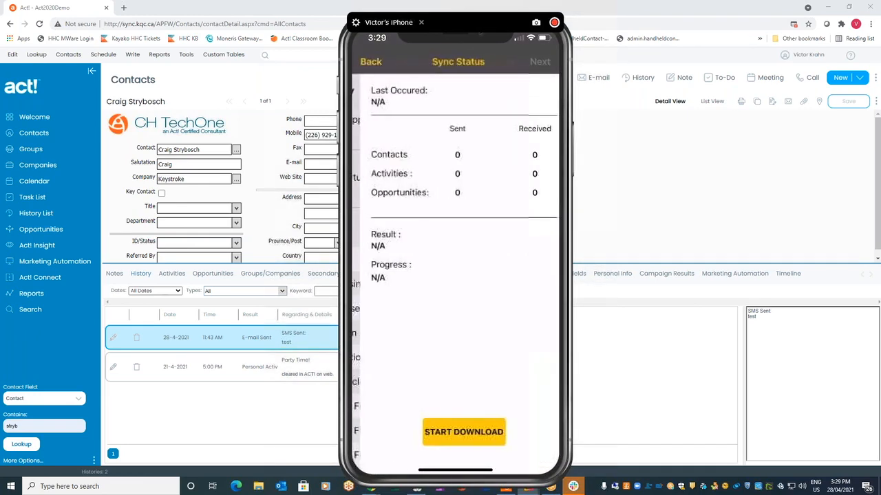
Download the Act! data: 214 contacts, 5 activities, 232 opportunities at 100%.
{"action": "left_click", "coordinate": [463, 431]}
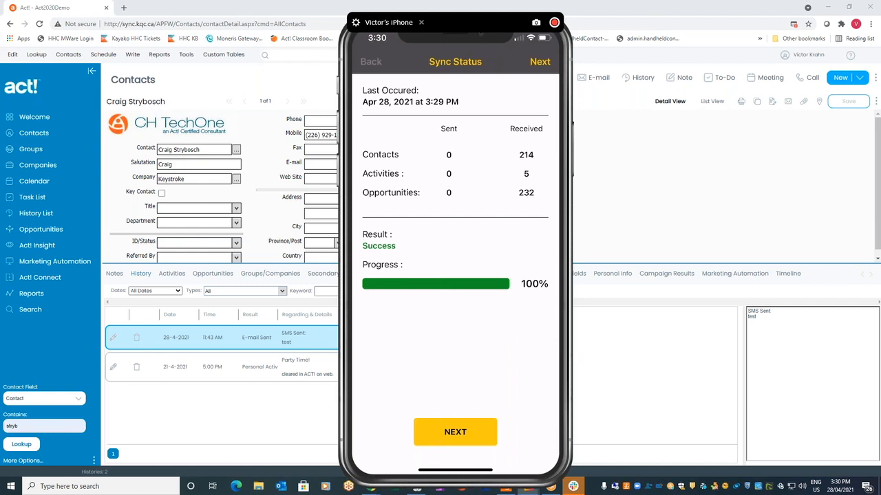
Continue to the Dashboard greeting Victor with 214 contacts and today's activities.
{"action": "left_click", "coordinate": [455, 432]}
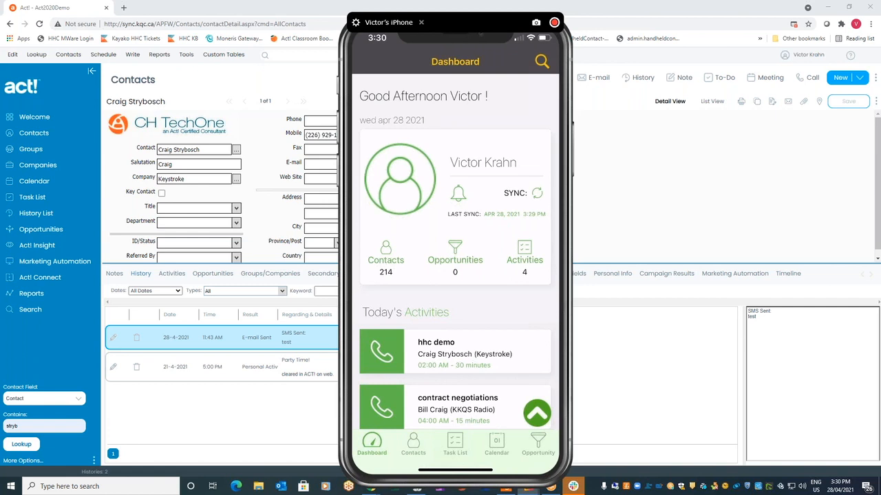
{"action": "mouse_move", "coordinate": [395, 409]}
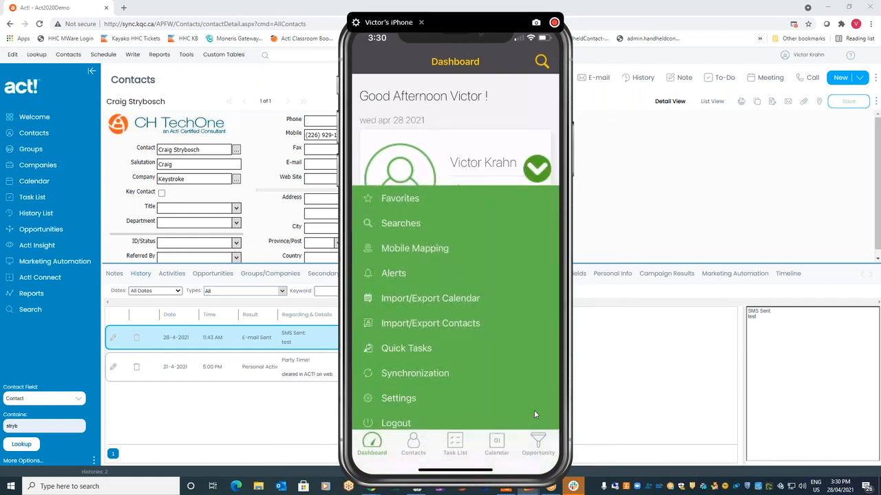
Open Settings listing HHC and Act! account info, startup screen, map and preferences.
{"action": "left_click", "coordinate": [398, 397]}
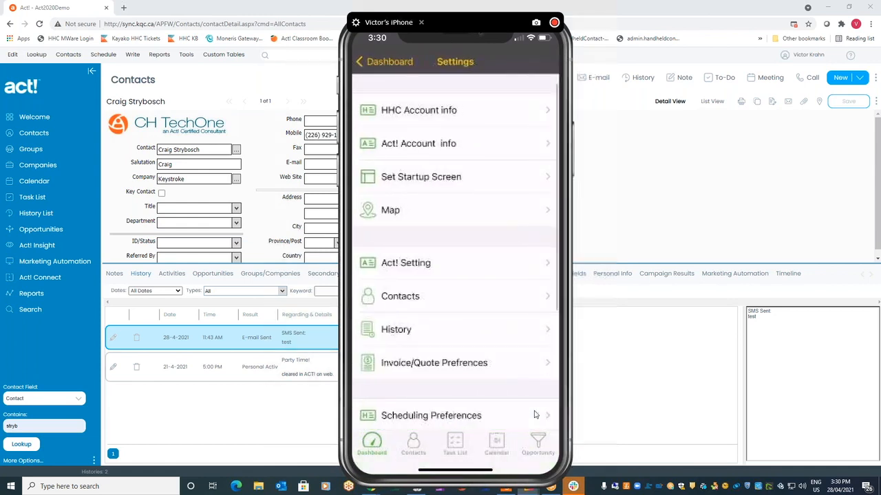
{"action": "left_click", "coordinate": [418, 143]}
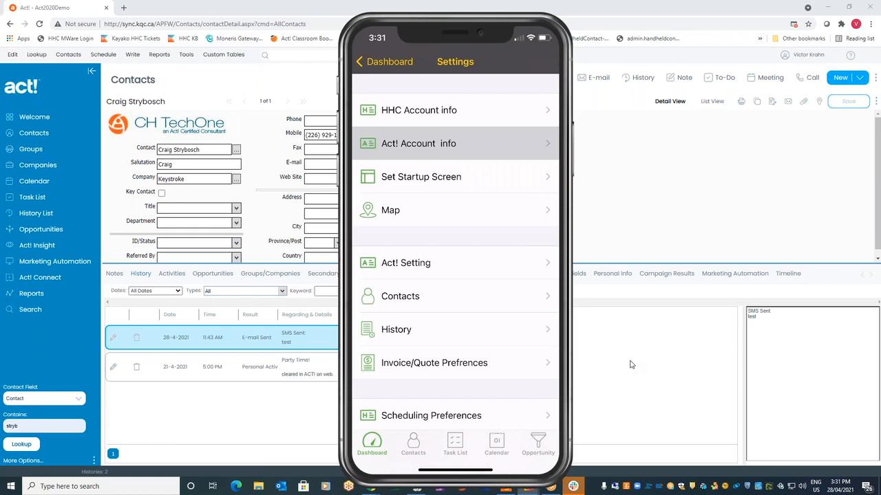
{"action": "mouse_move", "coordinate": [815, 136]}
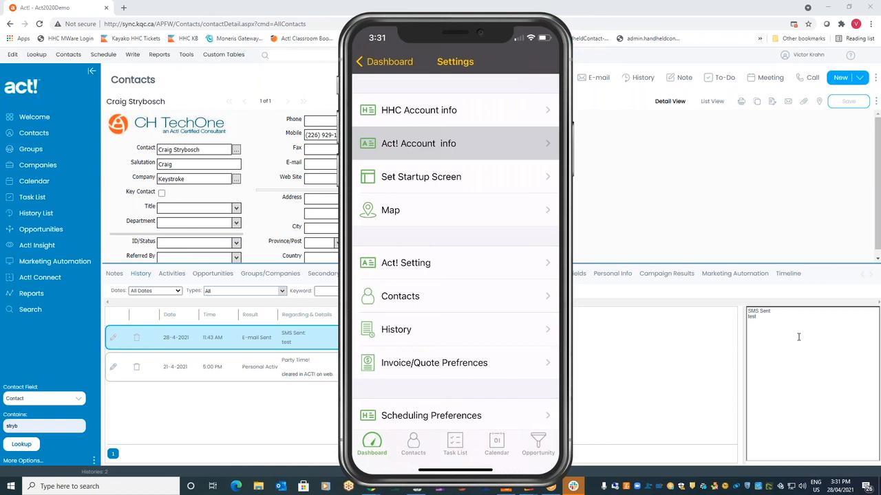
{"action": "left_click", "coordinate": [359, 61]}
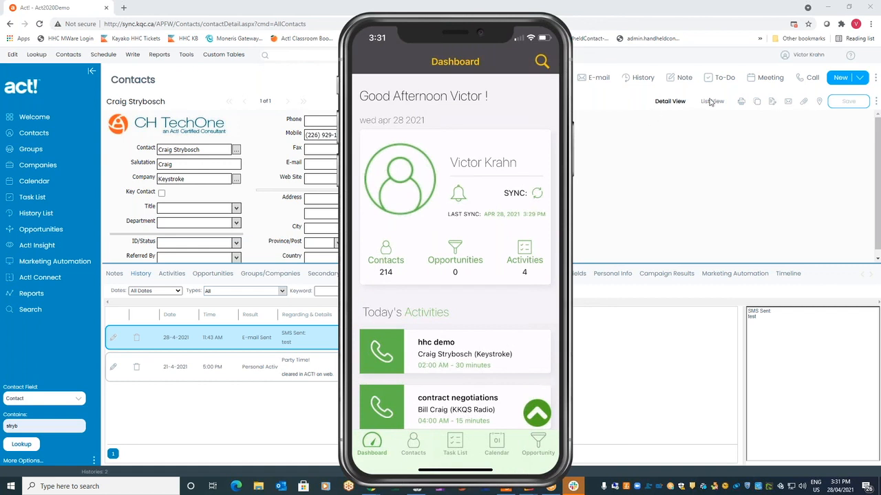
{"action": "mouse_move", "coordinate": [770, 150]}
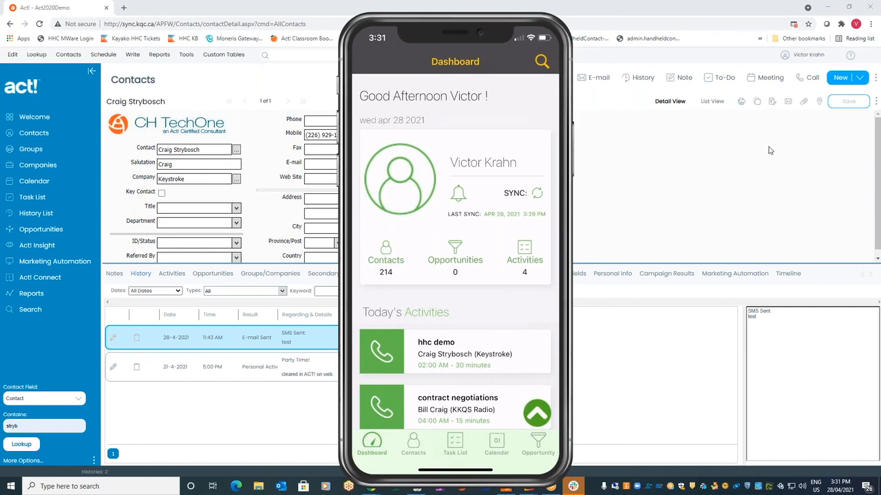
{"action": "mouse_move", "coordinate": [878, 279]}
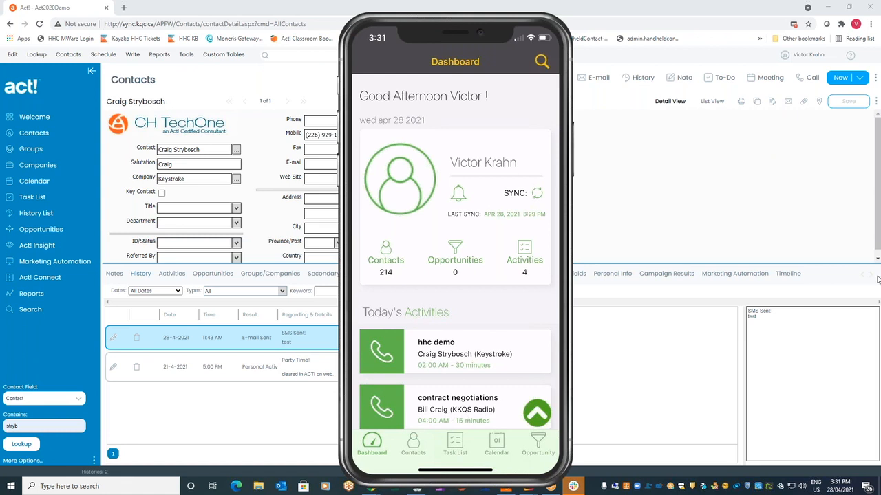
{"action": "mouse_move", "coordinate": [879, 280]}
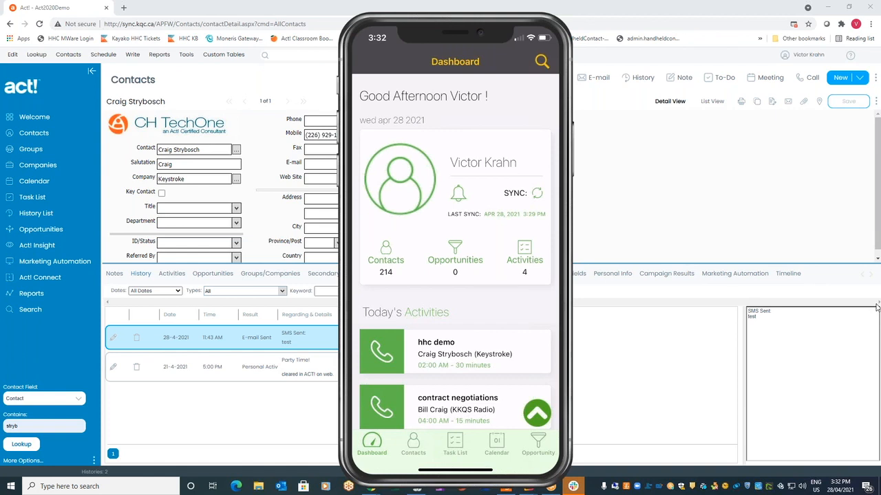
{"action": "mouse_move", "coordinate": [863, 312]}
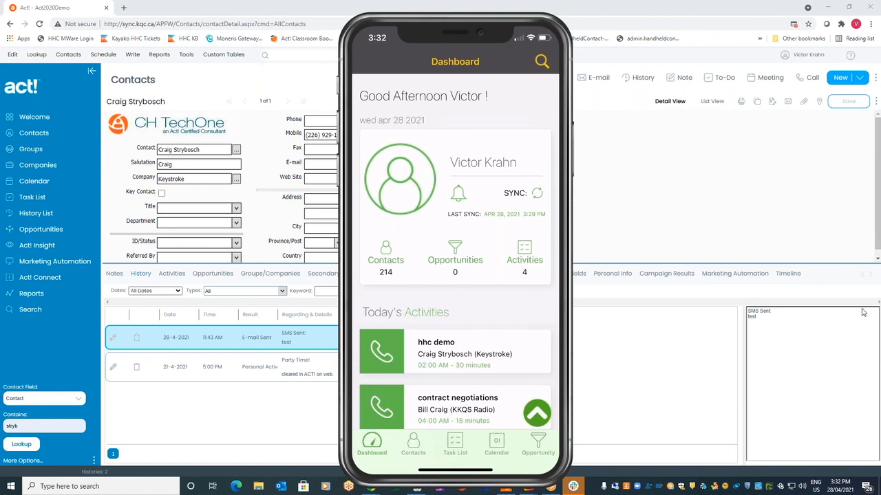
{"action": "mouse_move", "coordinate": [737, 301]}
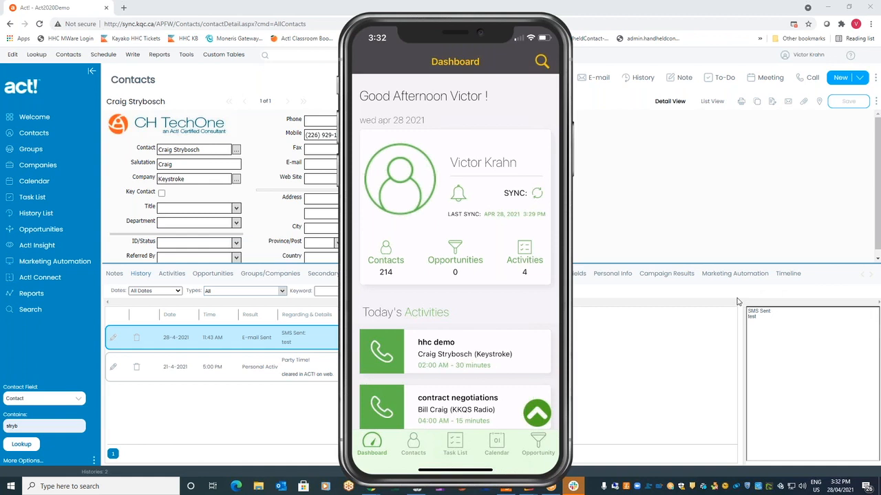
Open the Contacts(214) list and scroll from the A names into the B section.
{"action": "left_click", "coordinate": [413, 444]}
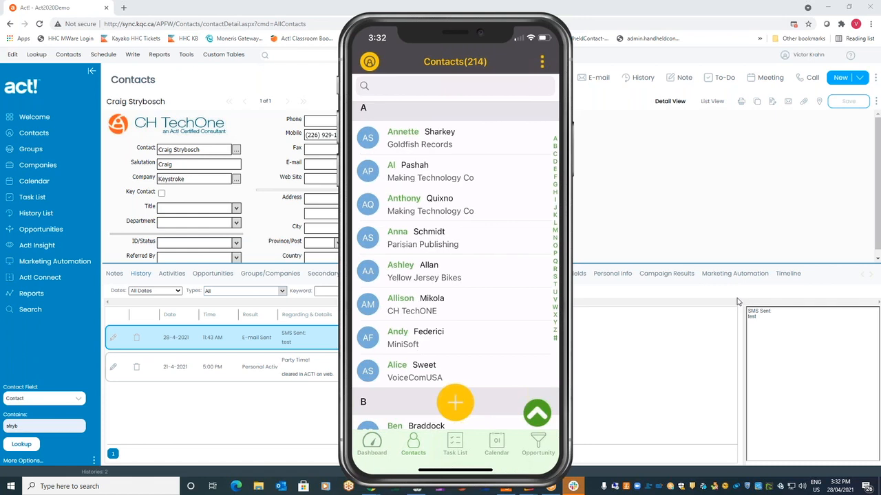
{"action": "mouse_move", "coordinate": [824, 151]}
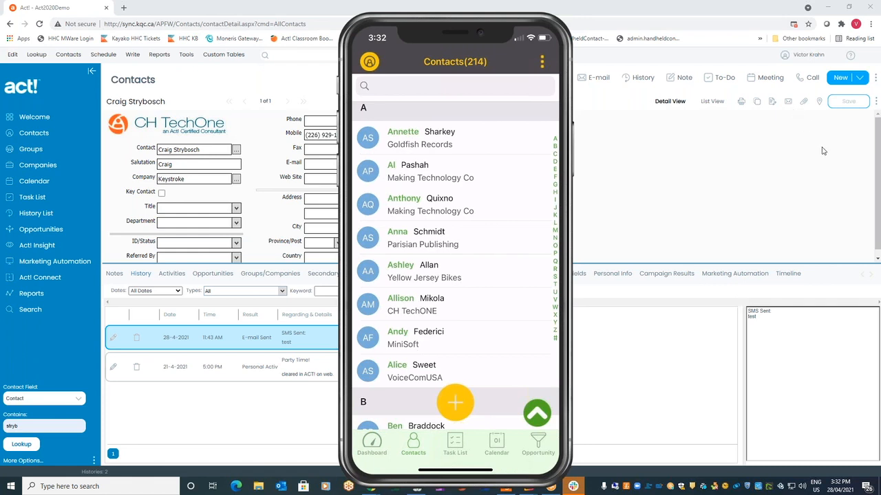
{"action": "mouse_move", "coordinate": [820, 137]}
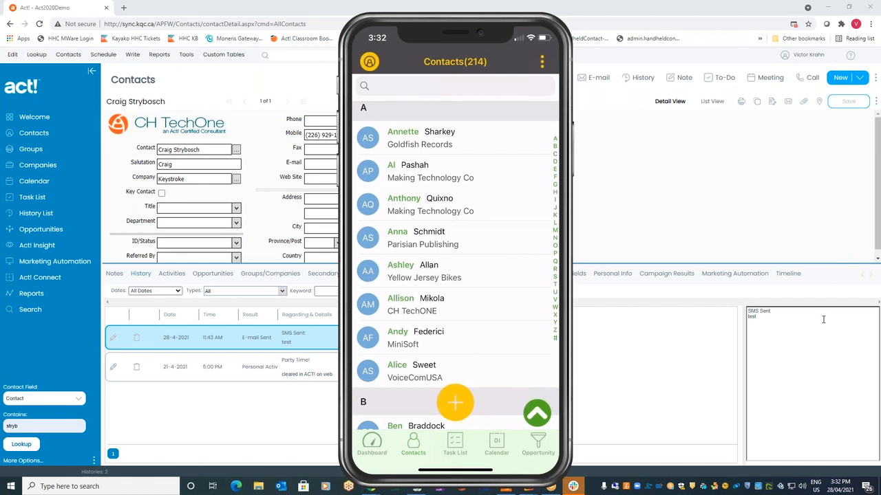
{"action": "mouse_move", "coordinate": [733, 176]}
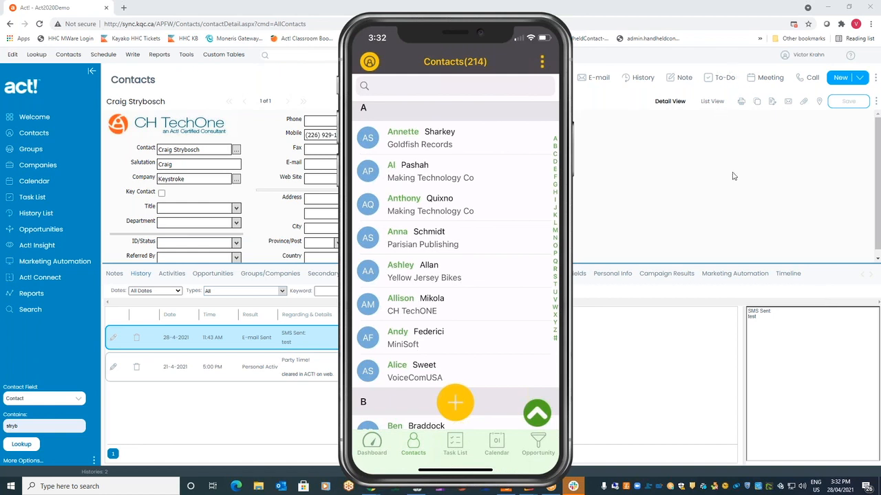
{"action": "mouse_move", "coordinate": [789, 139]}
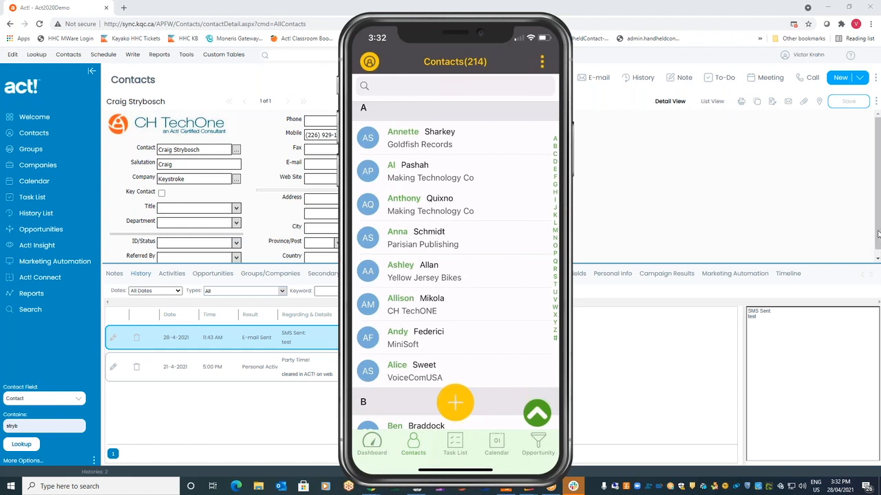
{"action": "mouse_move", "coordinate": [877, 206]}
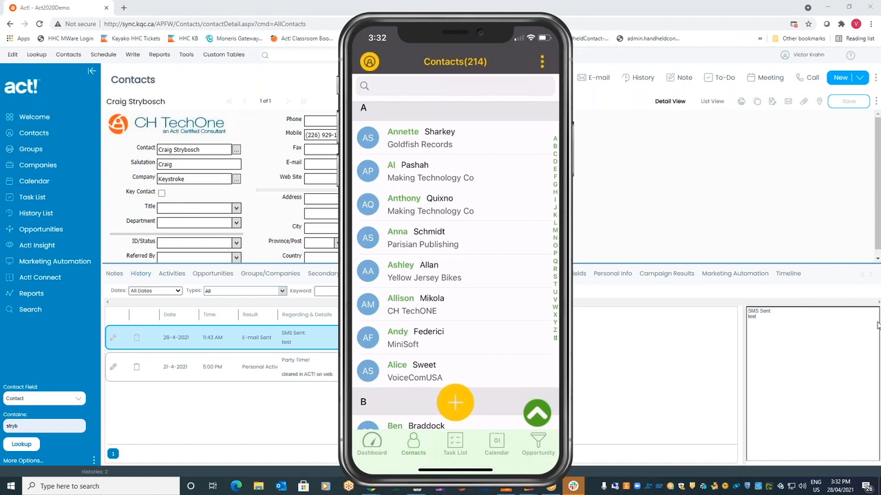
{"action": "mouse_move", "coordinate": [875, 308]}
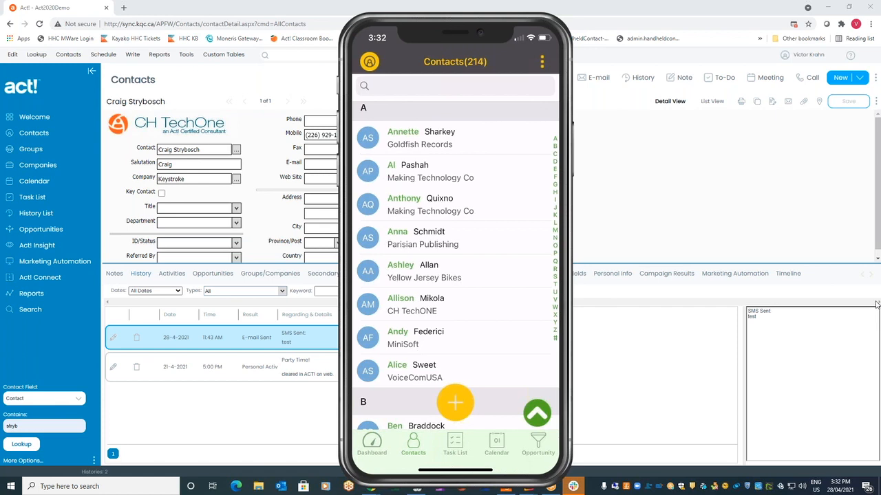
{"action": "mouse_move", "coordinate": [818, 137]}
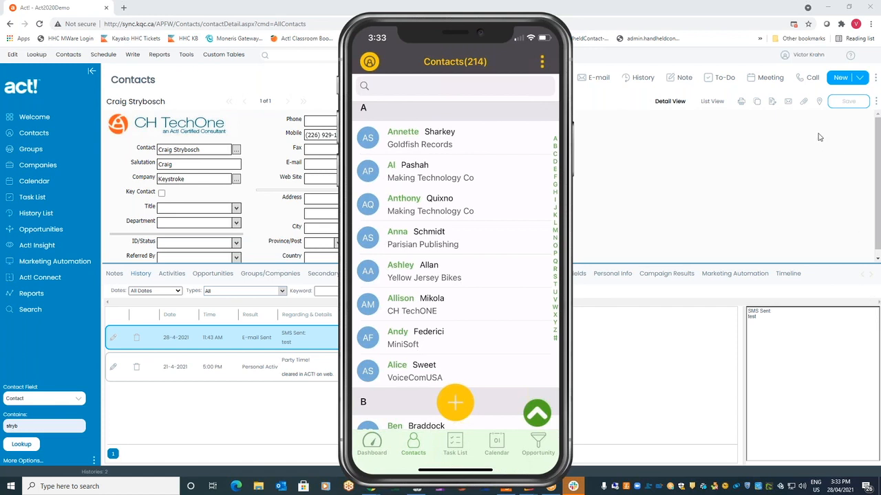
{"action": "mouse_move", "coordinate": [838, 317]}
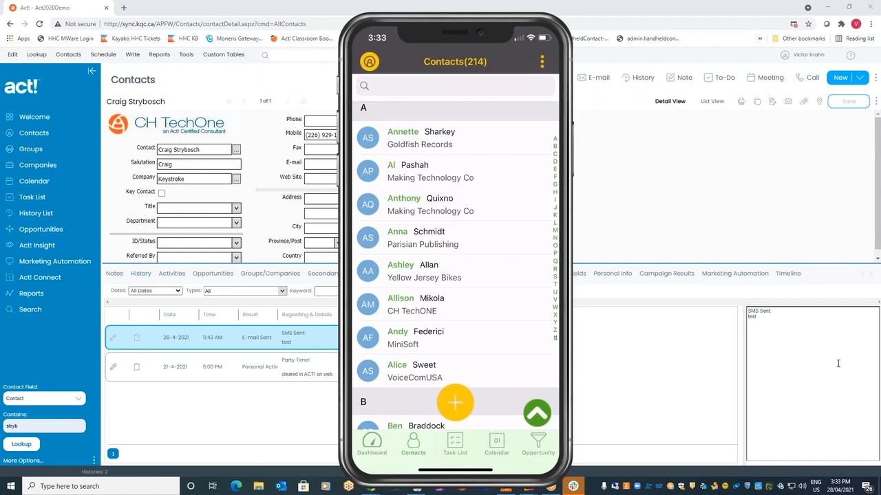
{"action": "scroll", "scroll_direction": "down", "scroll_amount": 3}
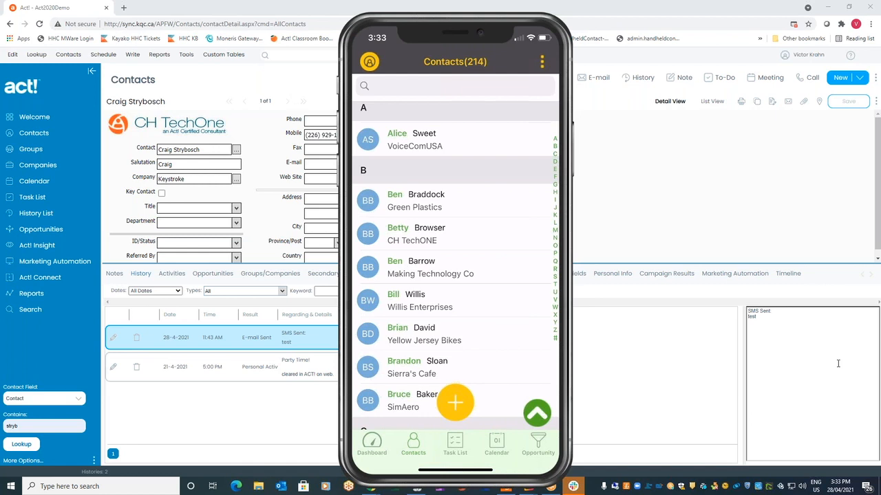
{"action": "mouse_move", "coordinate": [824, 420]}
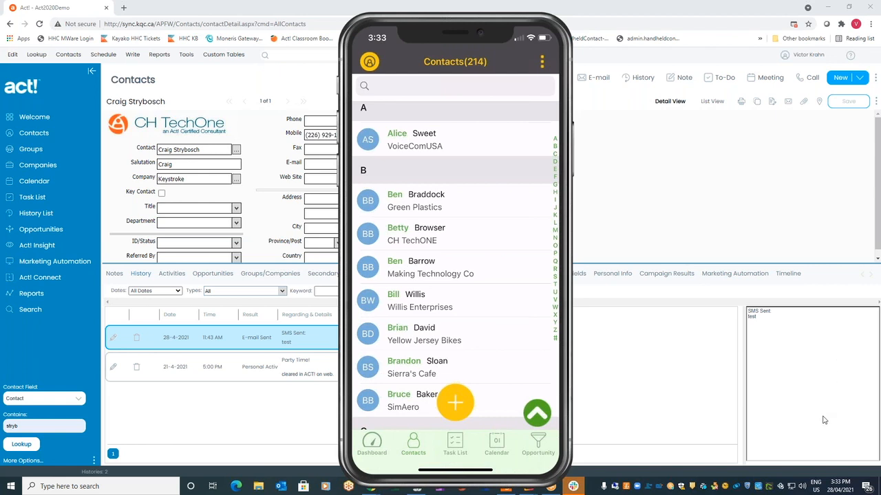
{"action": "mouse_move", "coordinate": [794, 408]}
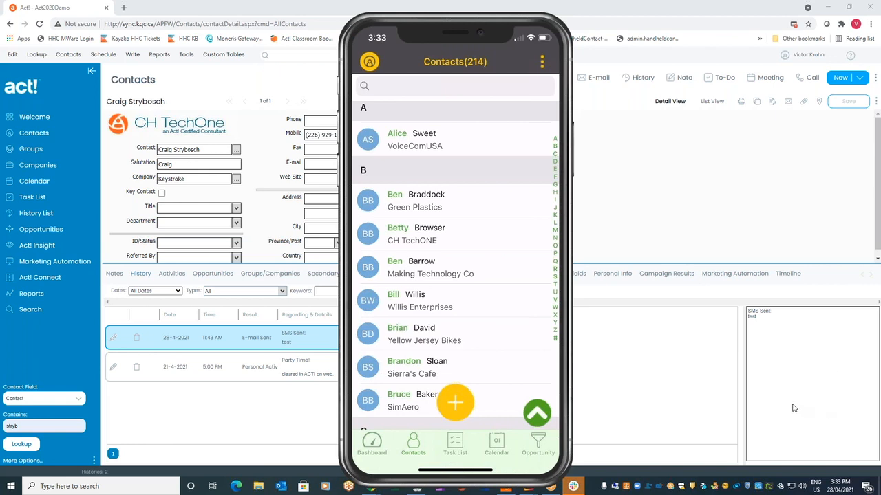
{"action": "mouse_move", "coordinate": [811, 408]}
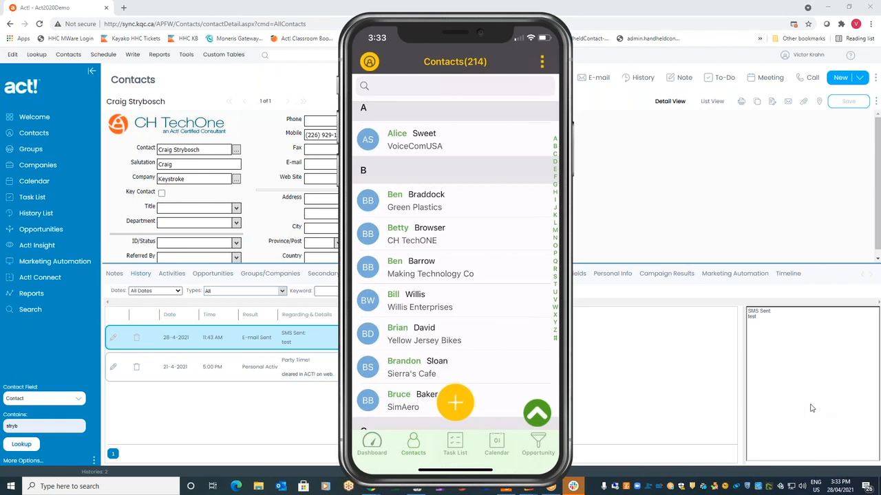
{"action": "mouse_move", "coordinate": [831, 407]}
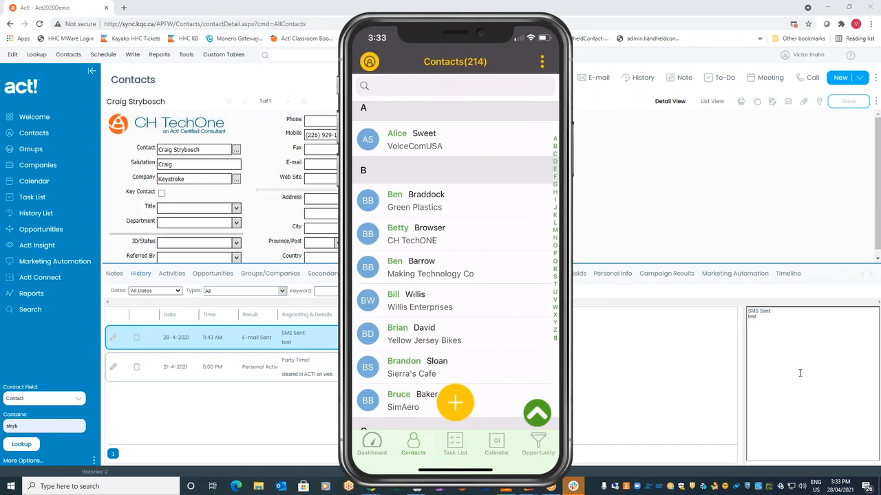
{"action": "mouse_move", "coordinate": [778, 349]}
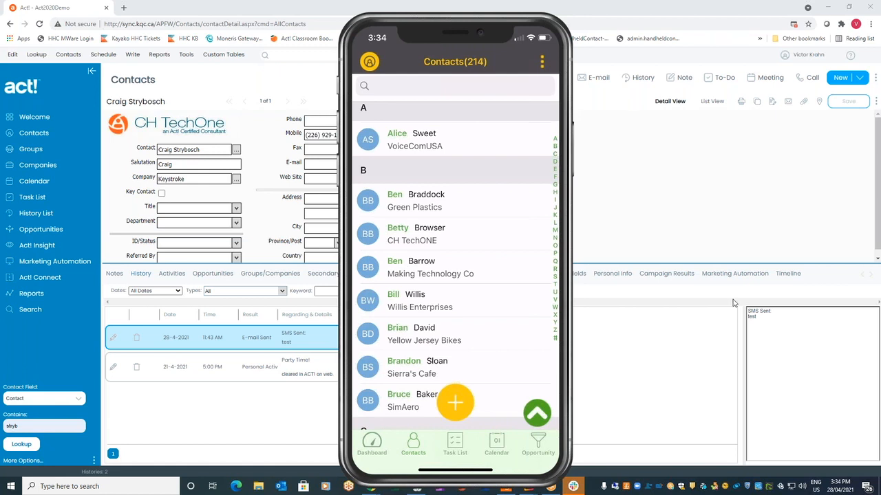
{"action": "mouse_move", "coordinate": [874, 320]}
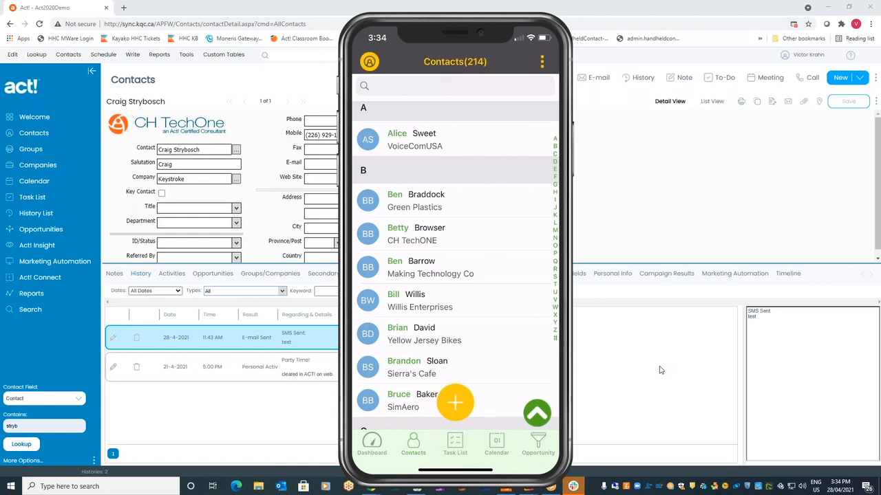
Return to the Dashboard tab showing 214 contacts and 4 activities.
{"action": "left_click", "coordinate": [372, 444]}
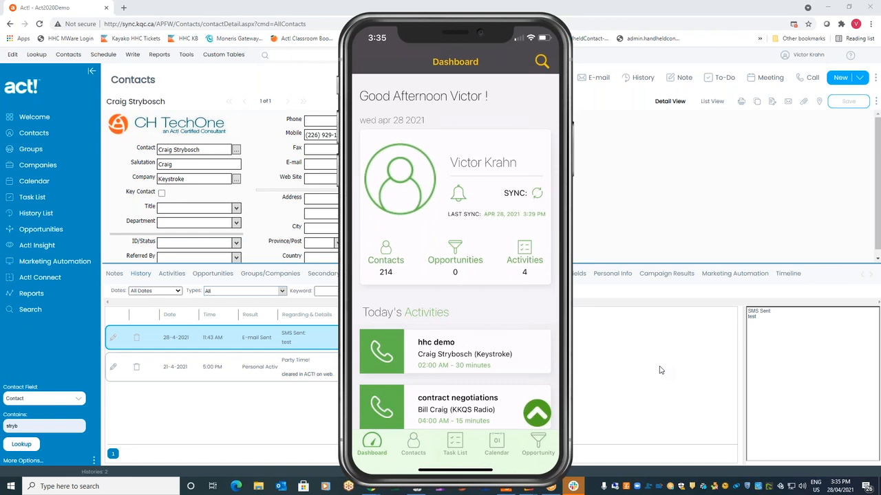
{"action": "scroll", "scroll_direction": "down", "scroll_amount": 3}
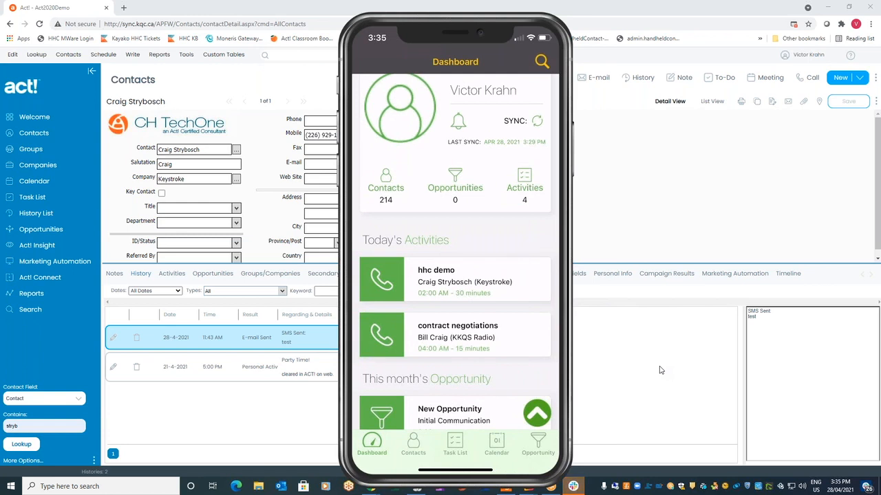
{"action": "mouse_move", "coordinate": [862, 406]}
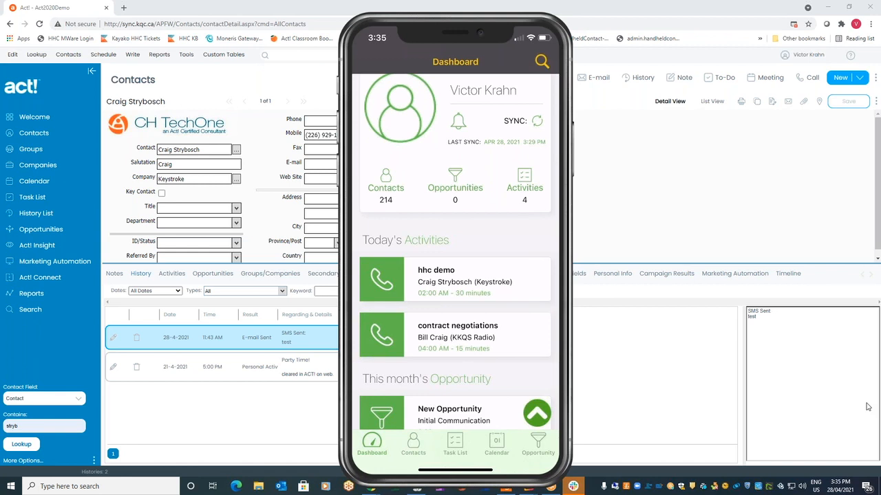
{"action": "mouse_move", "coordinate": [787, 428]}
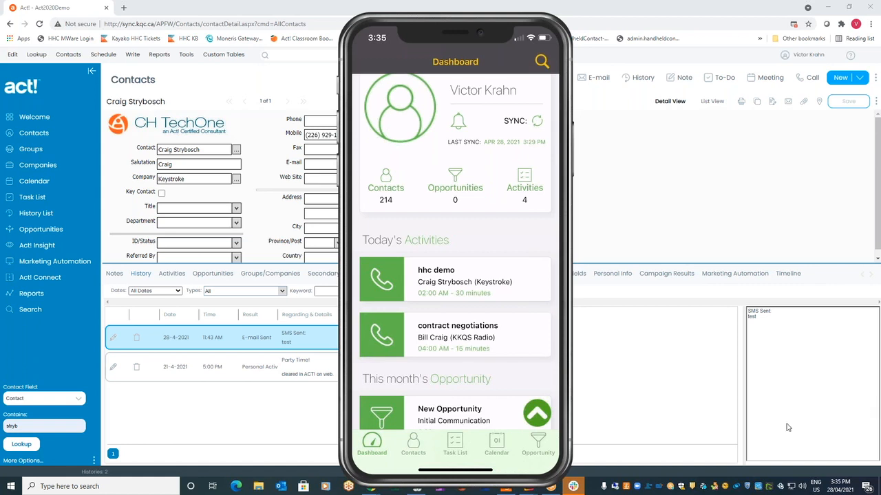
{"action": "mouse_move", "coordinate": [666, 392]}
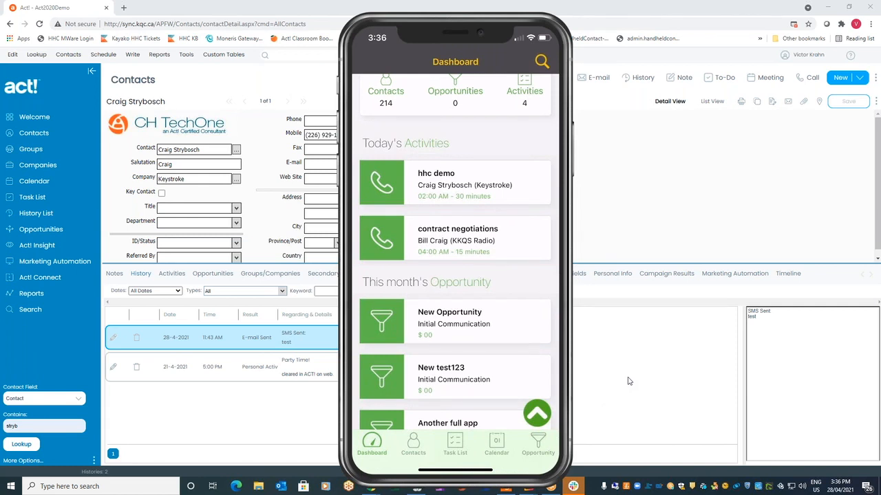
{"action": "mouse_move", "coordinate": [663, 368]}
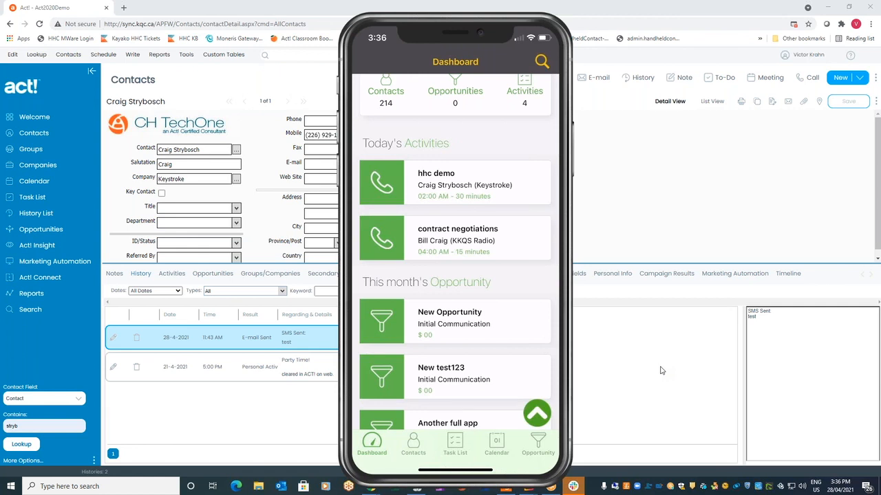
{"action": "mouse_move", "coordinate": [686, 412]}
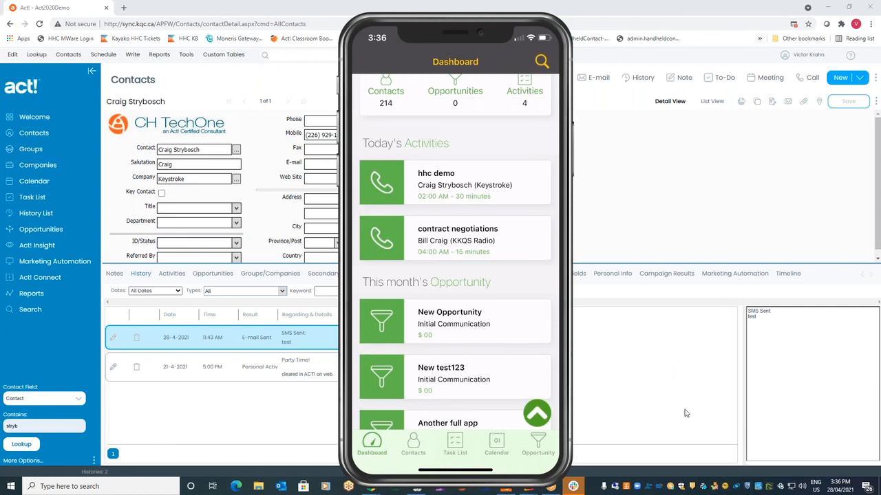
Scroll the dashboard back to the top greeting Victor with 214 contacts and 4 activities.
{"action": "scroll", "scroll_direction": "down", "scroll_amount": 3}
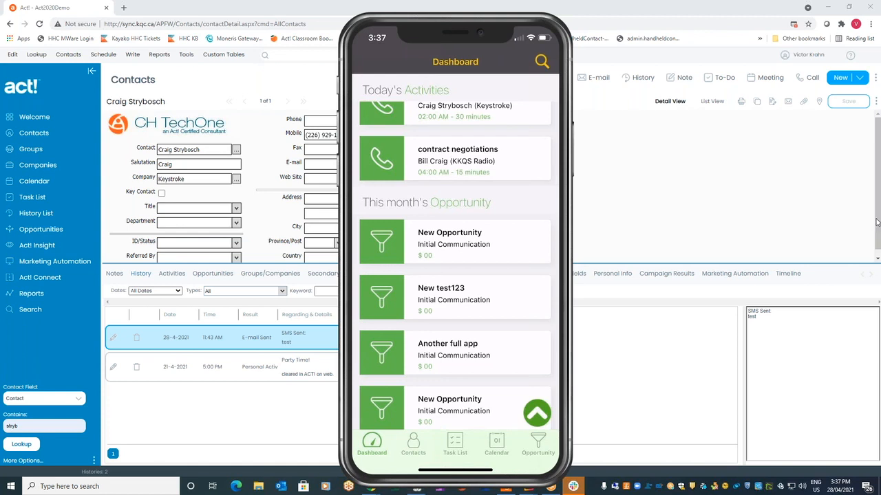
{"action": "mouse_move", "coordinate": [687, 322]}
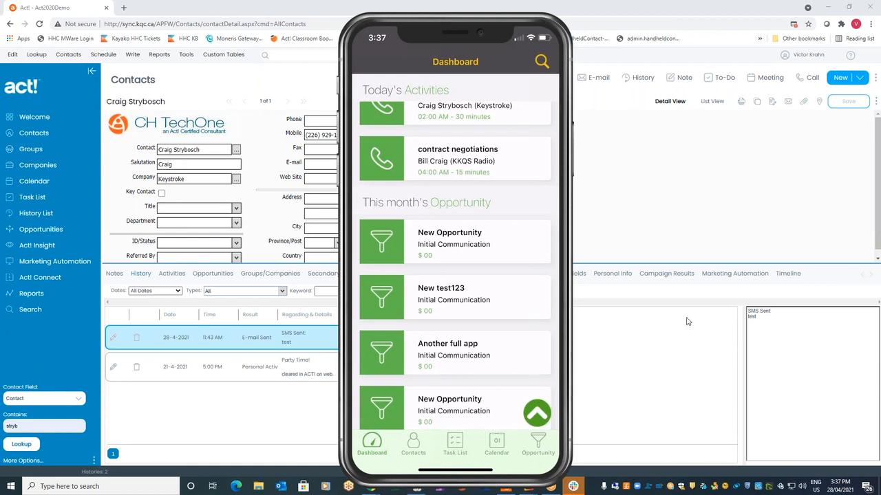
{"action": "scroll", "scroll_direction": "down", "scroll_amount": 3}
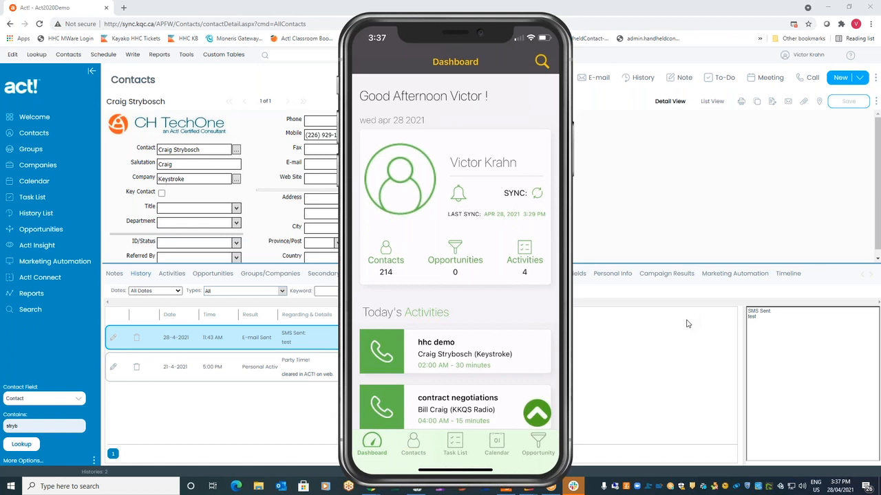
{"action": "mouse_move", "coordinate": [686, 328]}
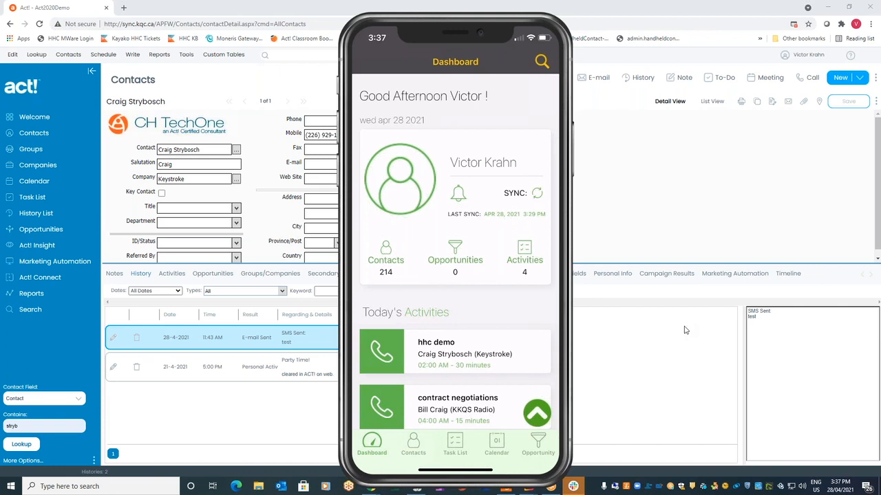
{"action": "mouse_move", "coordinate": [691, 323]}
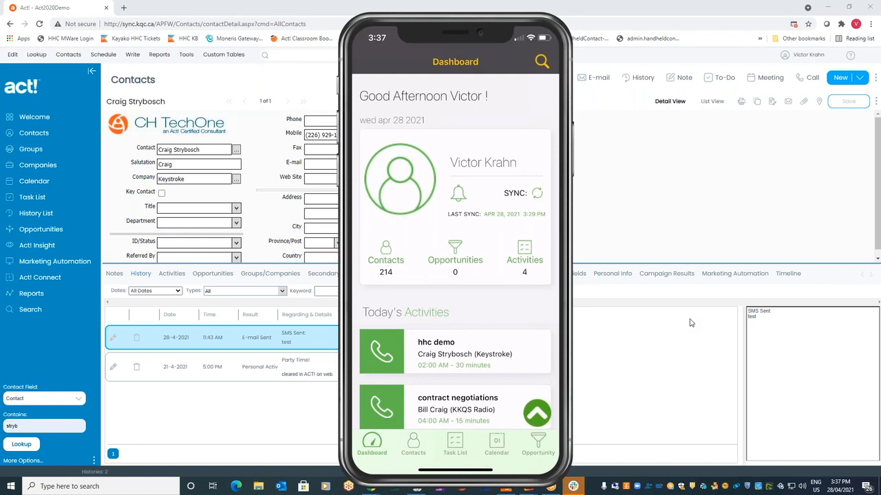
{"action": "mouse_move", "coordinate": [646, 310]}
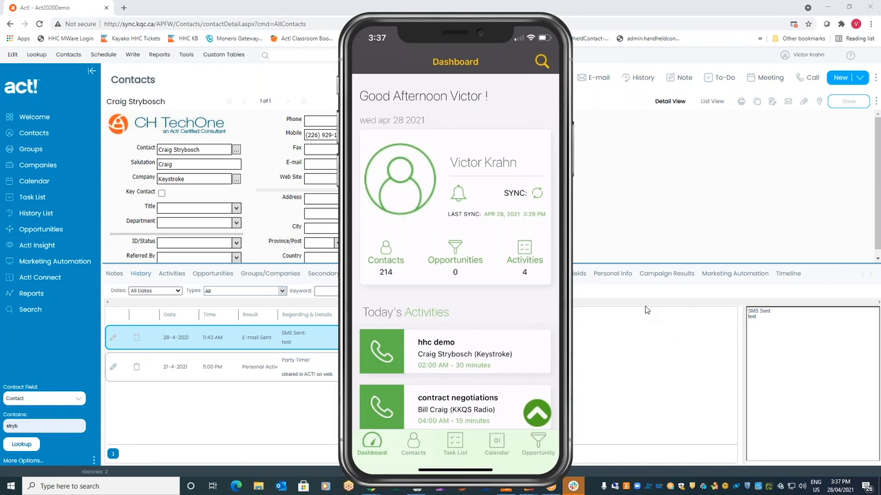
{"action": "mouse_move", "coordinate": [334, 465]}
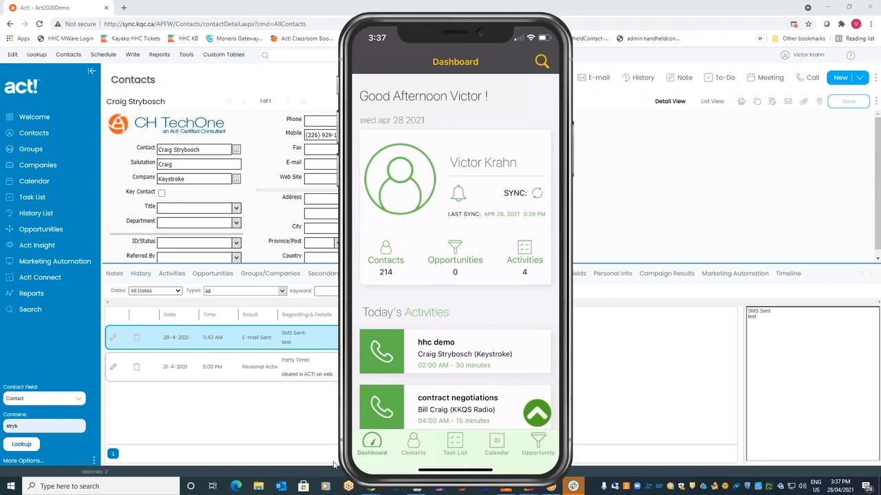
{"action": "mouse_move", "coordinate": [688, 376]}
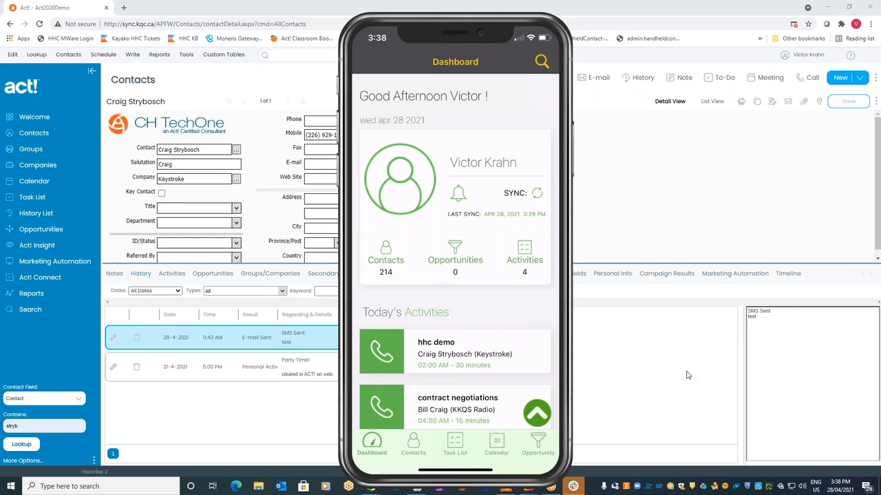
{"action": "mouse_move", "coordinate": [623, 385]}
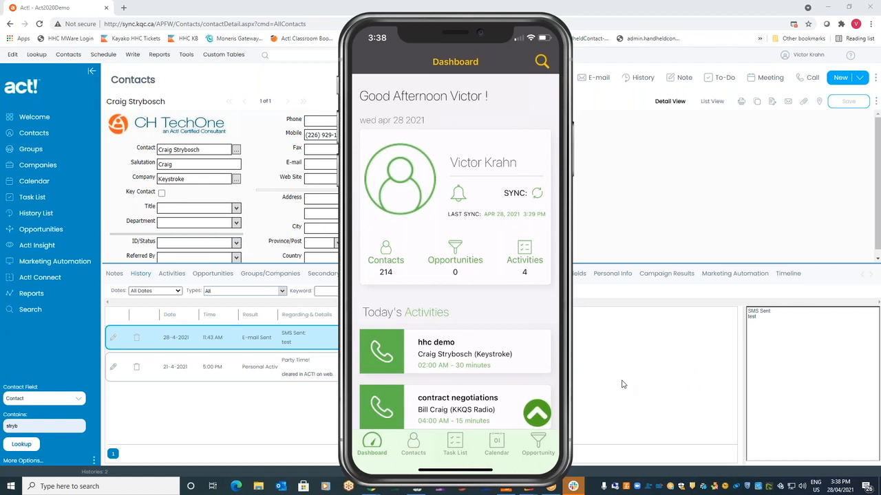
{"action": "mouse_move", "coordinate": [653, 376]}
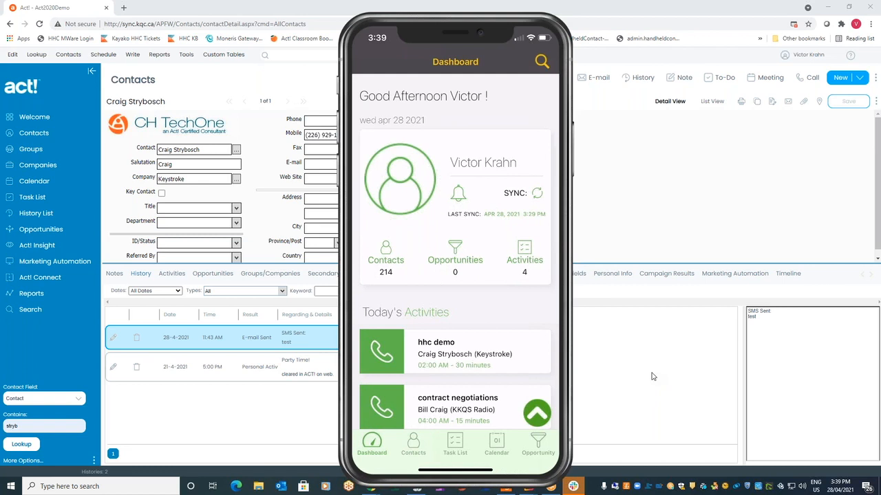
{"action": "mouse_move", "coordinate": [806, 248]}
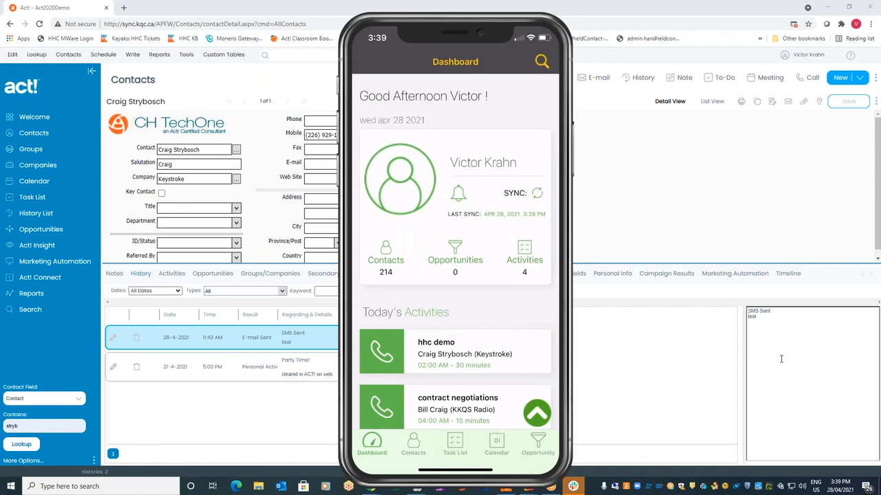
{"action": "mouse_move", "coordinate": [791, 243]}
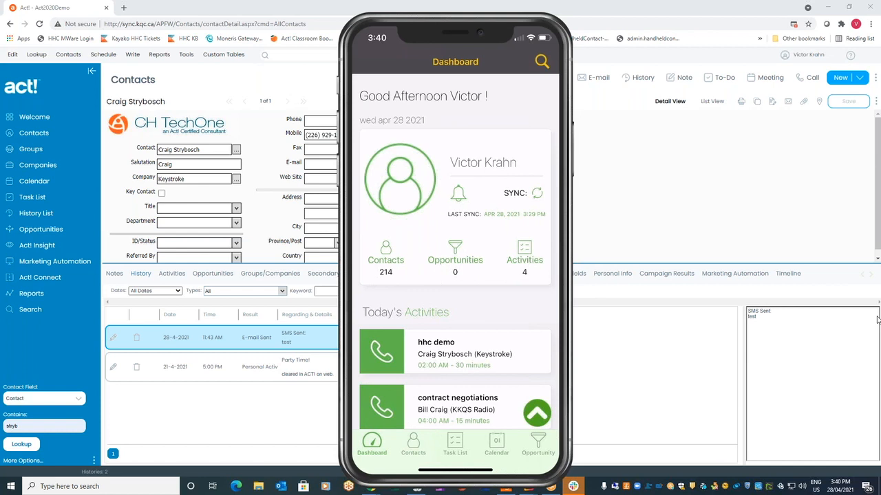
{"action": "scroll", "scroll_direction": "down", "scroll_amount": 3}
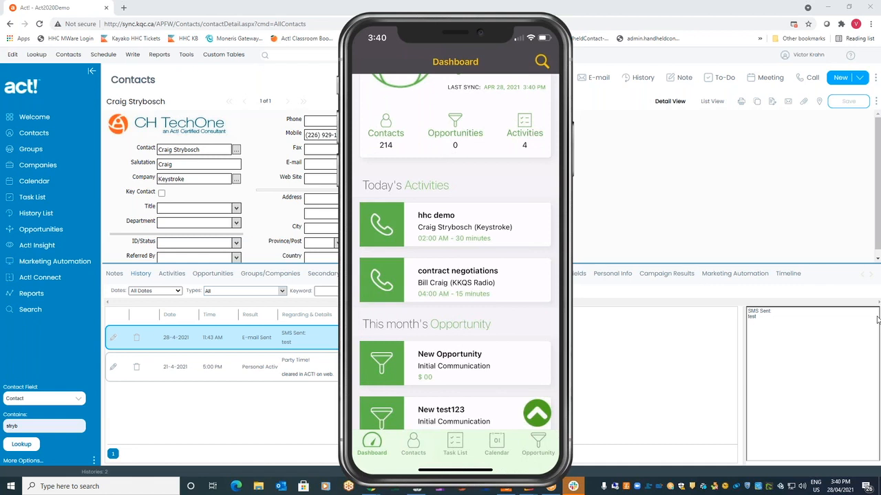
{"action": "mouse_move", "coordinate": [817, 198]}
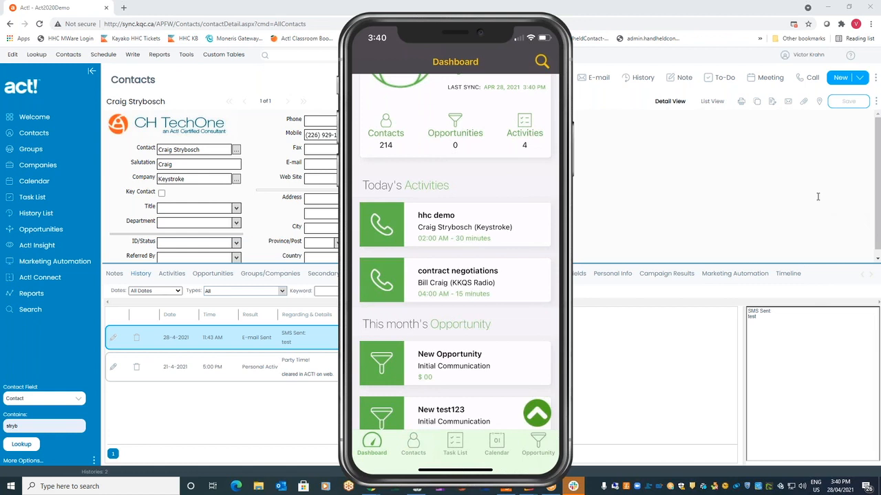
{"action": "mouse_move", "coordinate": [877, 236]}
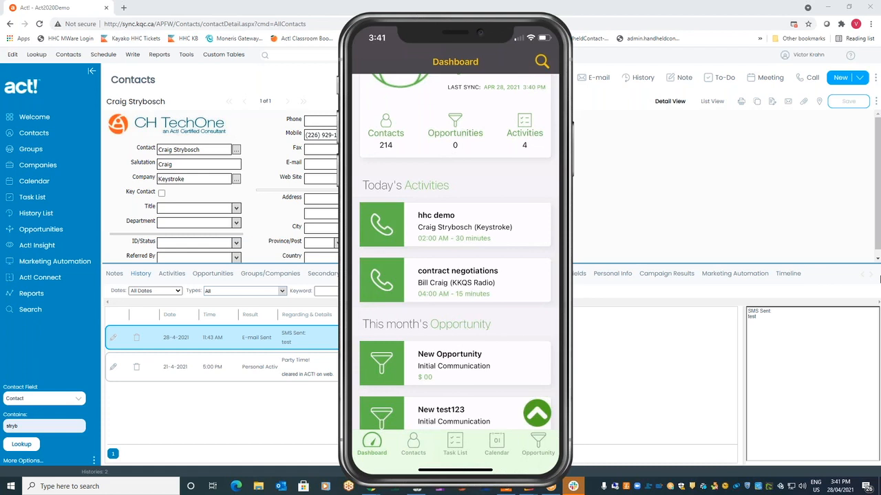
{"action": "mouse_move", "coordinate": [330, 481]}
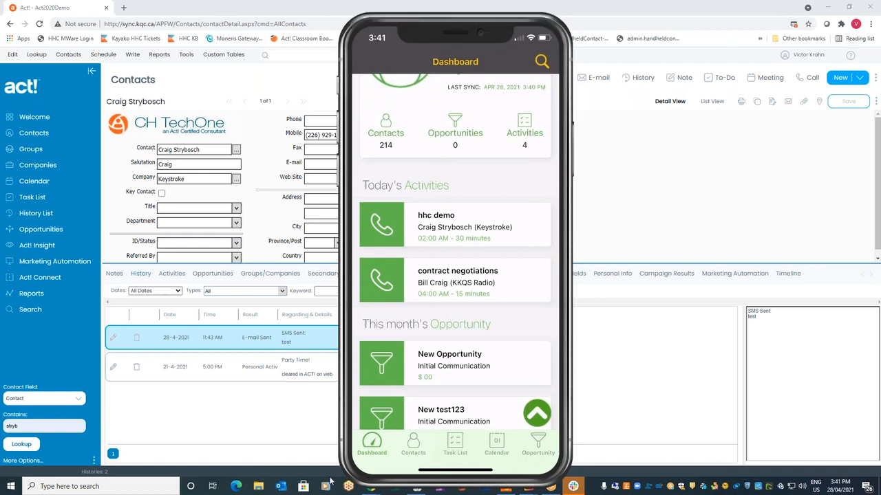
{"action": "mouse_move", "coordinate": [279, 434]}
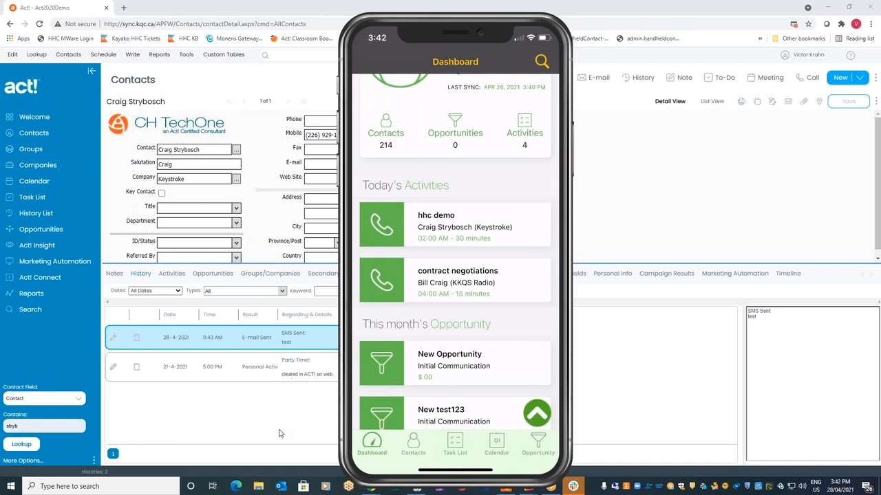
Scroll the dashboard after syncing, last sync showing 3:40 PM.
{"action": "scroll", "scroll_direction": "down", "scroll_amount": 3}
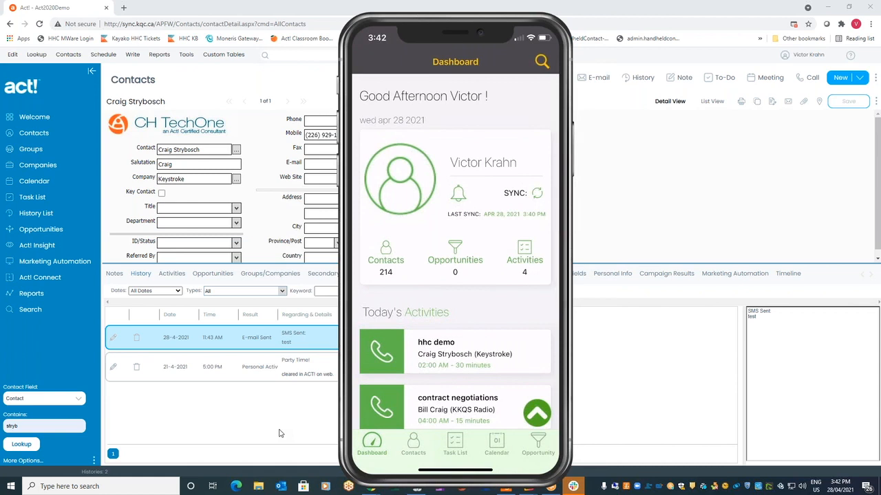
{"action": "mouse_move", "coordinate": [644, 386]}
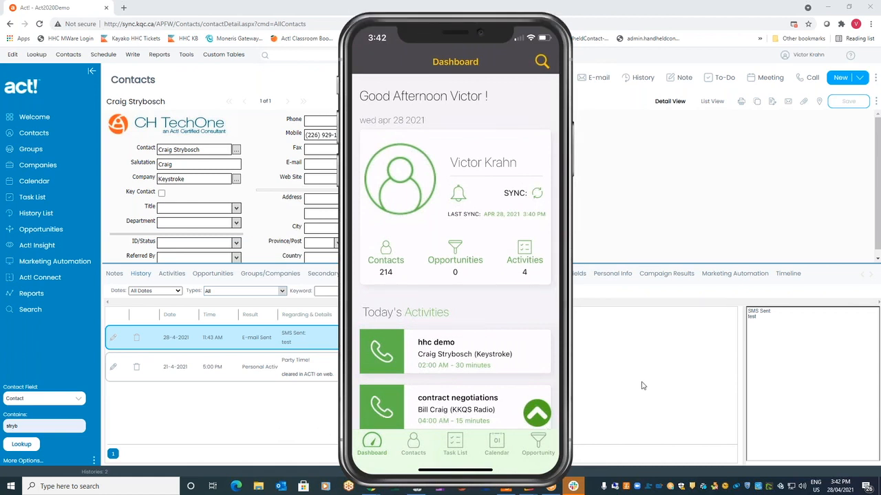
{"action": "mouse_move", "coordinate": [634, 393]}
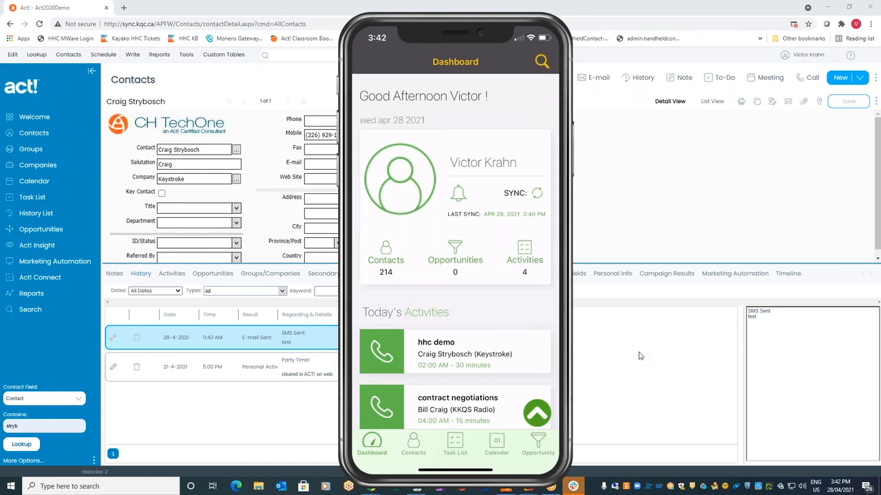
{"action": "scroll", "scroll_direction": "down", "scroll_amount": 3}
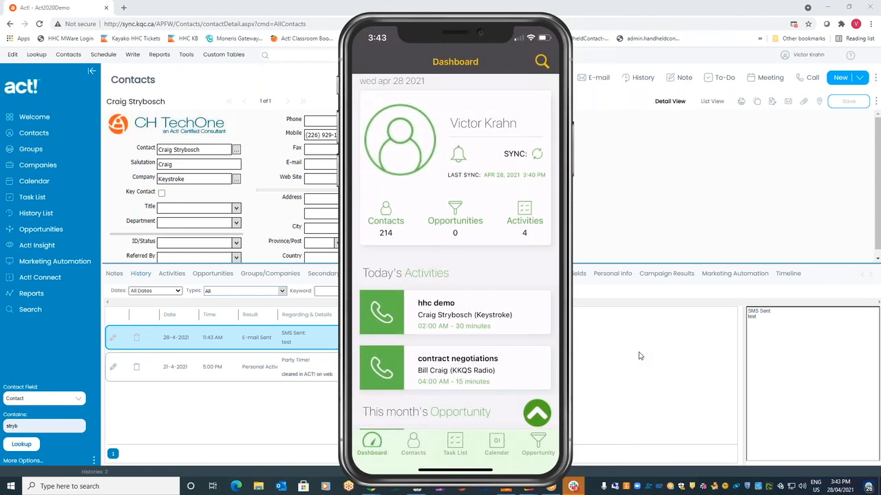
{"action": "mouse_move", "coordinate": [841, 384]}
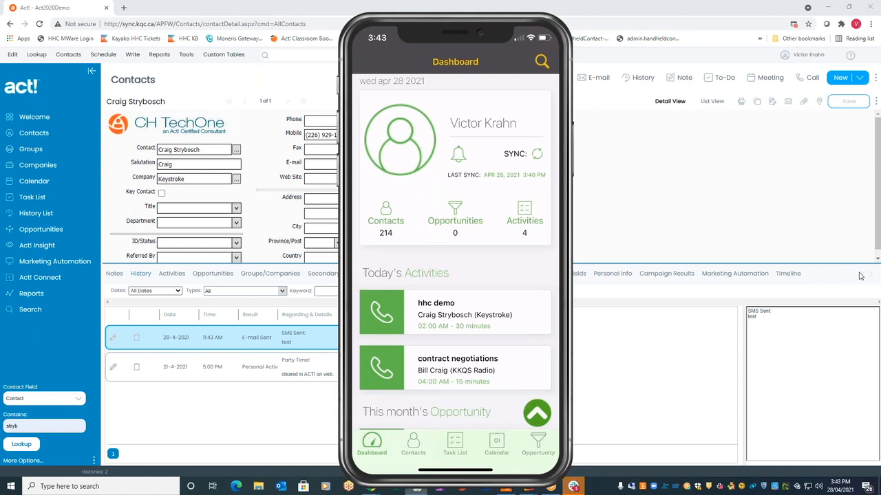
{"action": "mouse_move", "coordinate": [877, 322]}
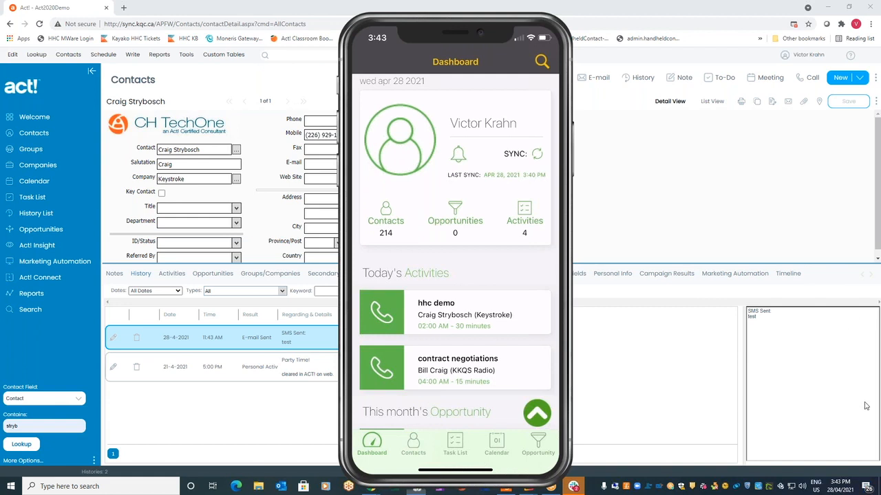
{"action": "mouse_move", "coordinate": [854, 414]}
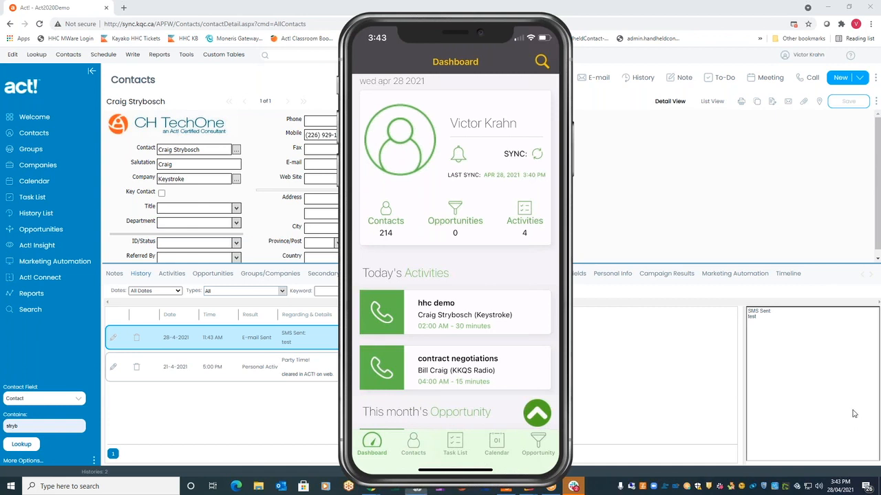
{"action": "mouse_move", "coordinate": [843, 301]}
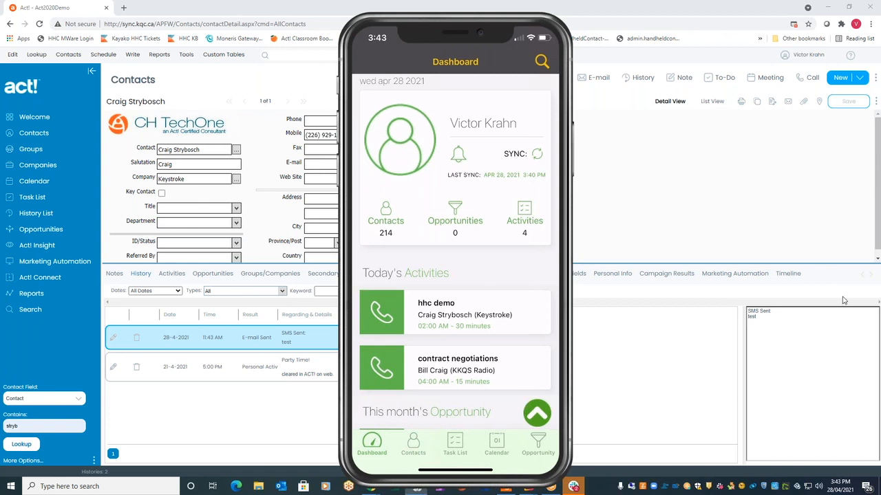
{"action": "mouse_move", "coordinate": [877, 324]}
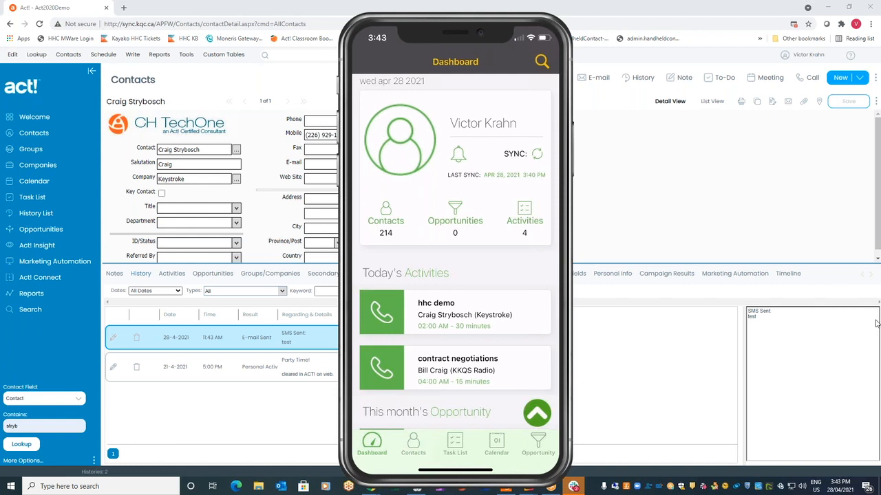
{"action": "mouse_move", "coordinate": [865, 418]}
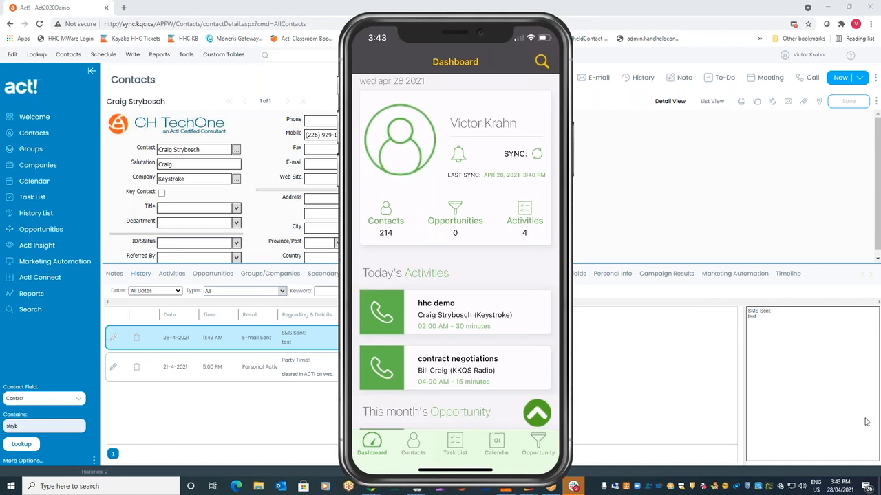
{"action": "mouse_move", "coordinate": [866, 438]}
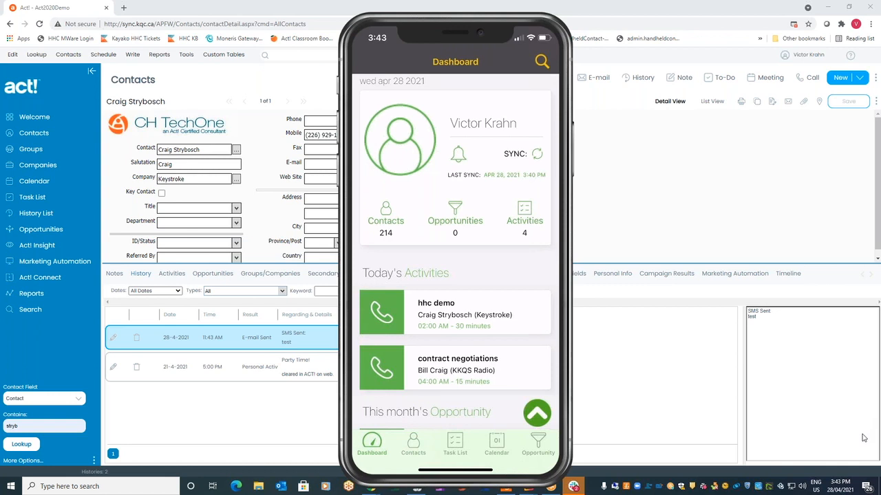
{"action": "scroll", "scroll_direction": "down", "scroll_amount": 3}
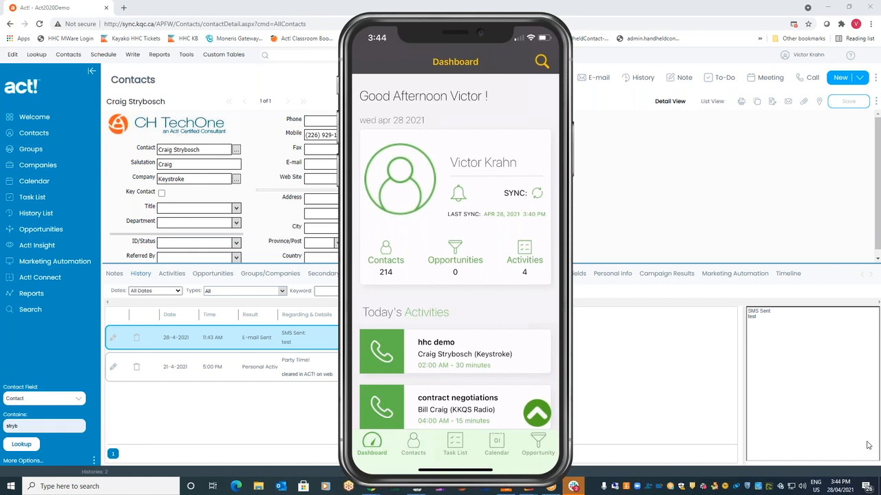
{"action": "mouse_move", "coordinate": [868, 443]}
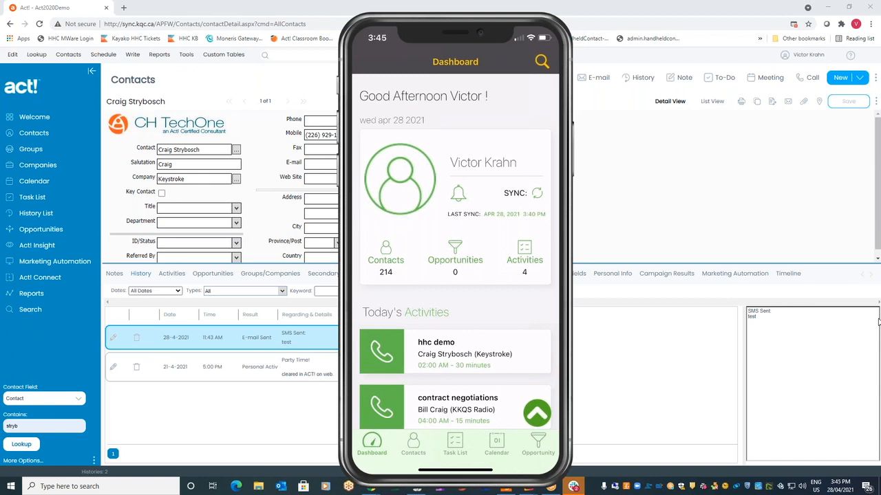
{"action": "scroll", "scroll_direction": "down", "scroll_amount": 3}
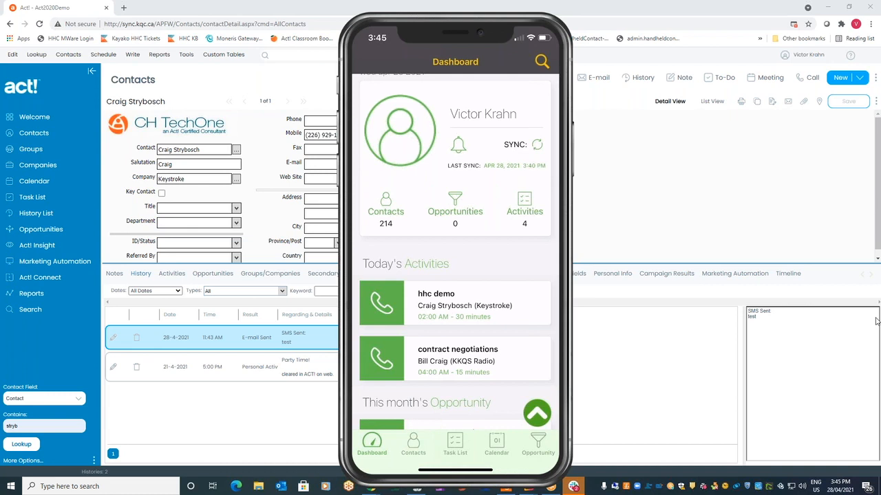
{"action": "mouse_move", "coordinate": [869, 236]}
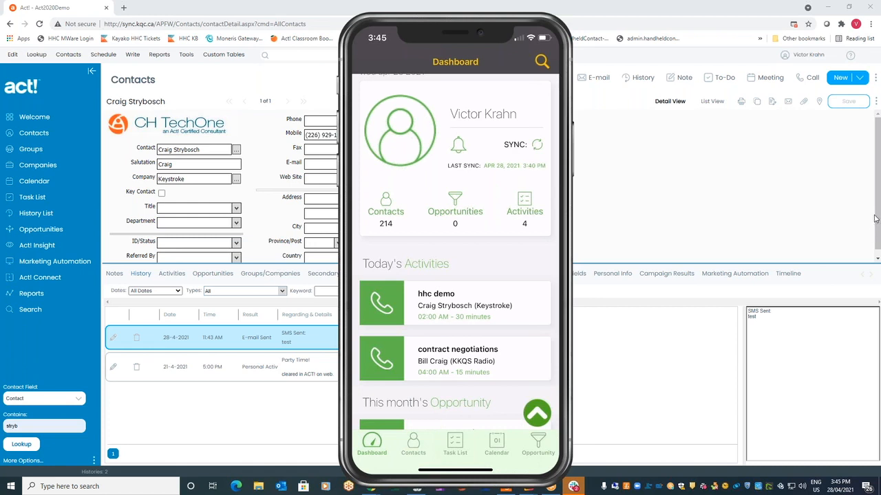
{"action": "mouse_move", "coordinate": [876, 206]}
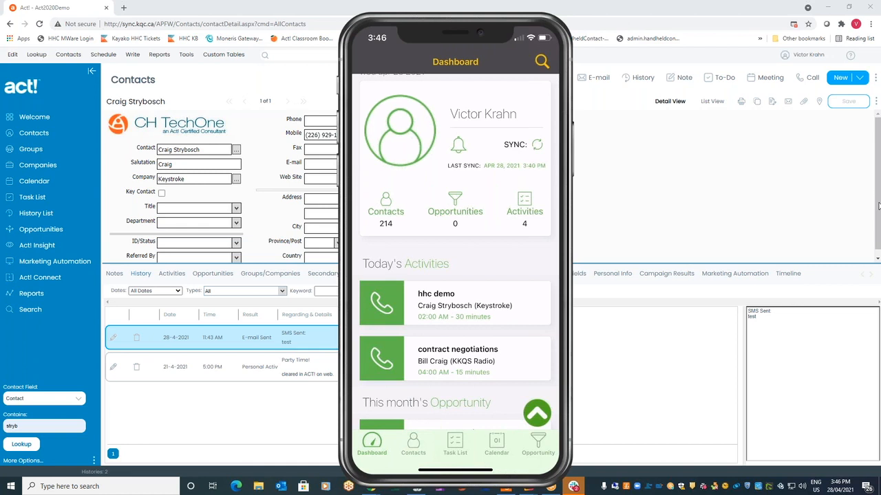
Scroll down to This month's Opportunity showing New Opportunity, Initial Communication, $0.
{"action": "scroll", "scroll_direction": "down", "scroll_amount": 3}
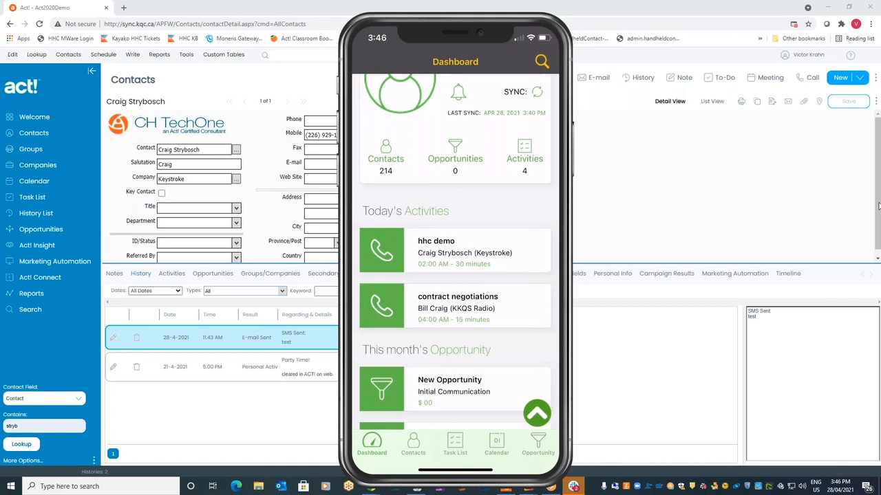
{"action": "mouse_move", "coordinate": [874, 321]}
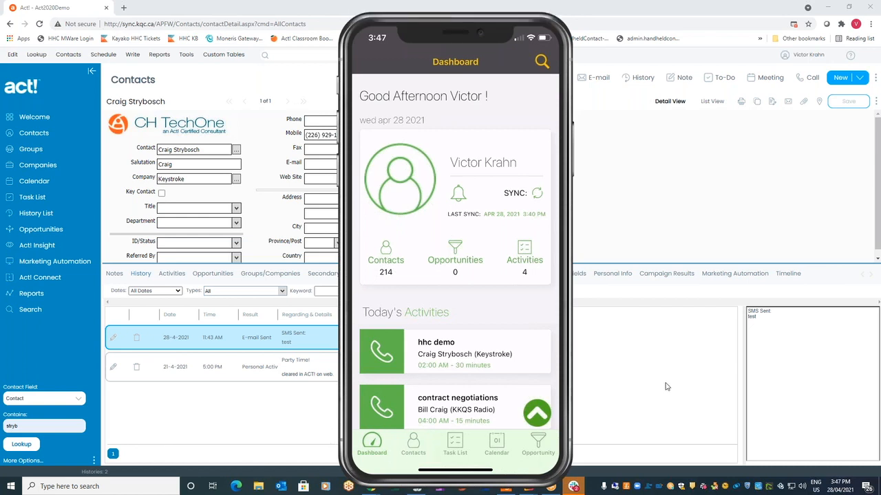
{"action": "mouse_move", "coordinate": [660, 396]}
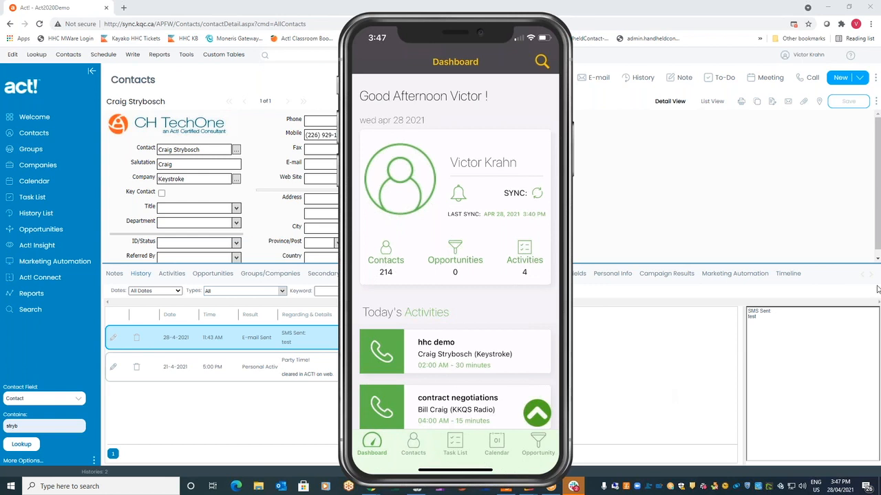
{"action": "mouse_move", "coordinate": [877, 289]}
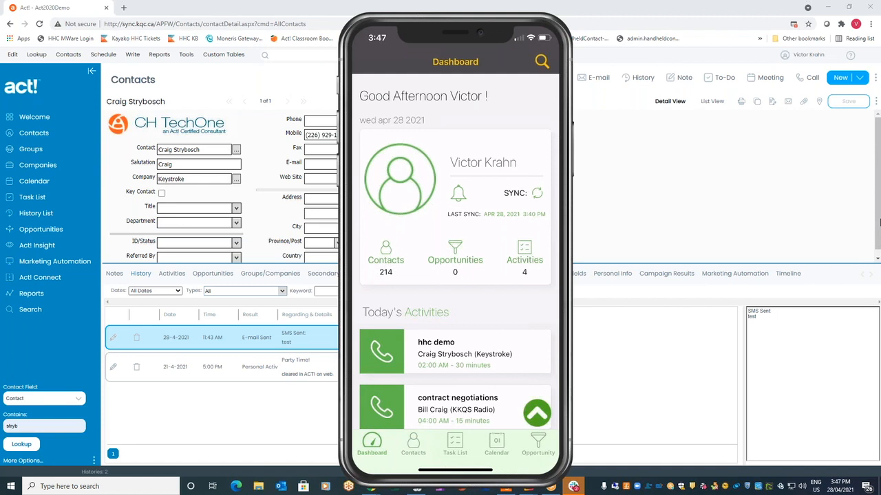
{"action": "mouse_move", "coordinate": [876, 215]}
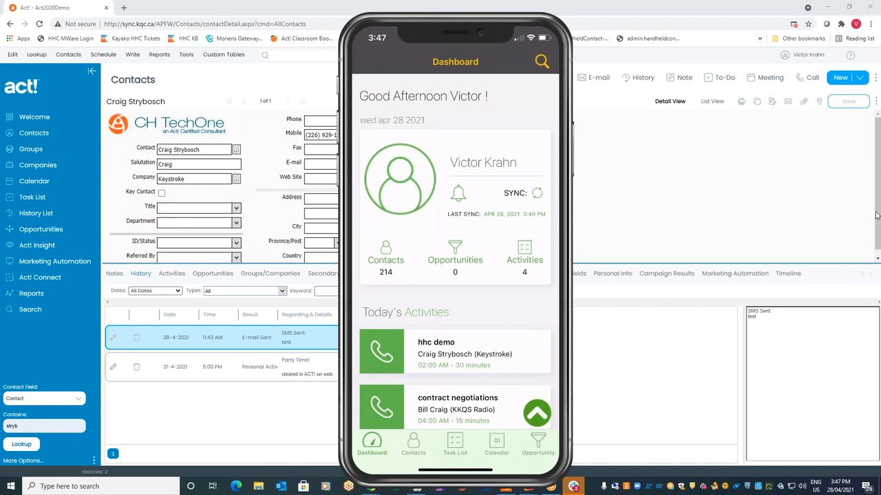
{"action": "mouse_move", "coordinate": [871, 333]}
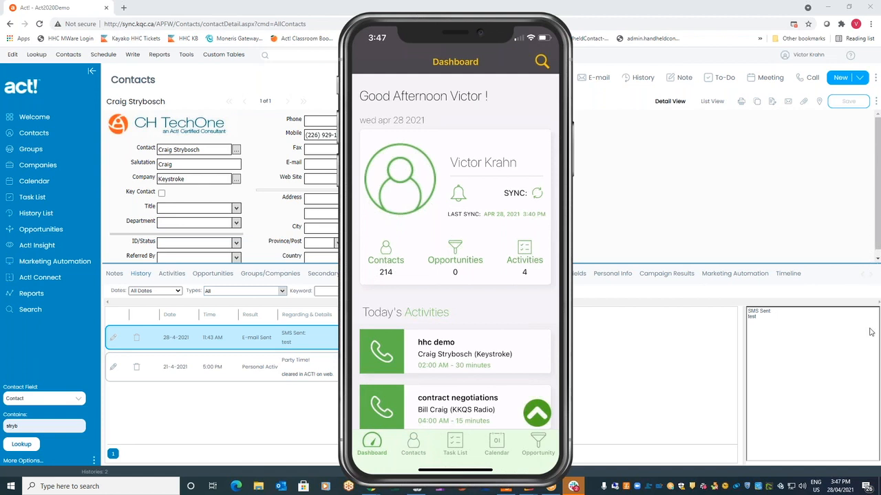
{"action": "mouse_move", "coordinate": [842, 296]}
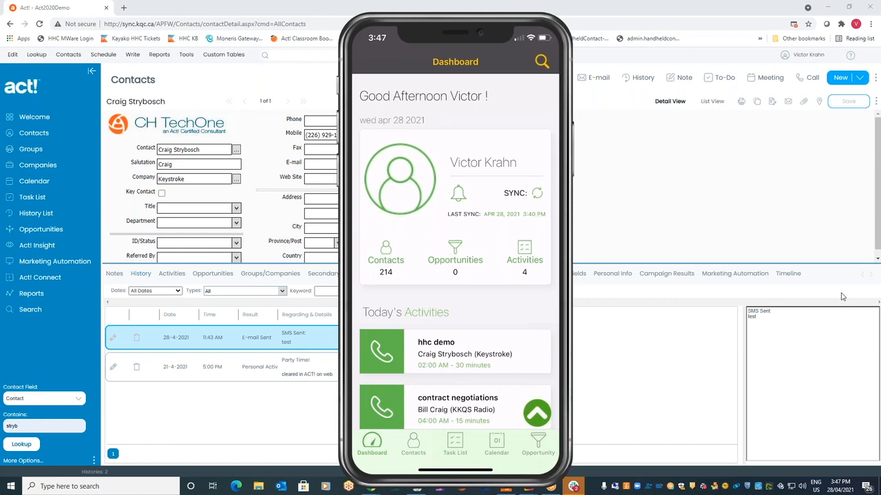
{"action": "mouse_move", "coordinate": [723, 296]}
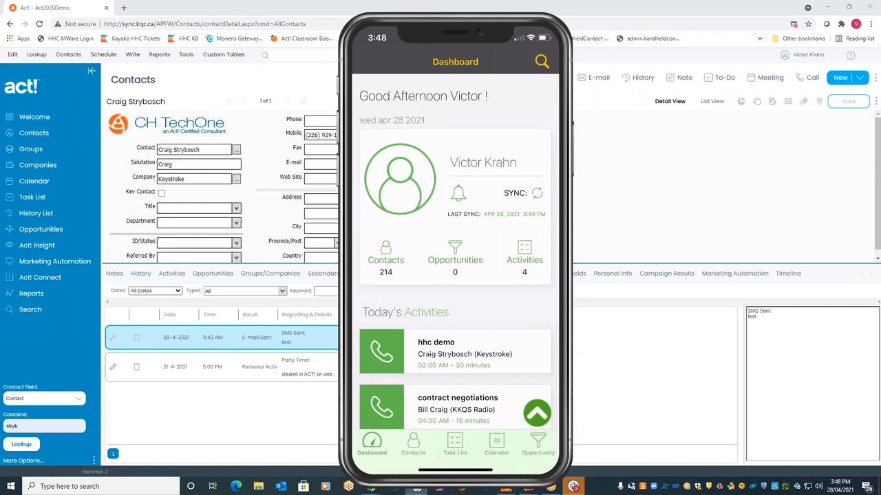
{"action": "scroll", "scroll_direction": "down", "scroll_amount": 3}
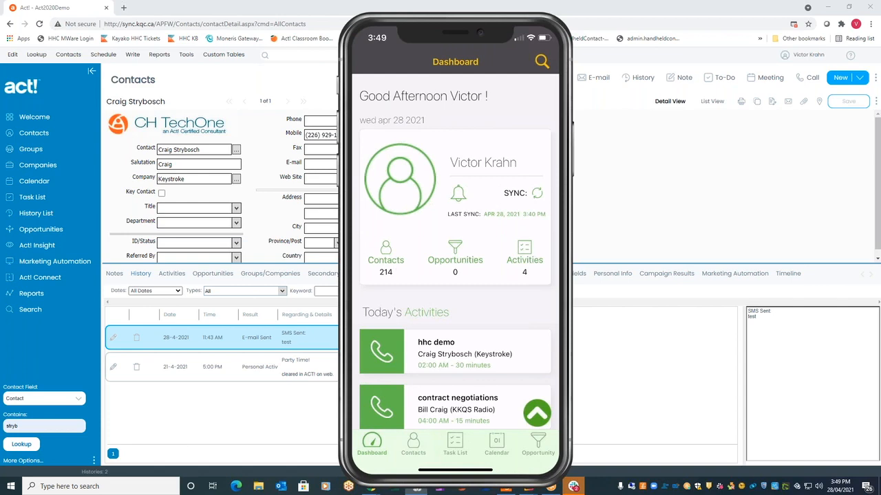
{"action": "scroll", "scroll_direction": "down", "scroll_amount": 3}
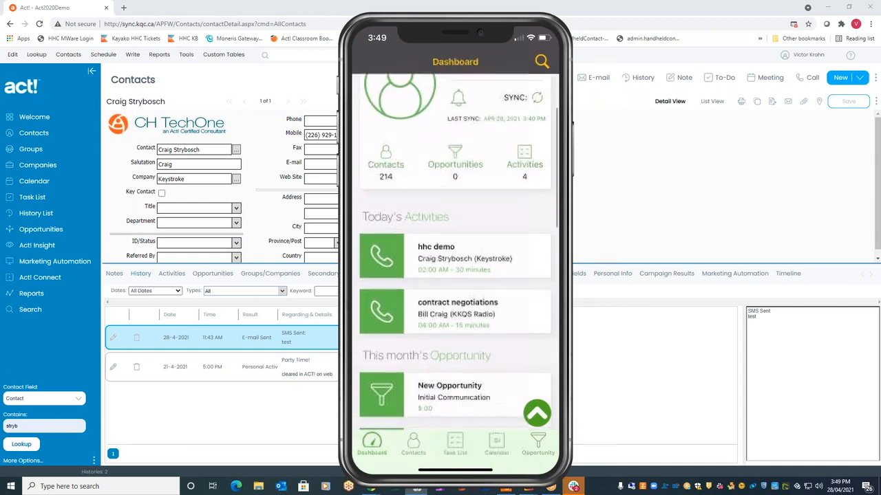
{"action": "scroll", "scroll_direction": "down", "scroll_amount": 3}
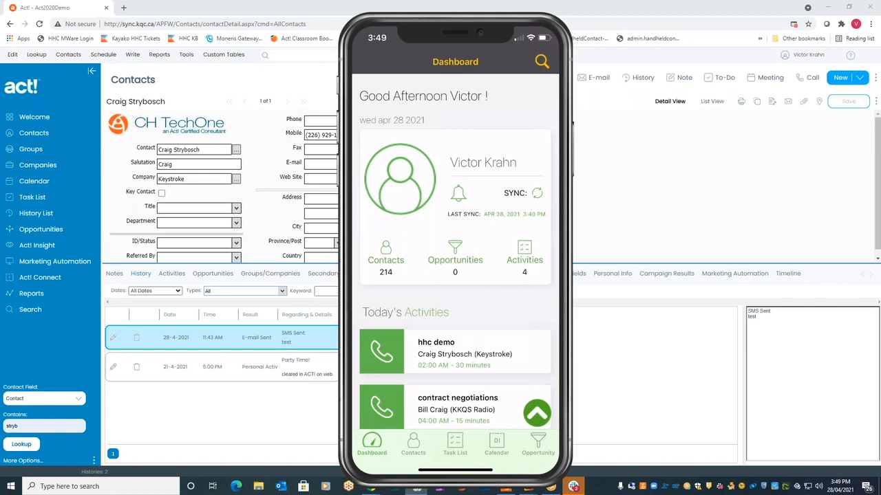
{"action": "mouse_move", "coordinate": [620, 408]}
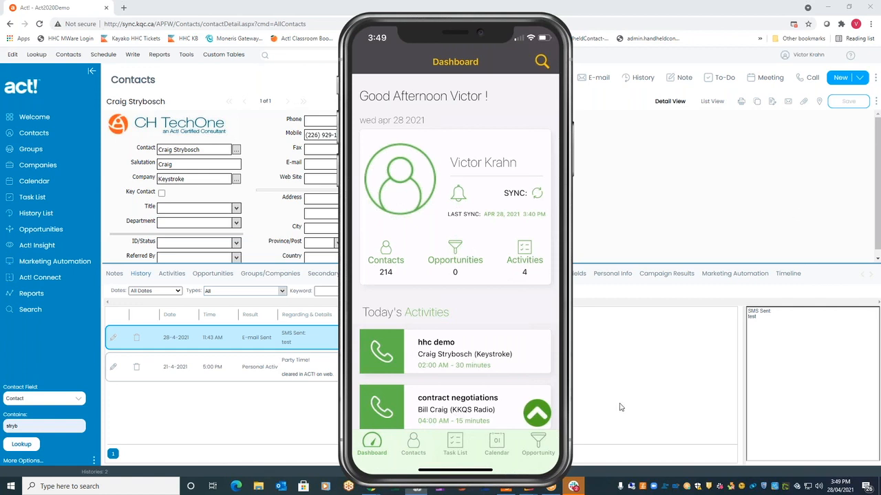
{"action": "mouse_move", "coordinate": [642, 381]}
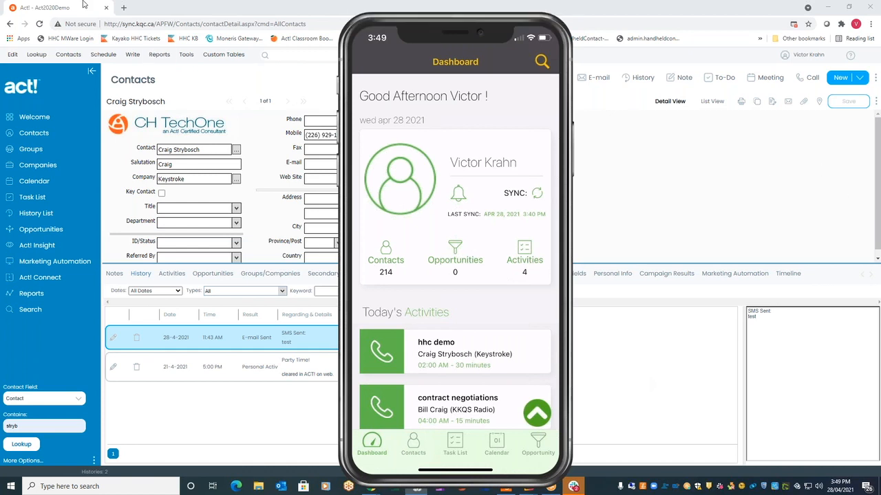
{"action": "mouse_move", "coordinate": [644, 120]}
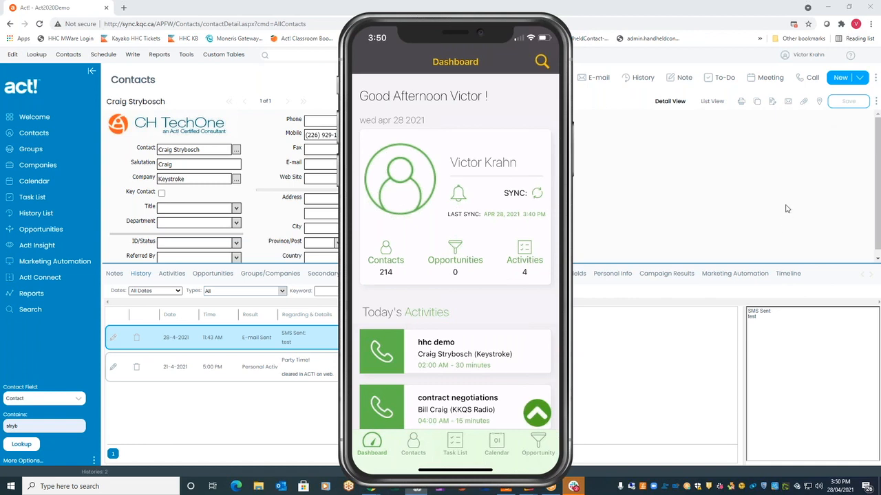
{"action": "mouse_move", "coordinate": [719, 177]}
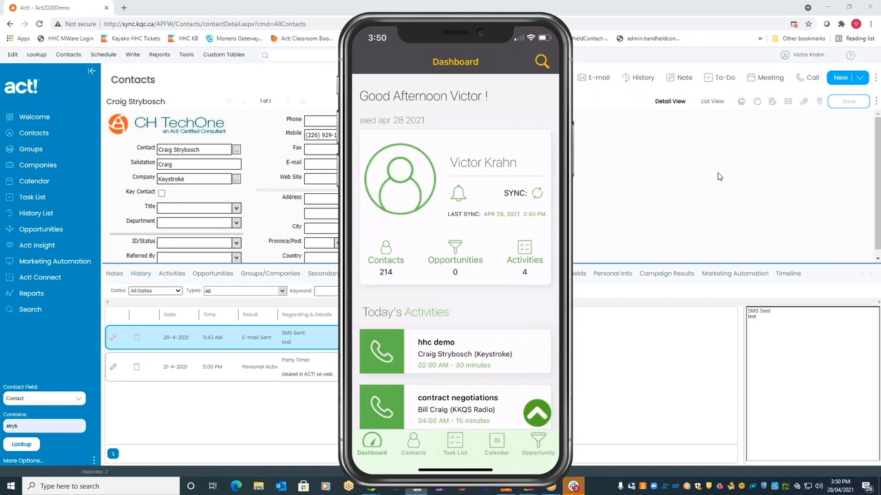
{"action": "mouse_move", "coordinate": [666, 158]}
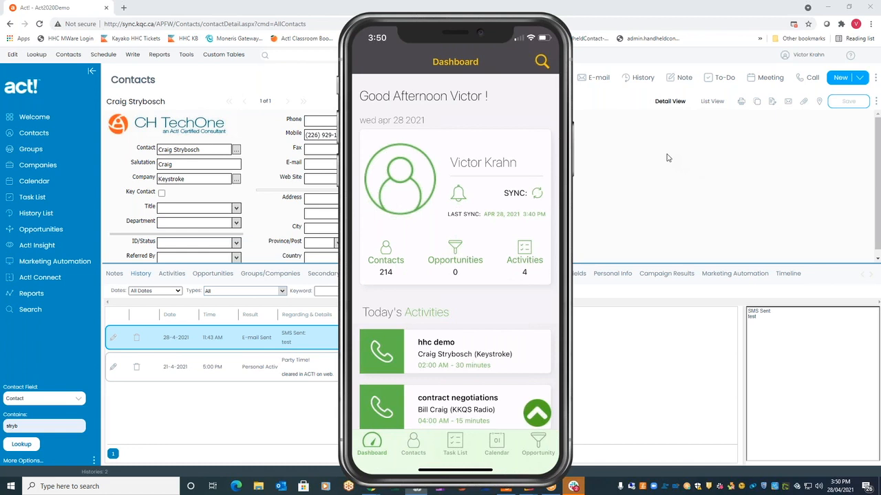